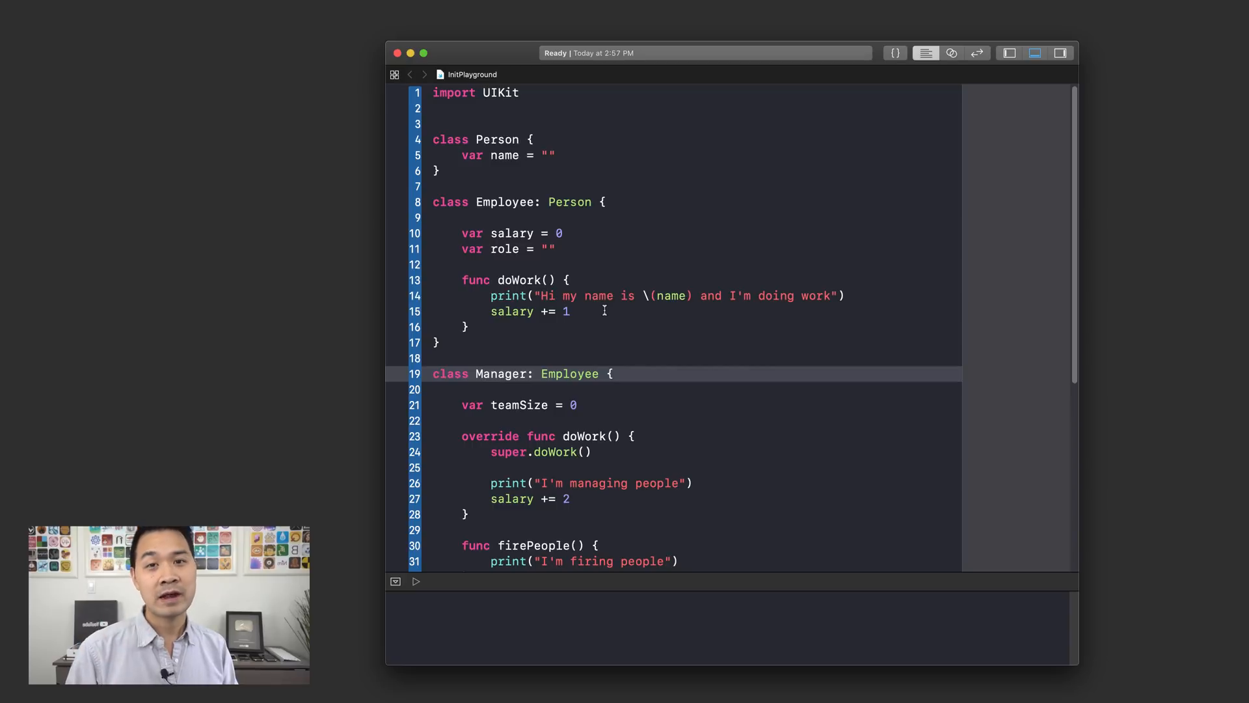
Add a bare Person() call at the end and open space below Person's name property.
scroll(down, 3)
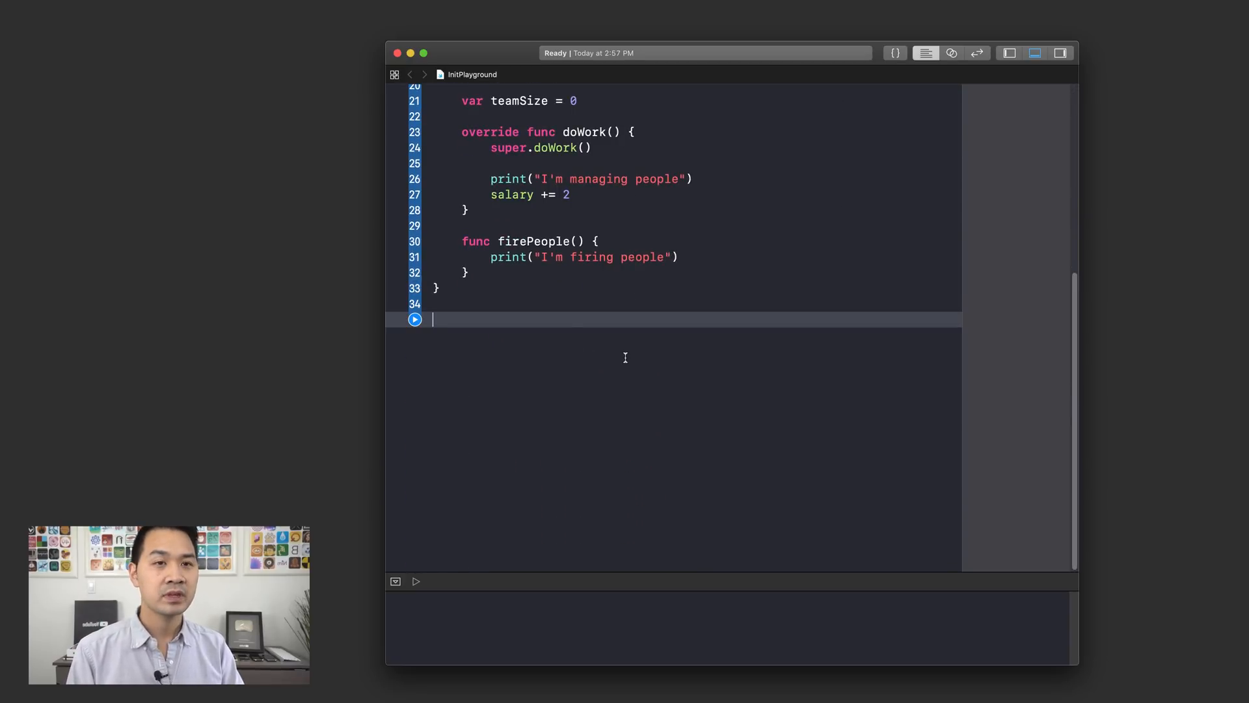
text(Person()
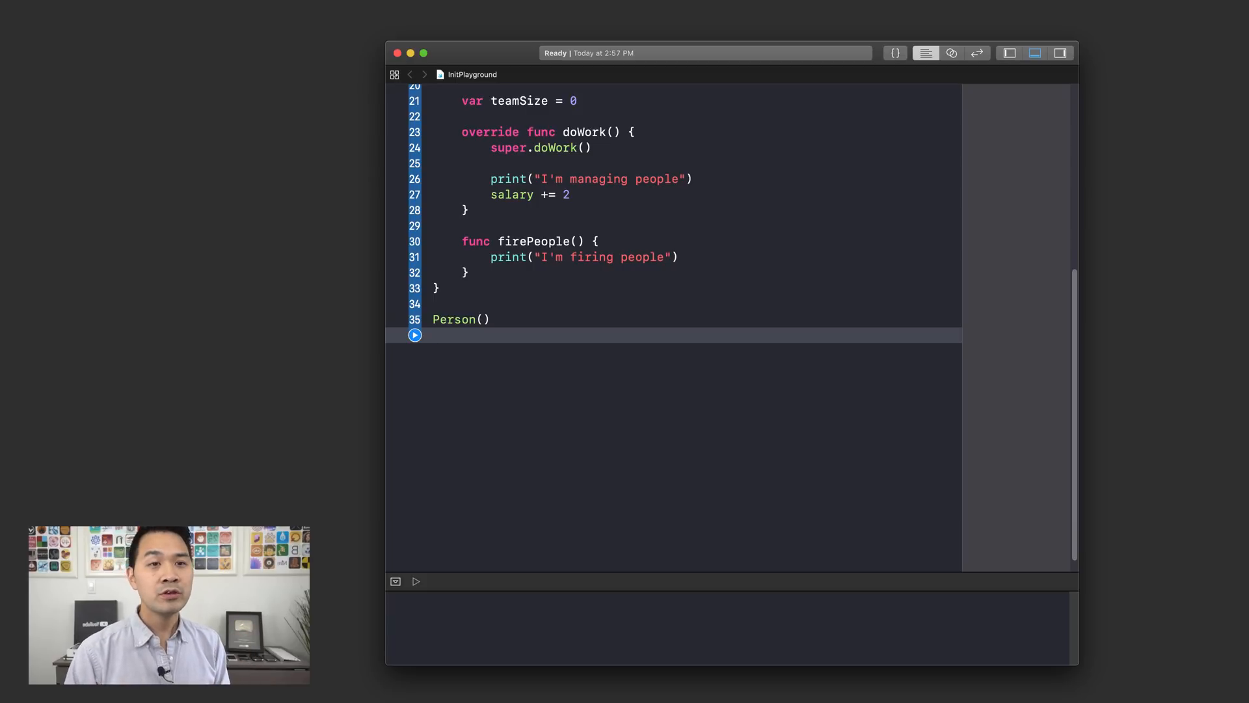
click(435, 334)
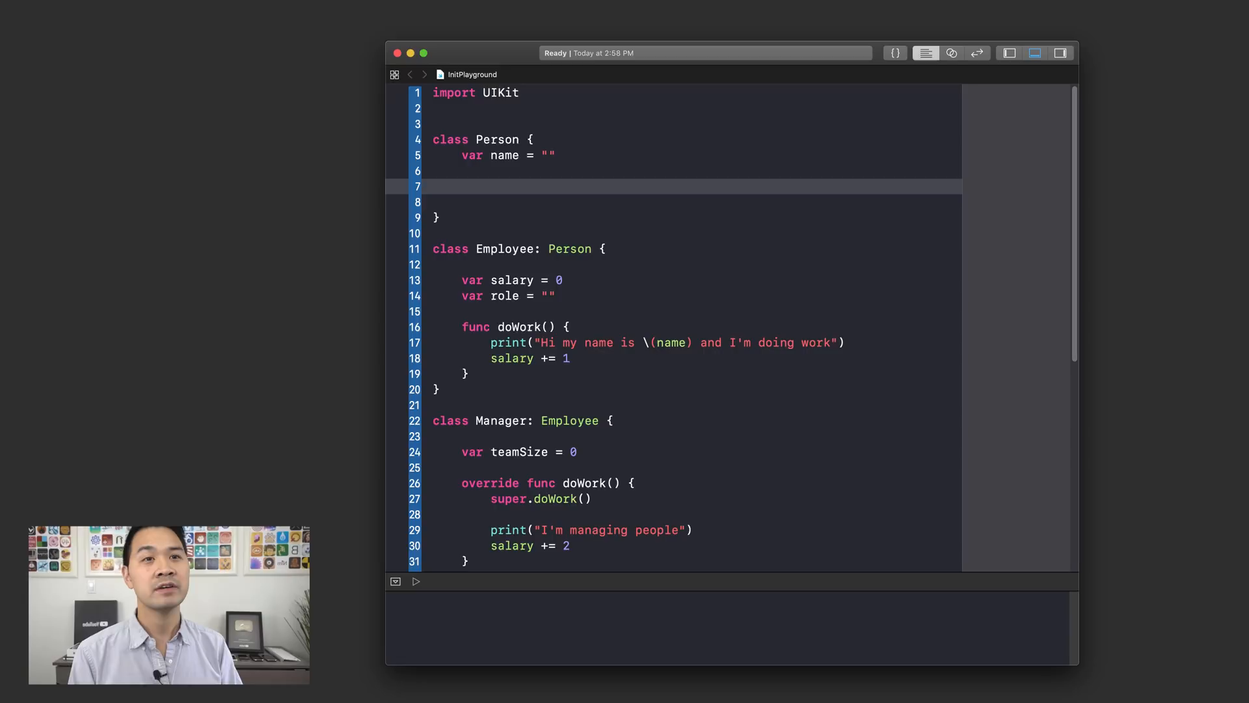
Give Person an init() whose body holds the comment // custom init code.
text(init()
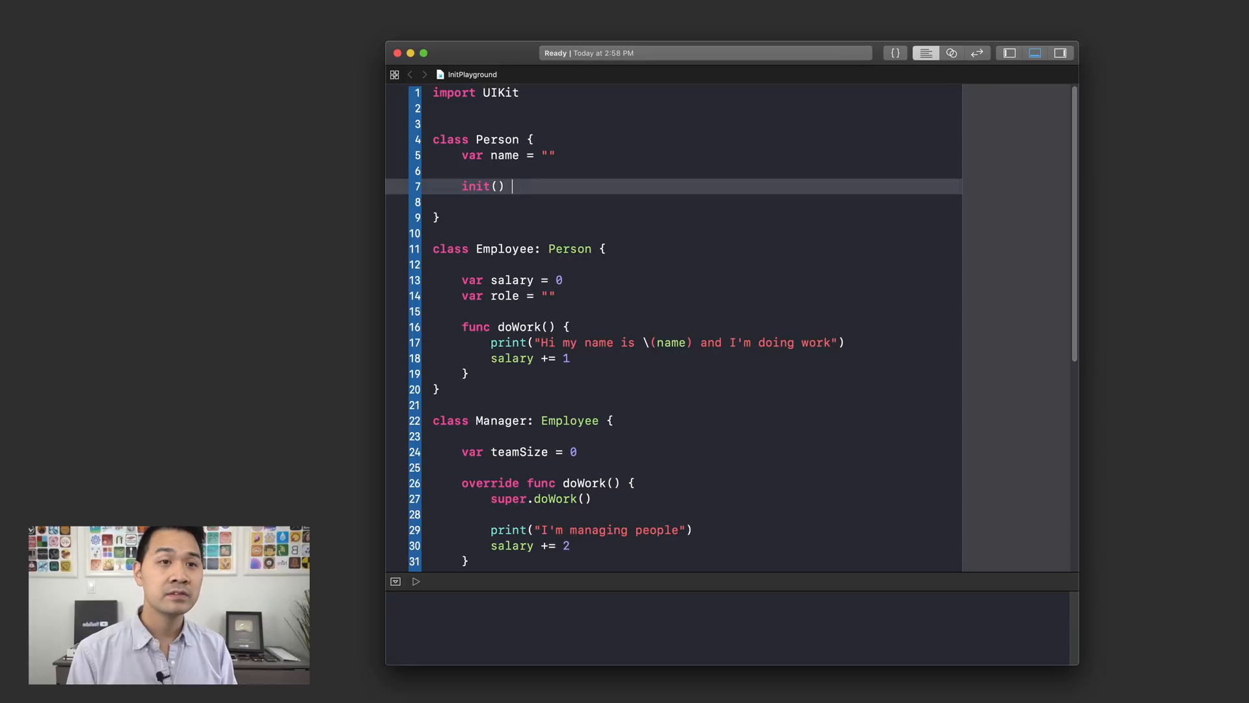
text({)
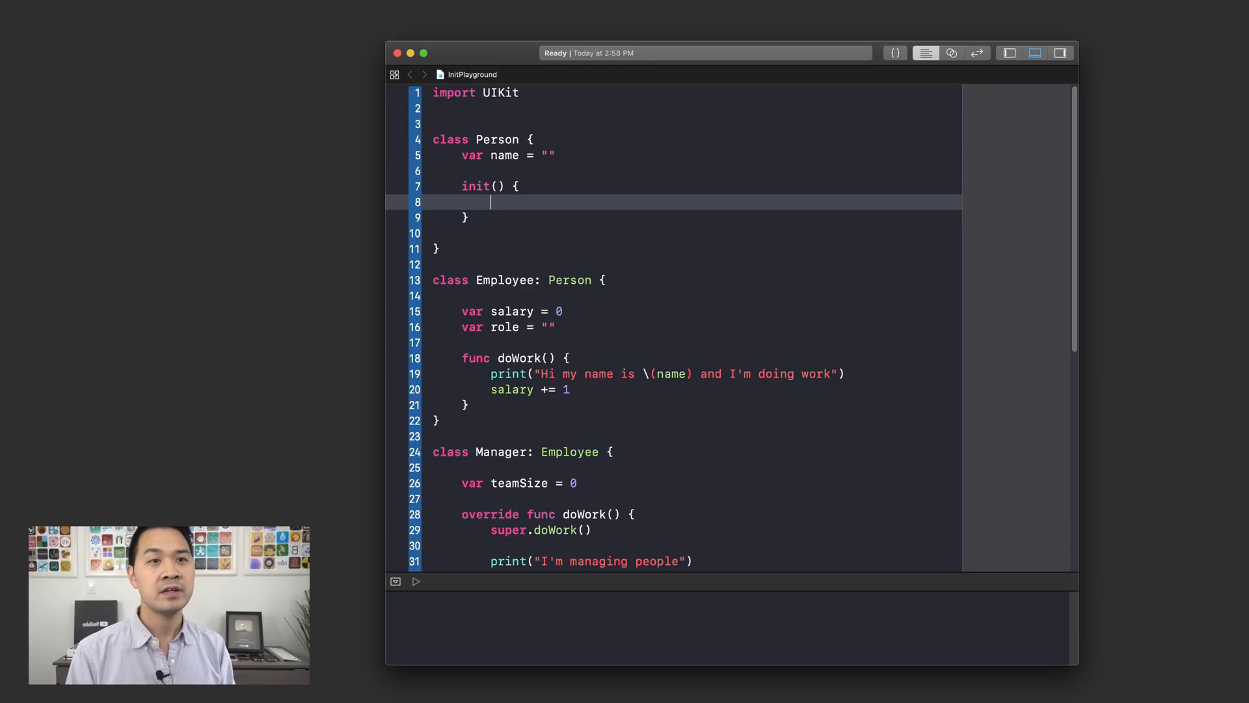
key(enter)
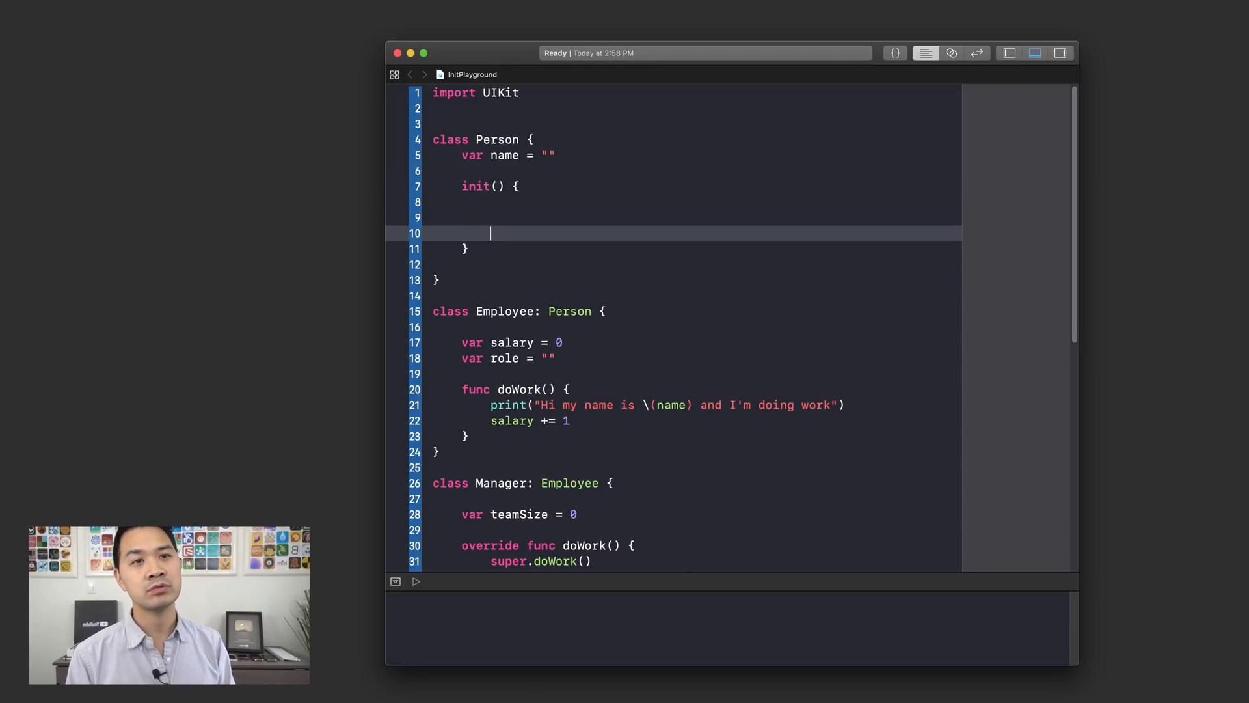
text(//)
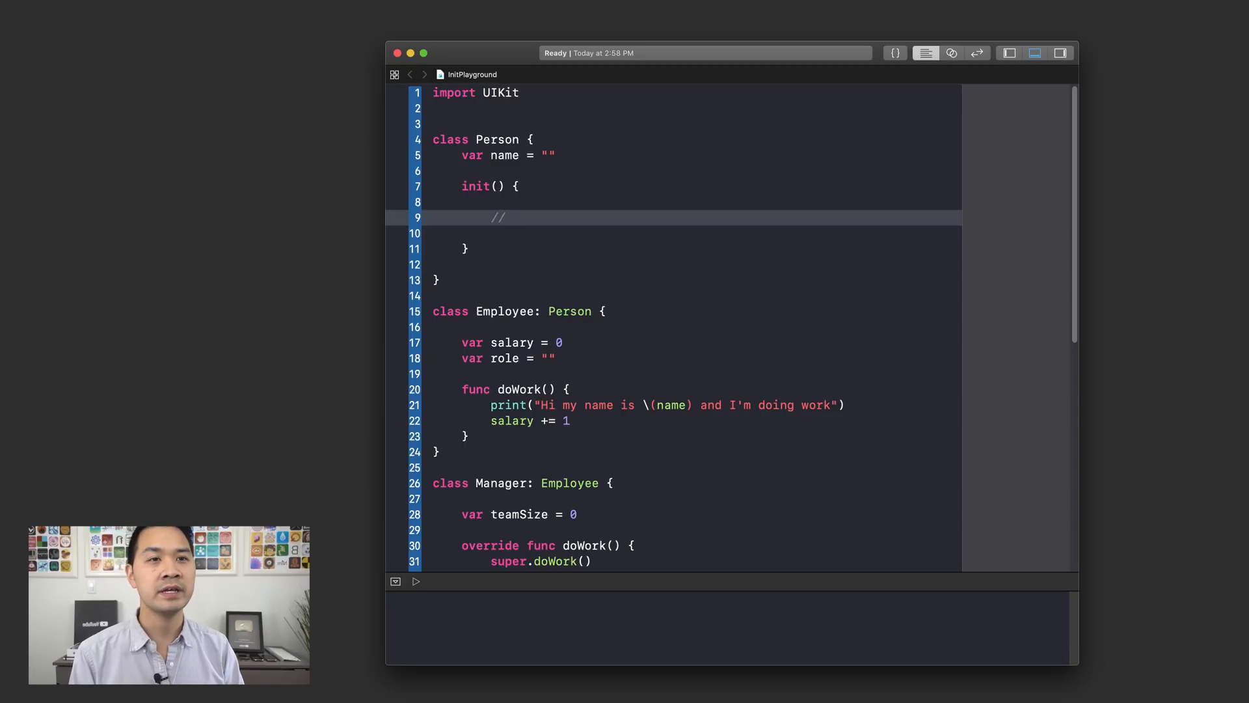
text(Initi)
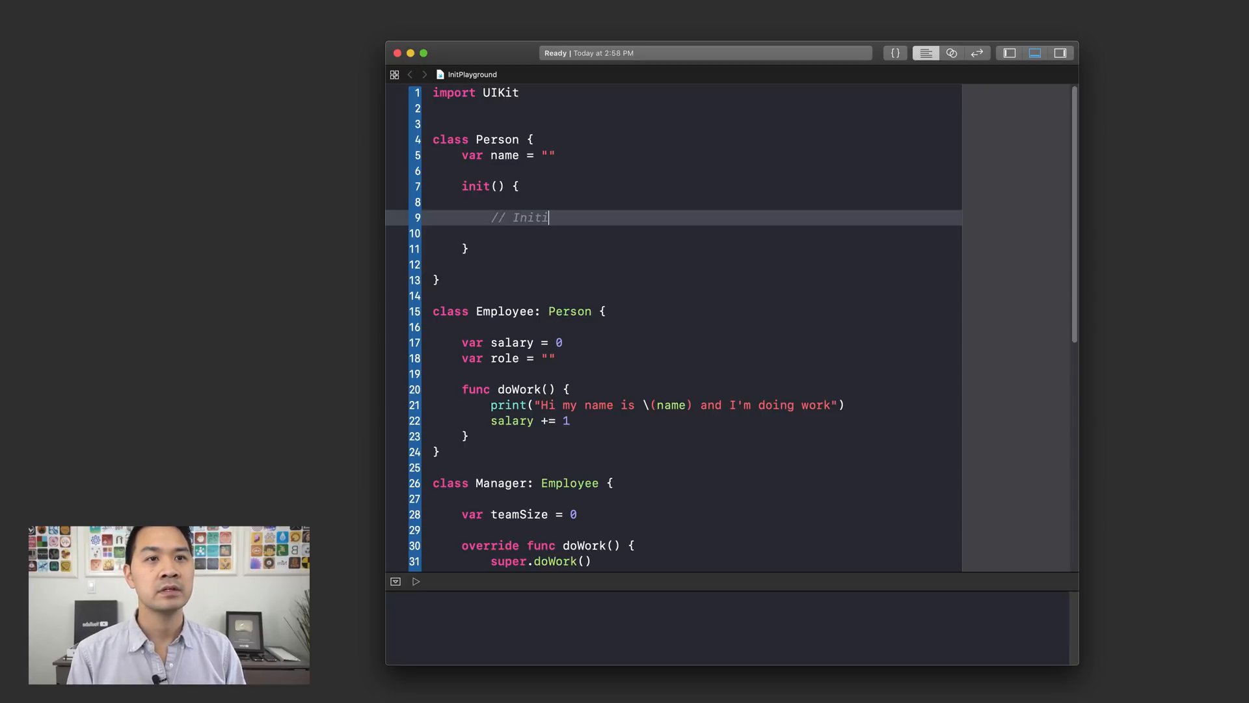
text(custom init)
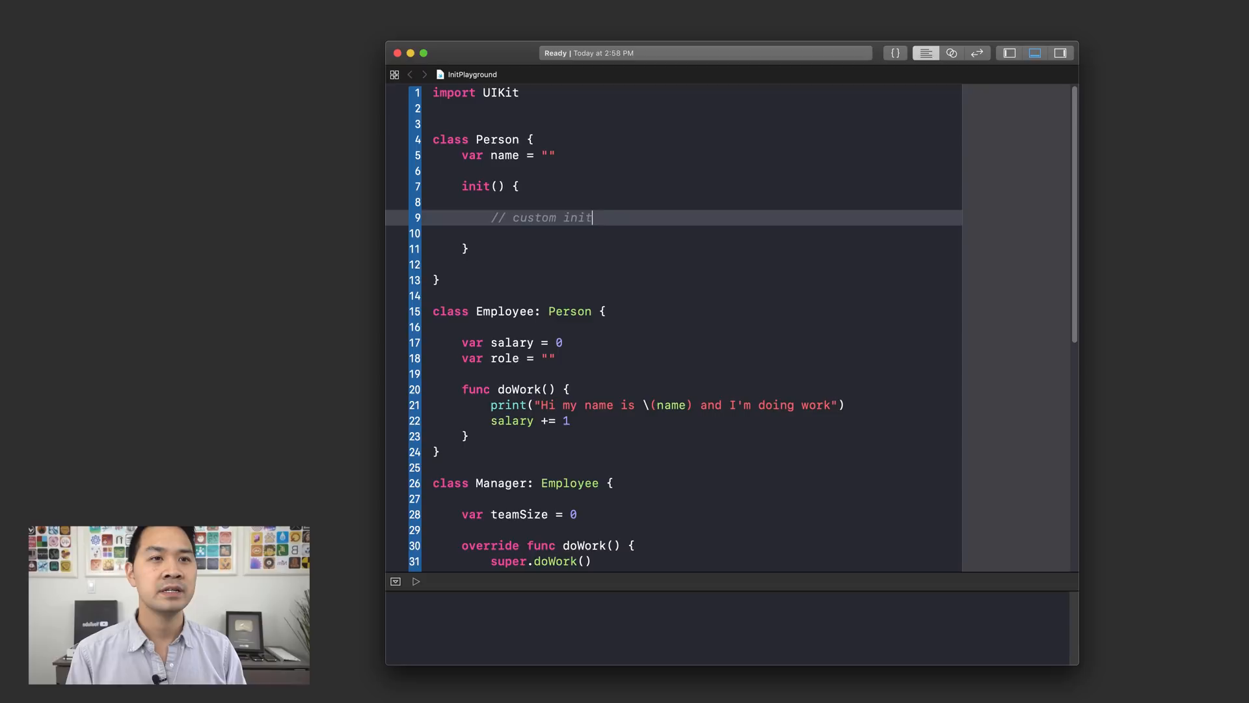
text(code)
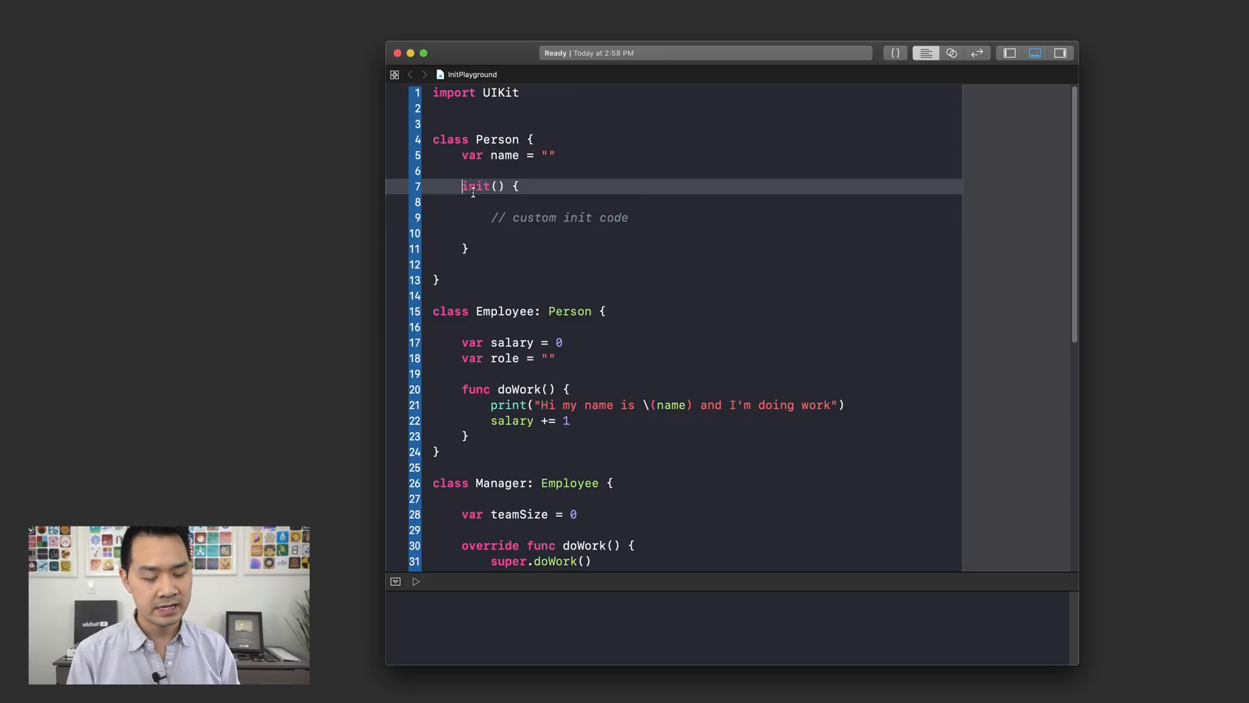
text(func)
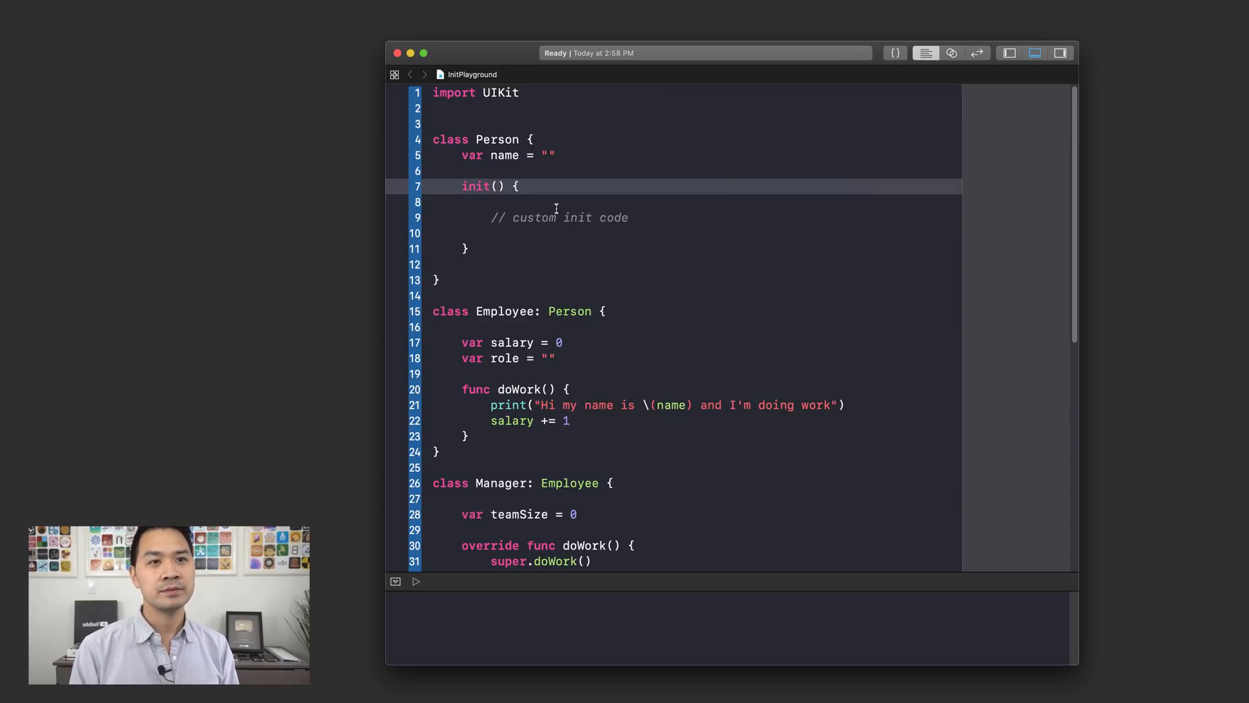
Add the line name = "Joe" below the comment in init().
click(609, 233)
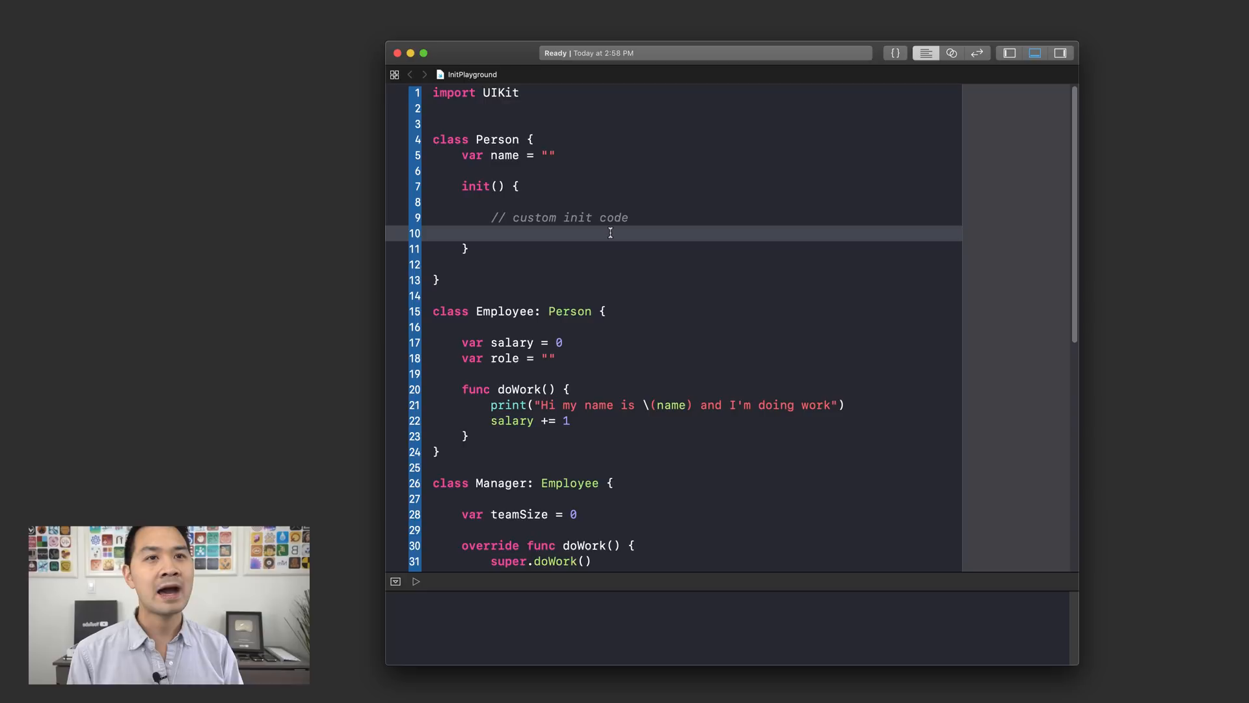
text(name = "Joe)
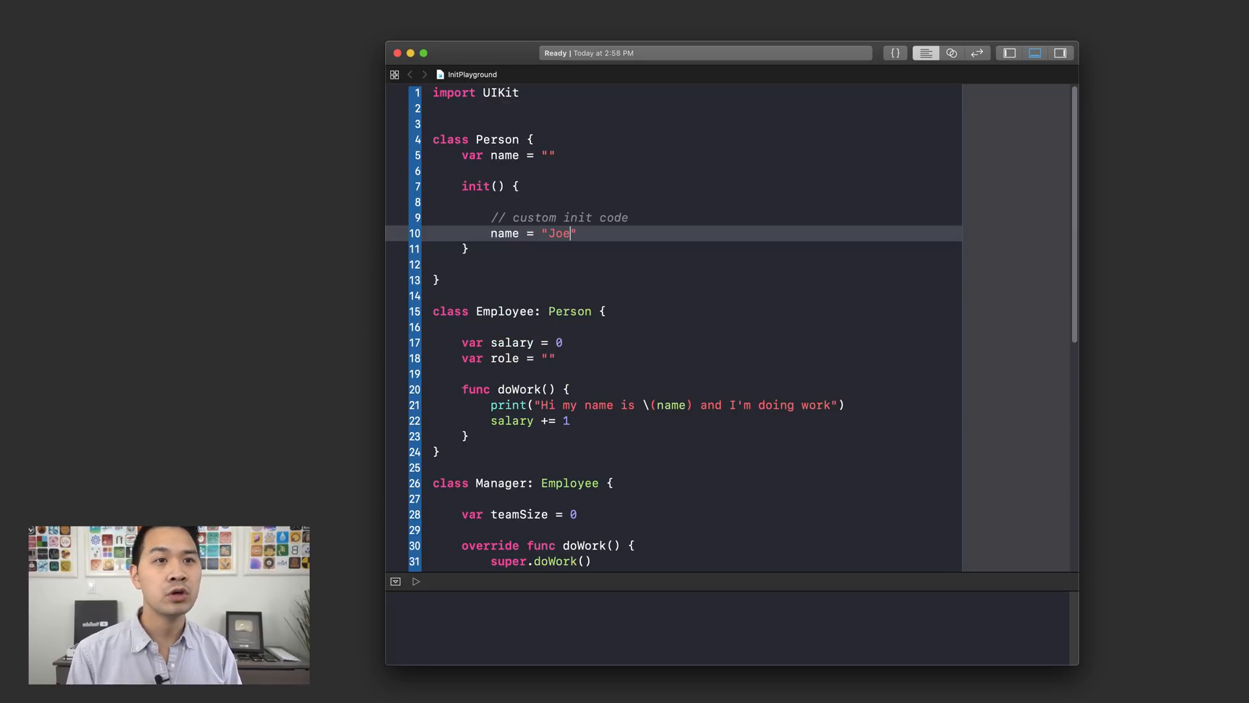
Create let myPerson = Person() at the bottom of the playground.
scroll(down, 3)
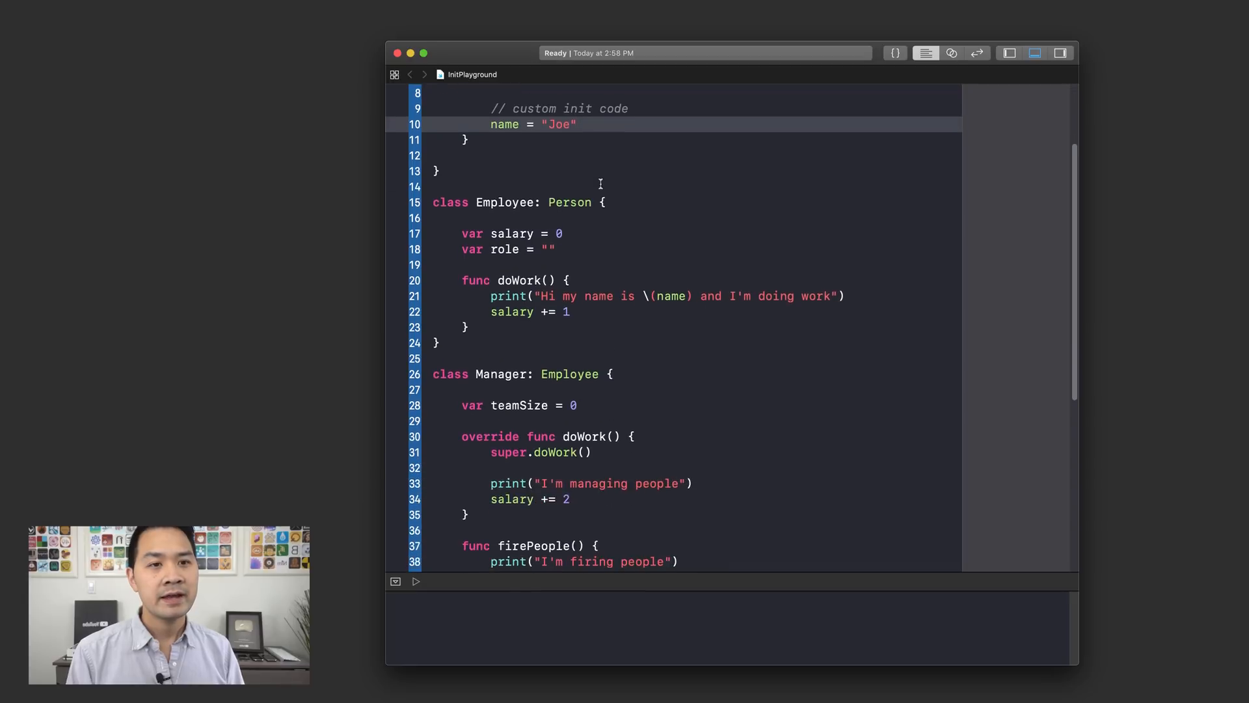
scroll(down, 3)
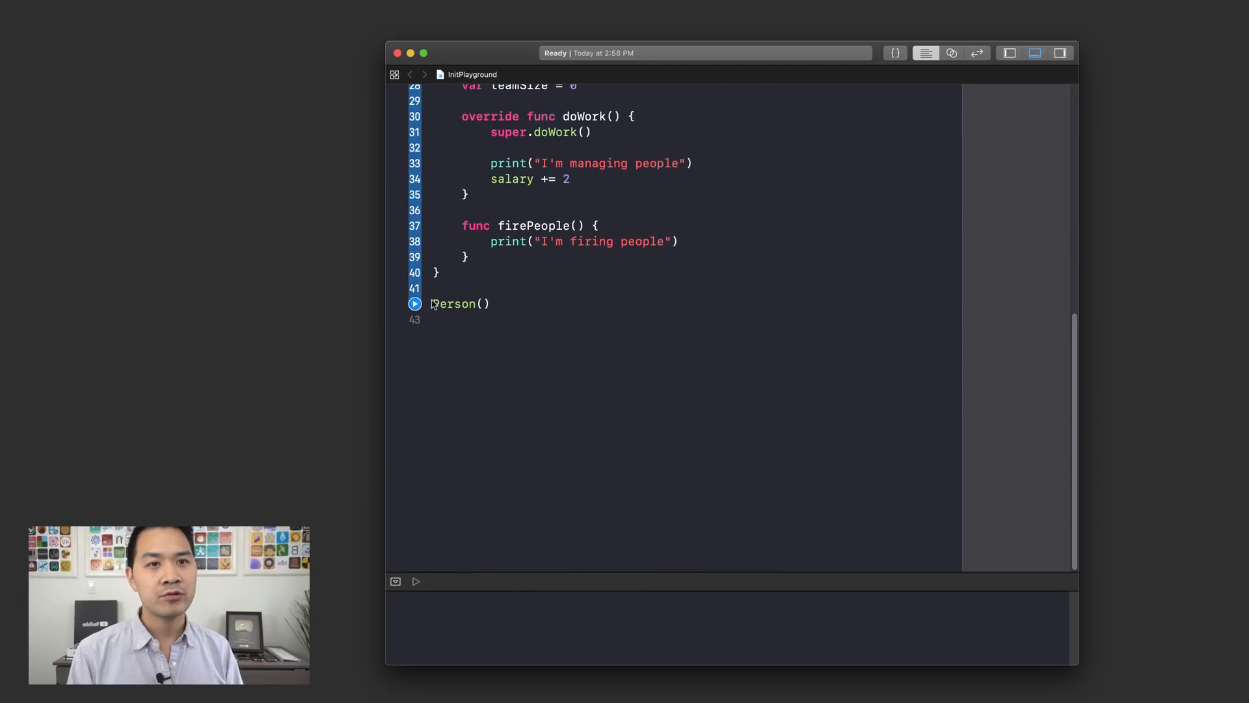
text(let myPerson)
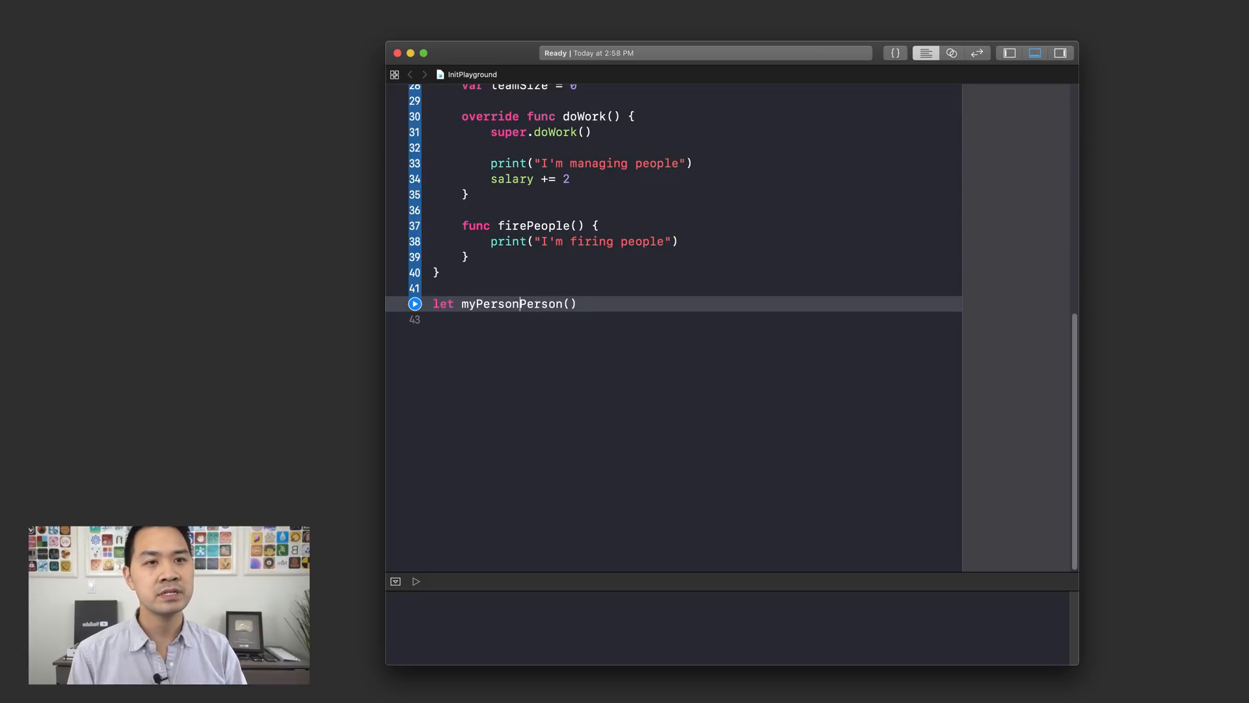
text(= Person())
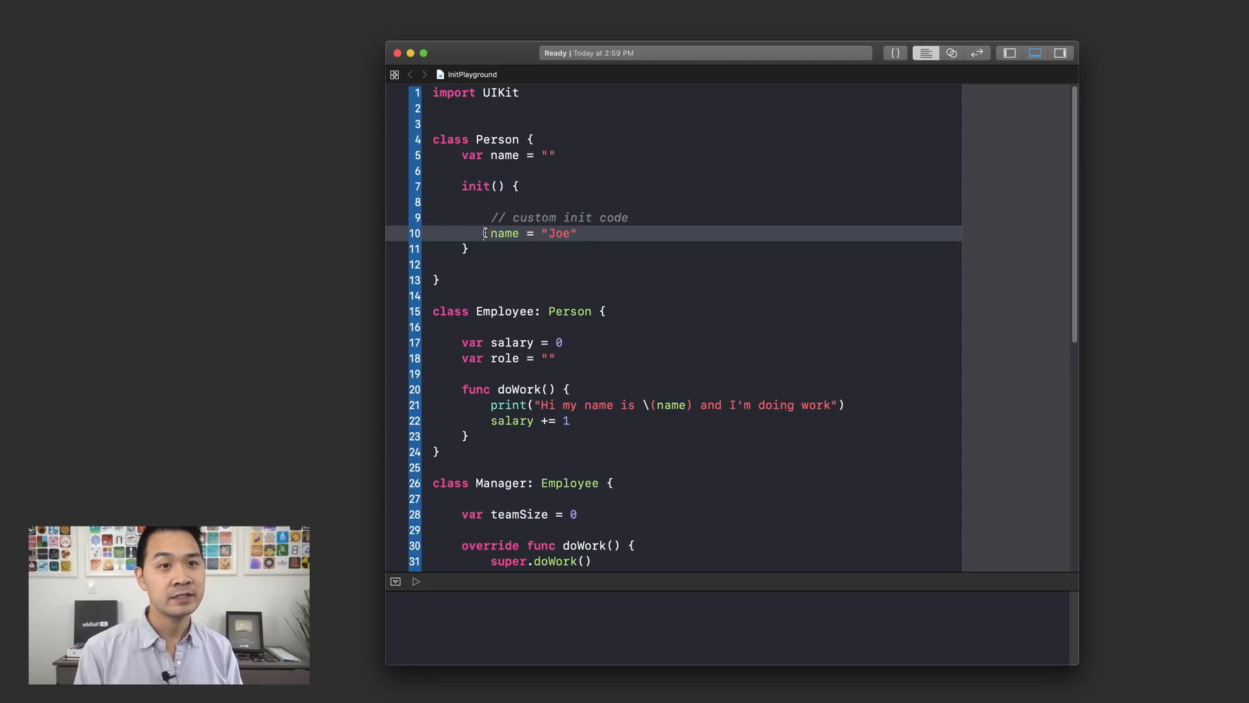
Add print(myPerson.name) and run the playground so the console shows Joe.
scroll(down, 3)
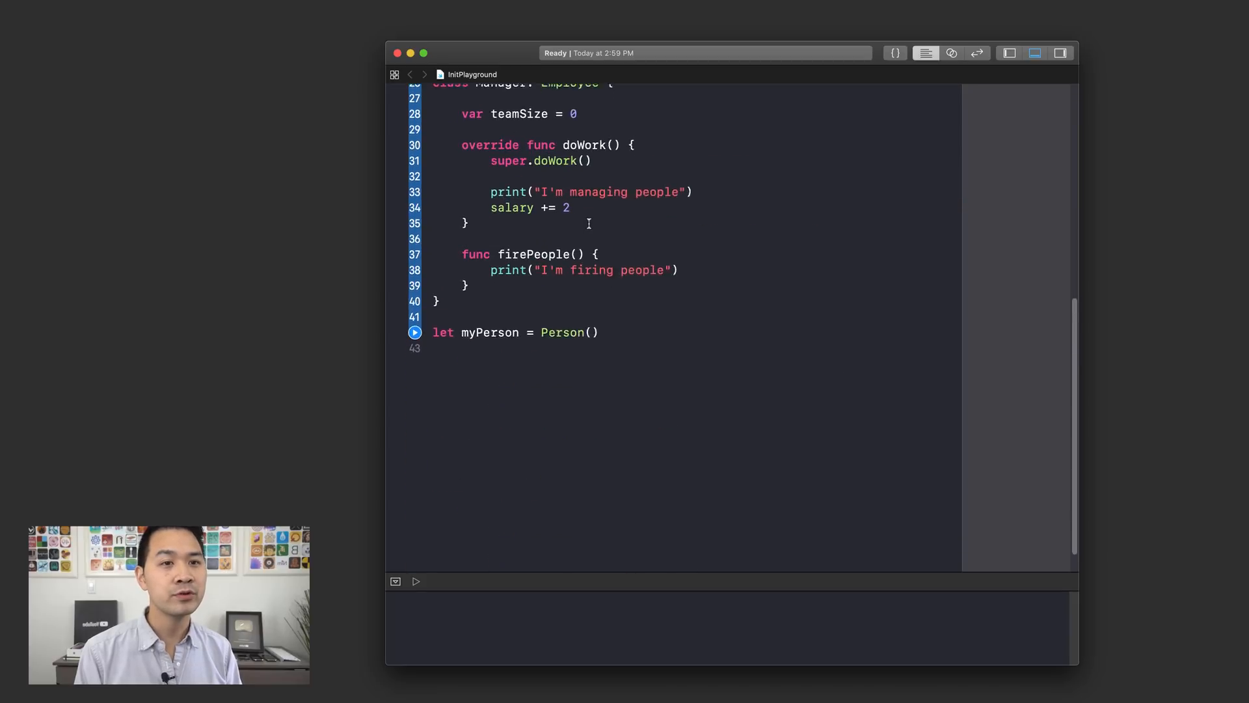
text(print()
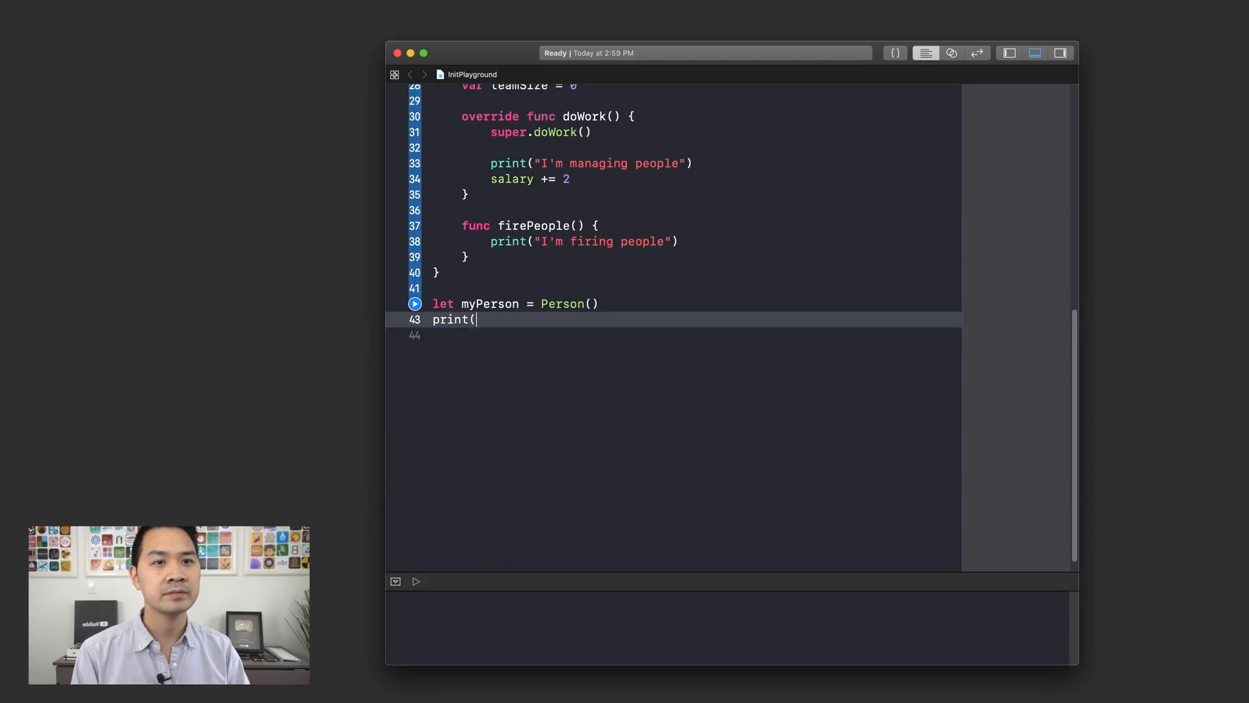
text(myPerson.name)
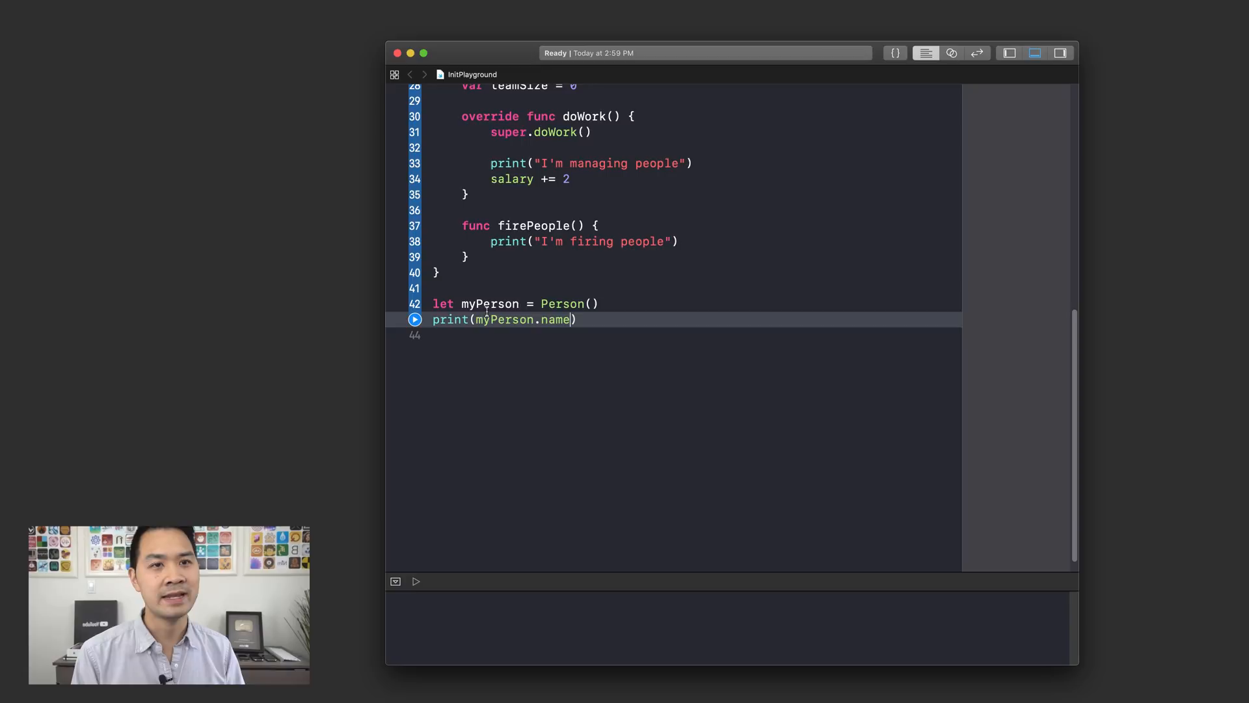
click(413, 319)
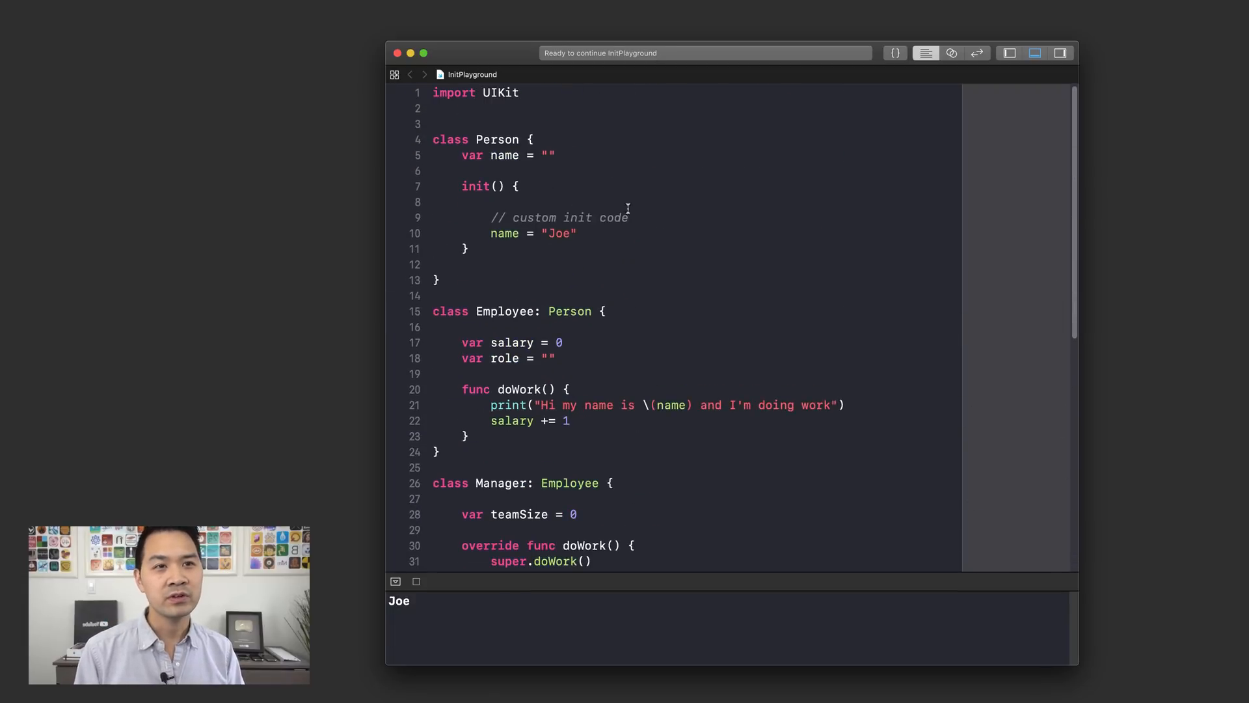
Delete the custom init() block, leaving Person with only its name property.
click(690, 233)
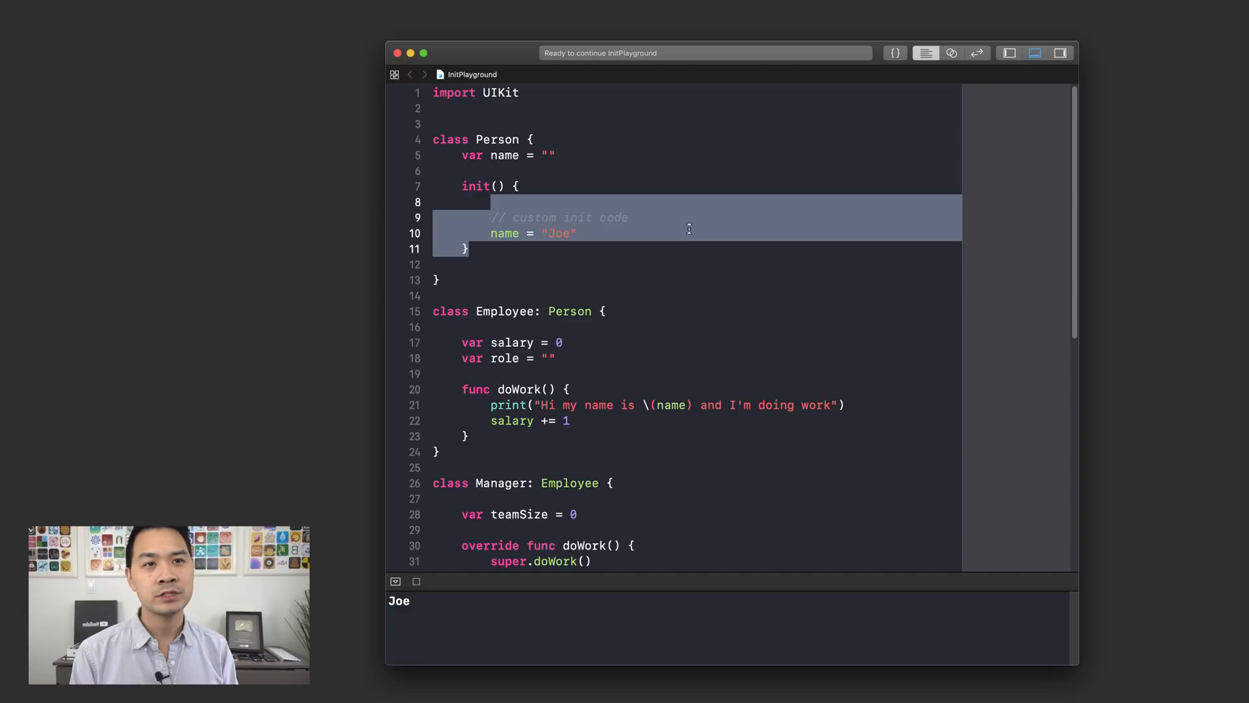
key(Delete)
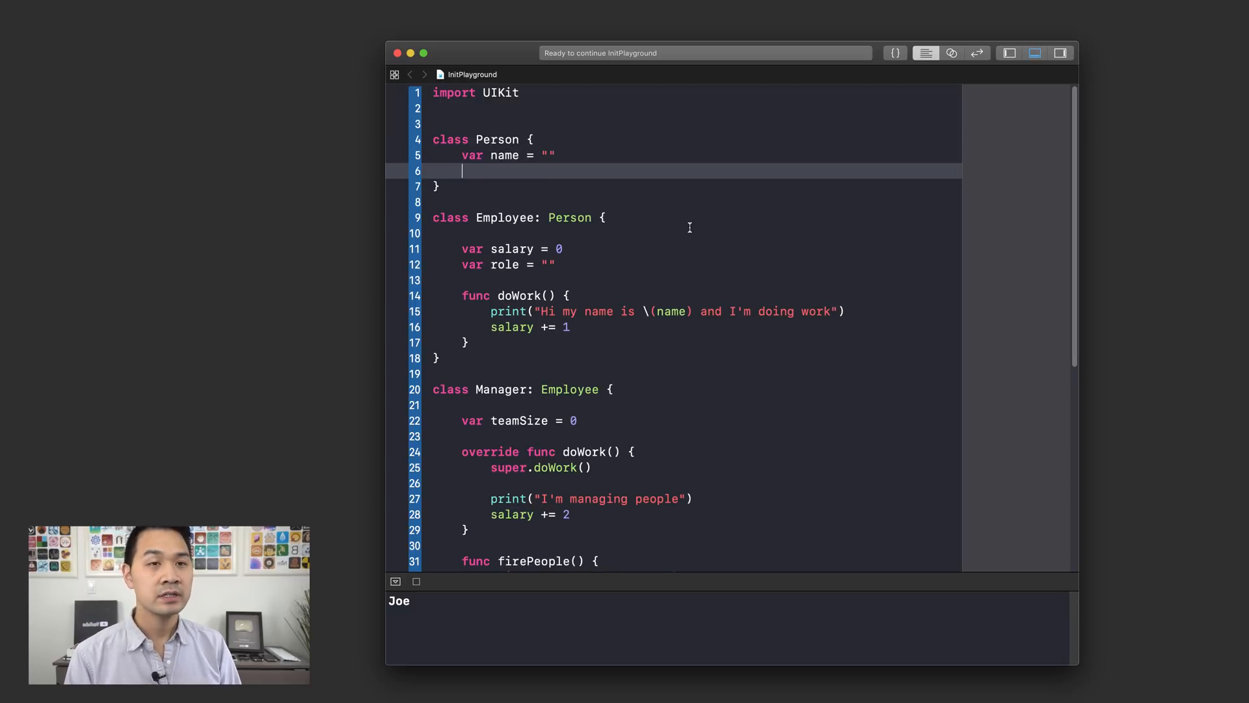
Declare init(_ name:String) and an empty init() in Person, then revisit myPerson = Person().
text(i)
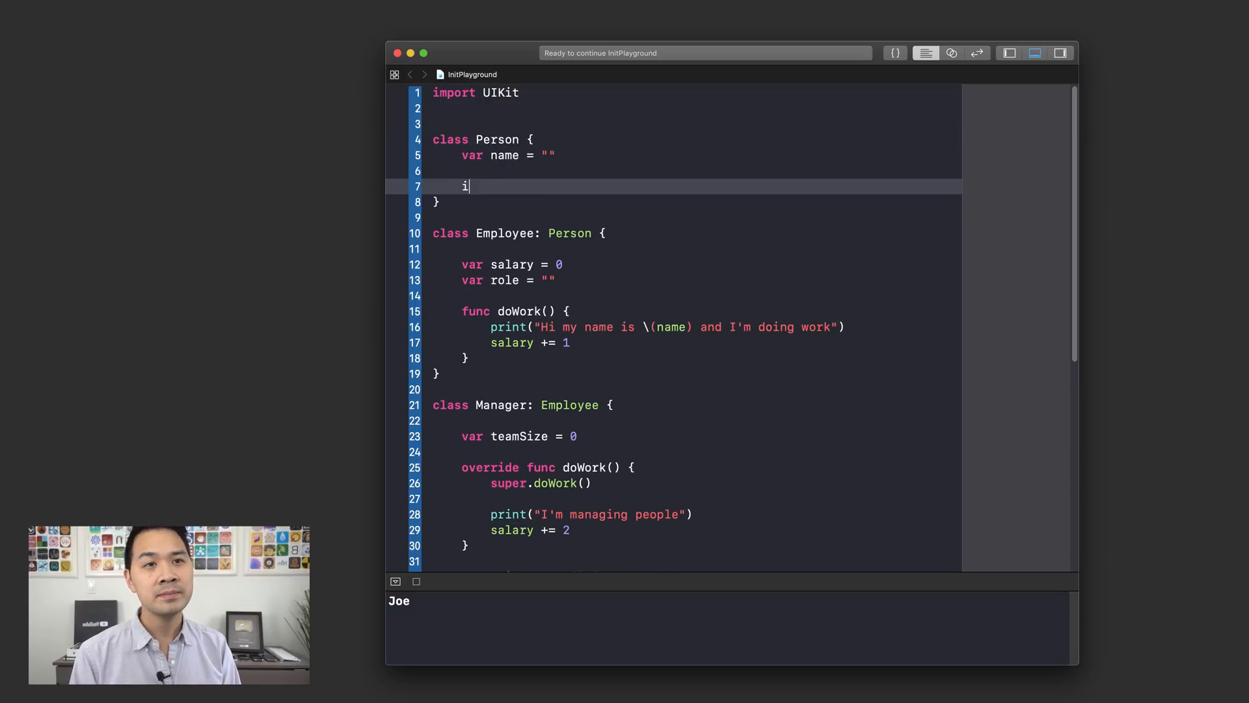
text(nit()
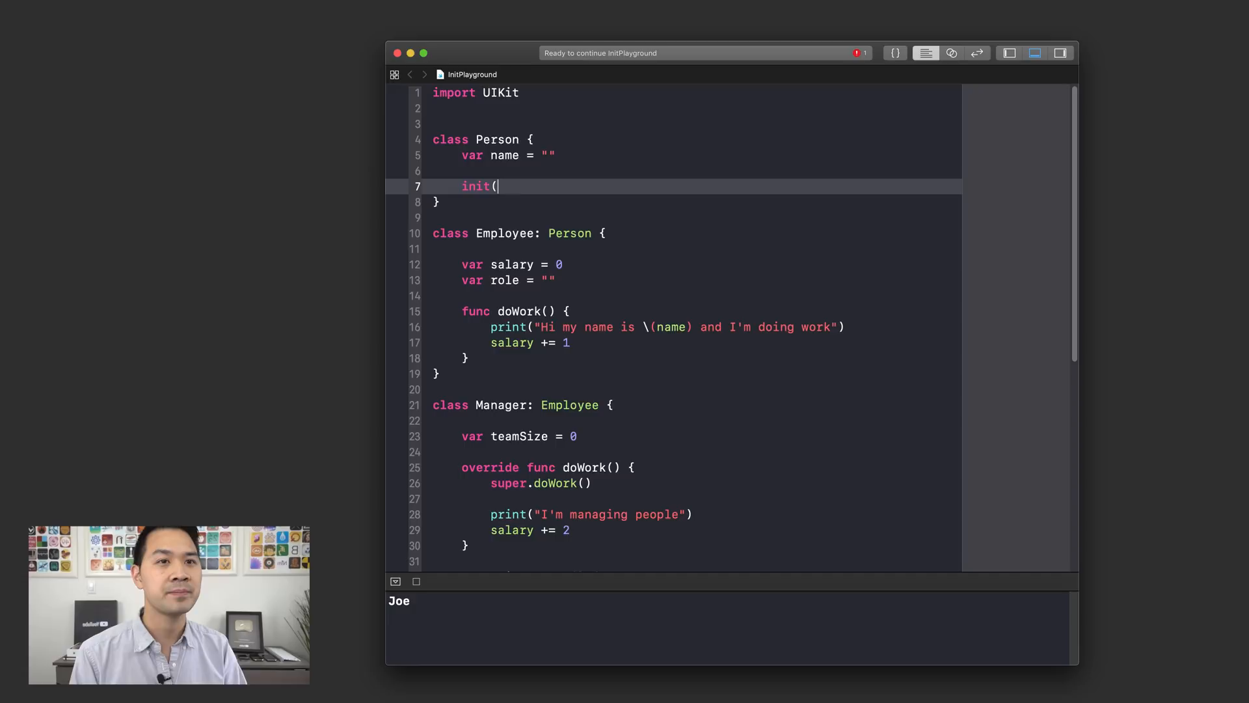
text(_ ))
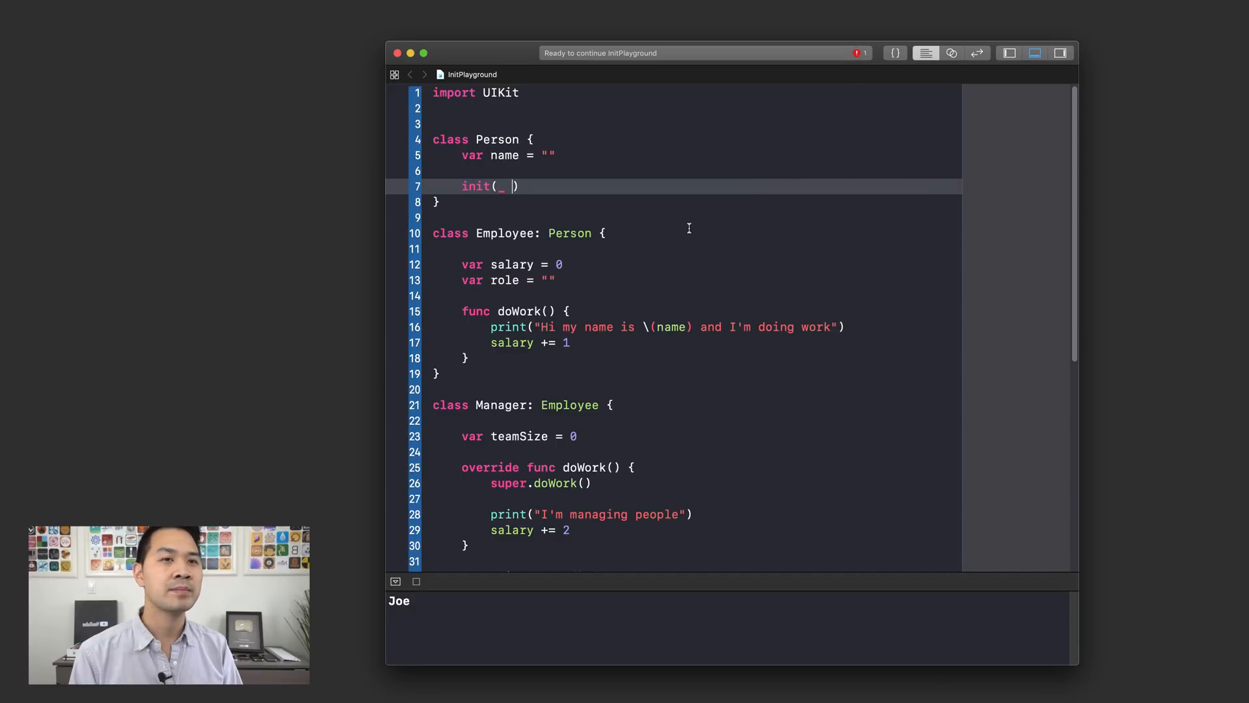
text(name:S)
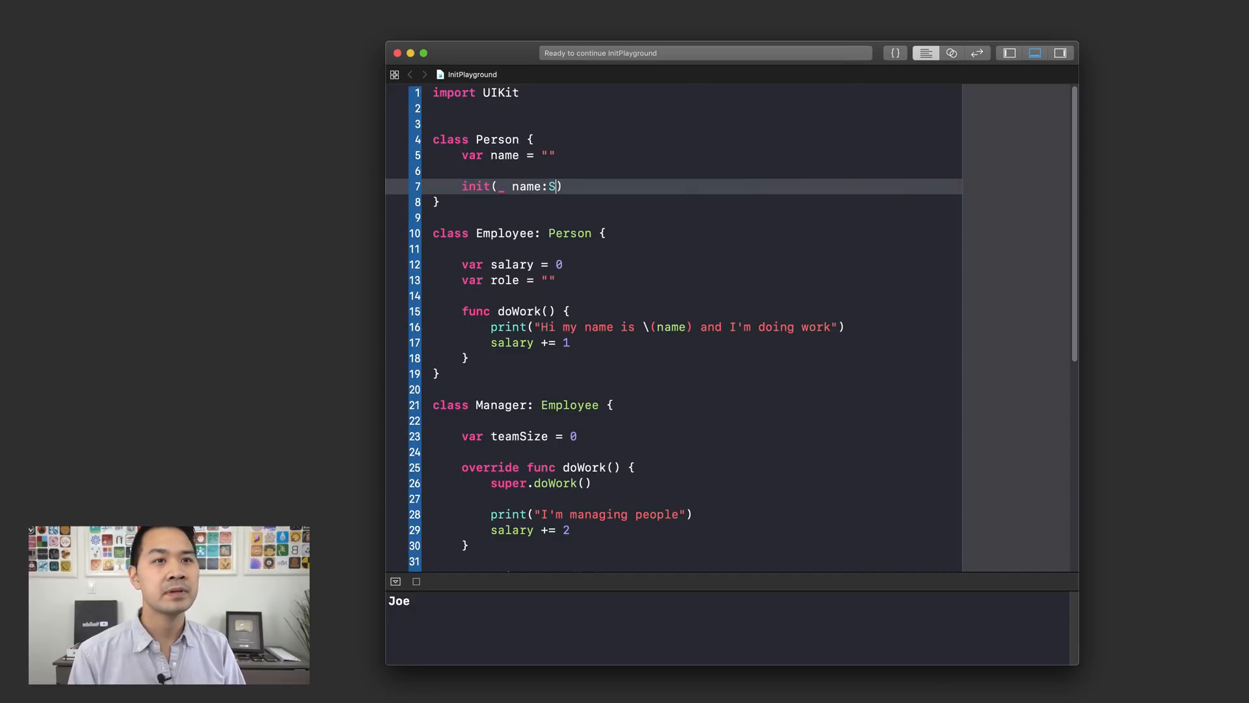
text(tring))
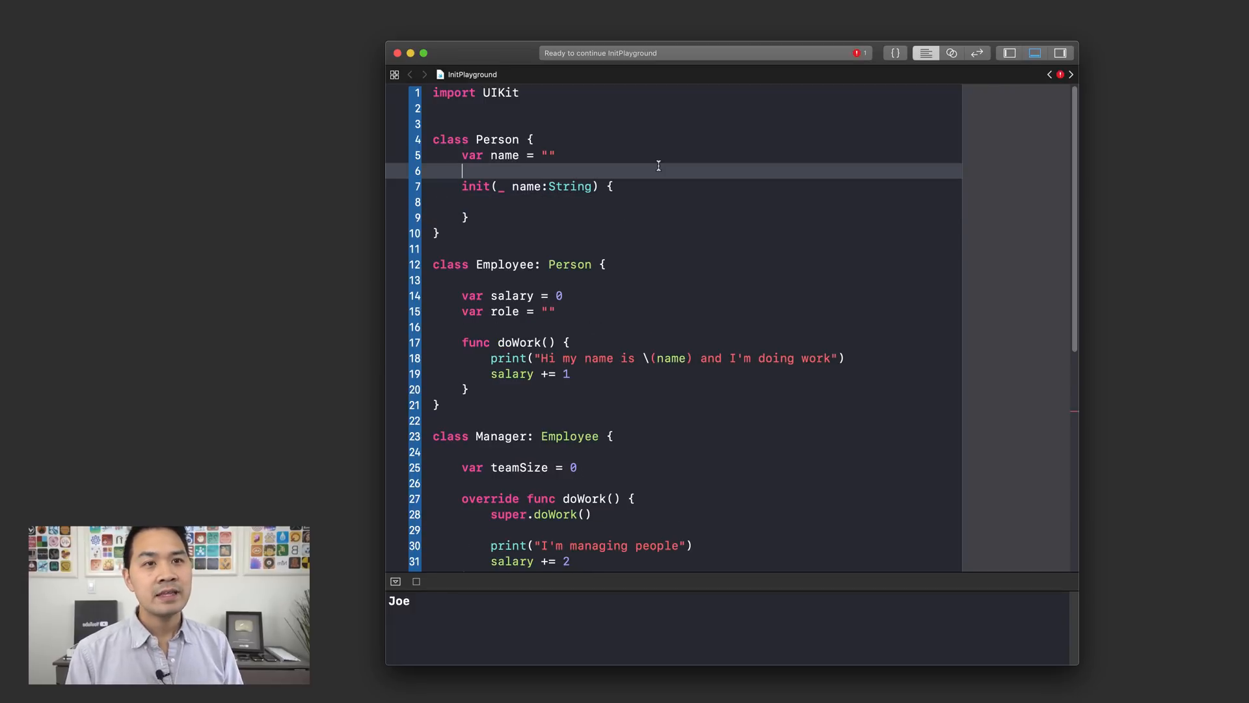
text(init()
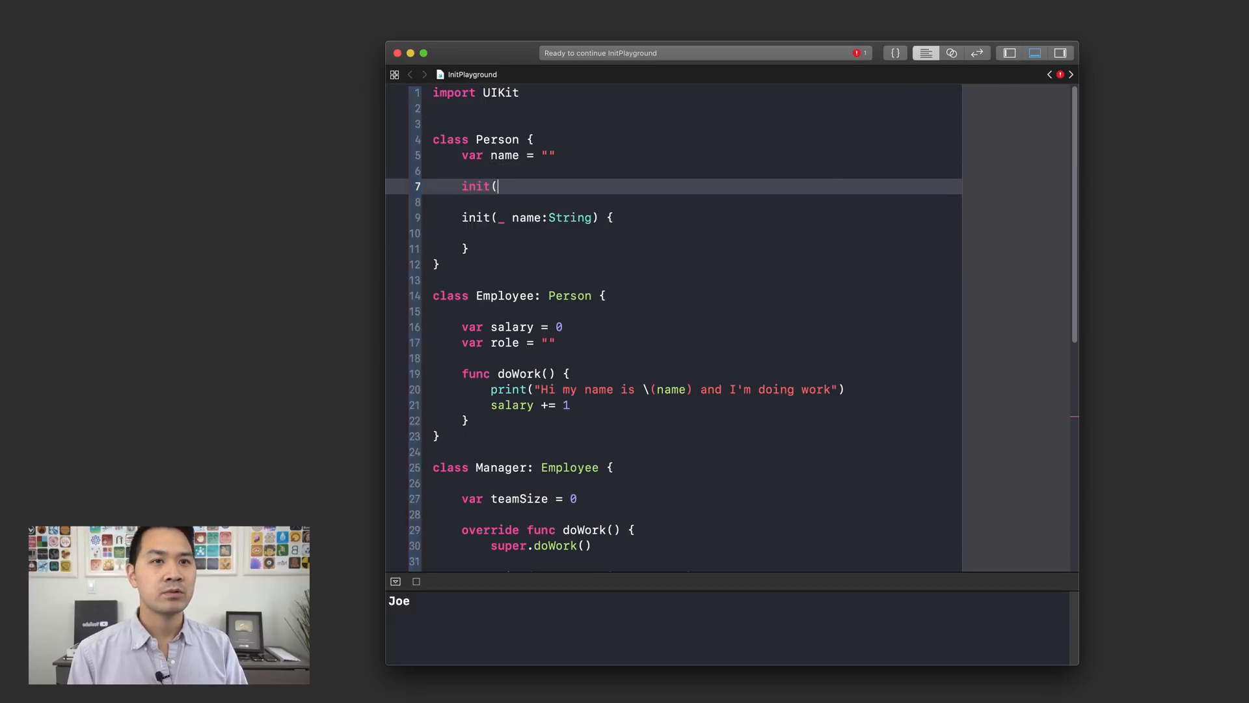
text() {)
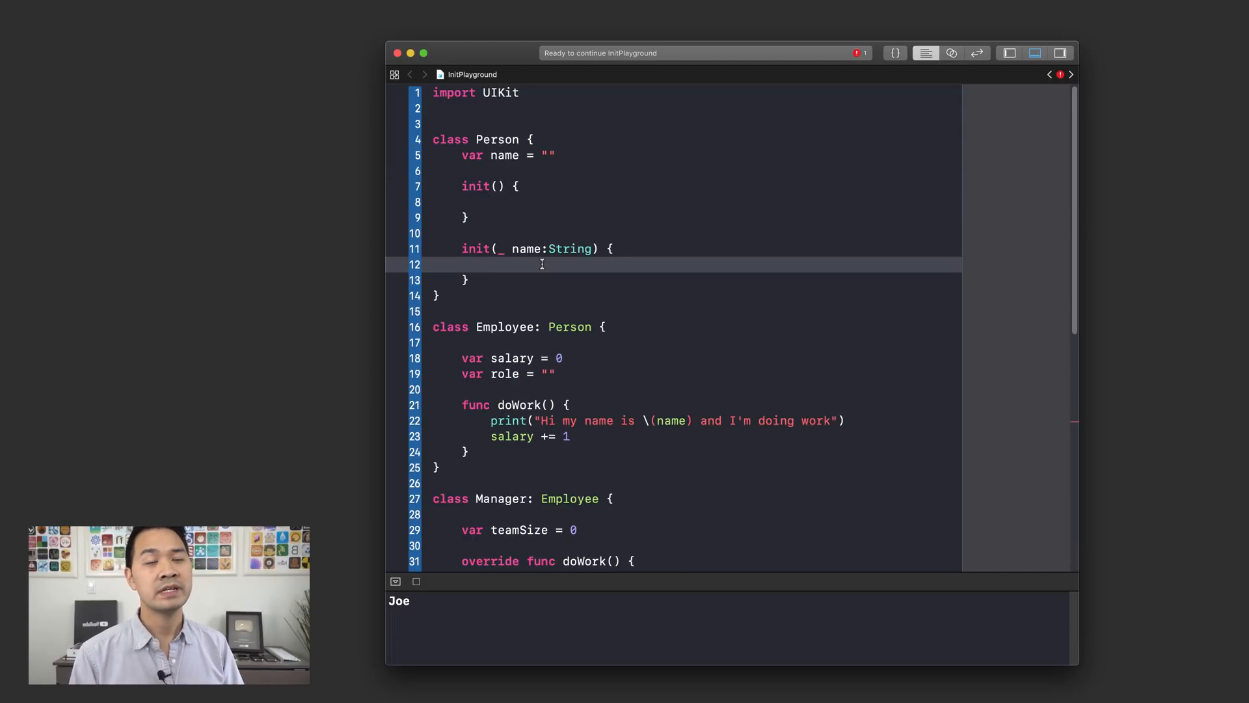
scroll(down, 3)
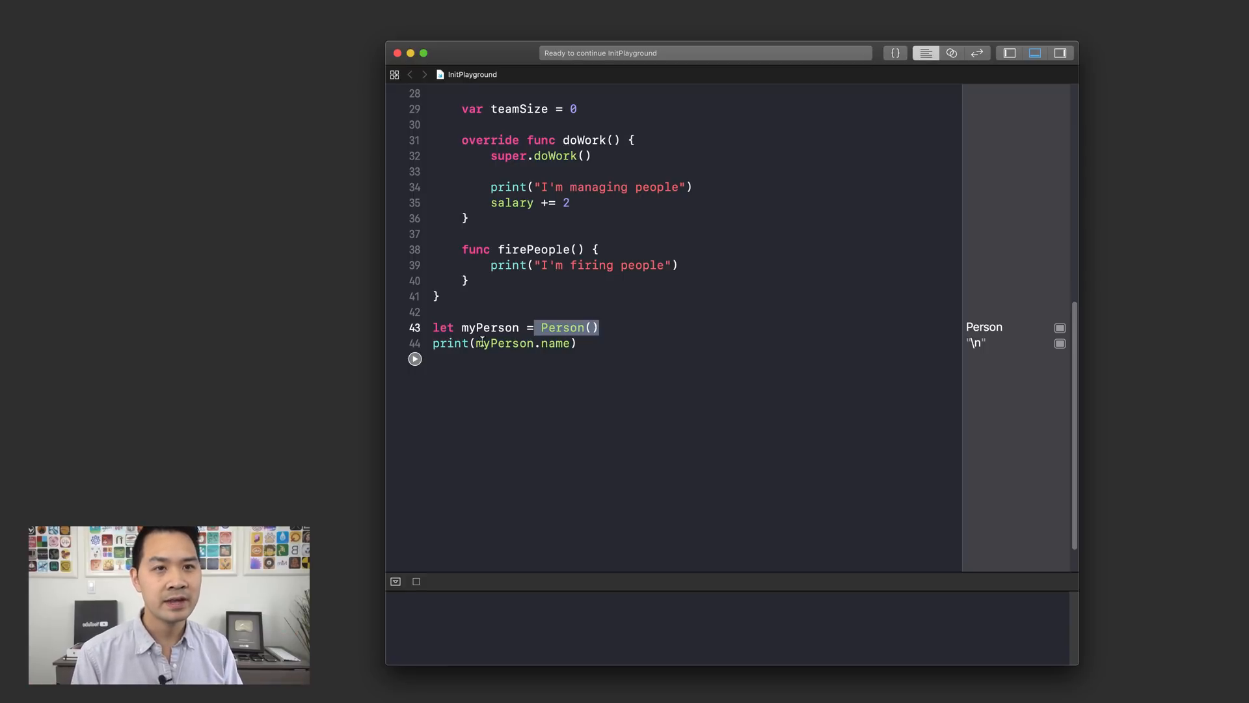
Change line 43 to create myPerson with Person("Tom") and return to init(_ name:String).
click(499, 631)
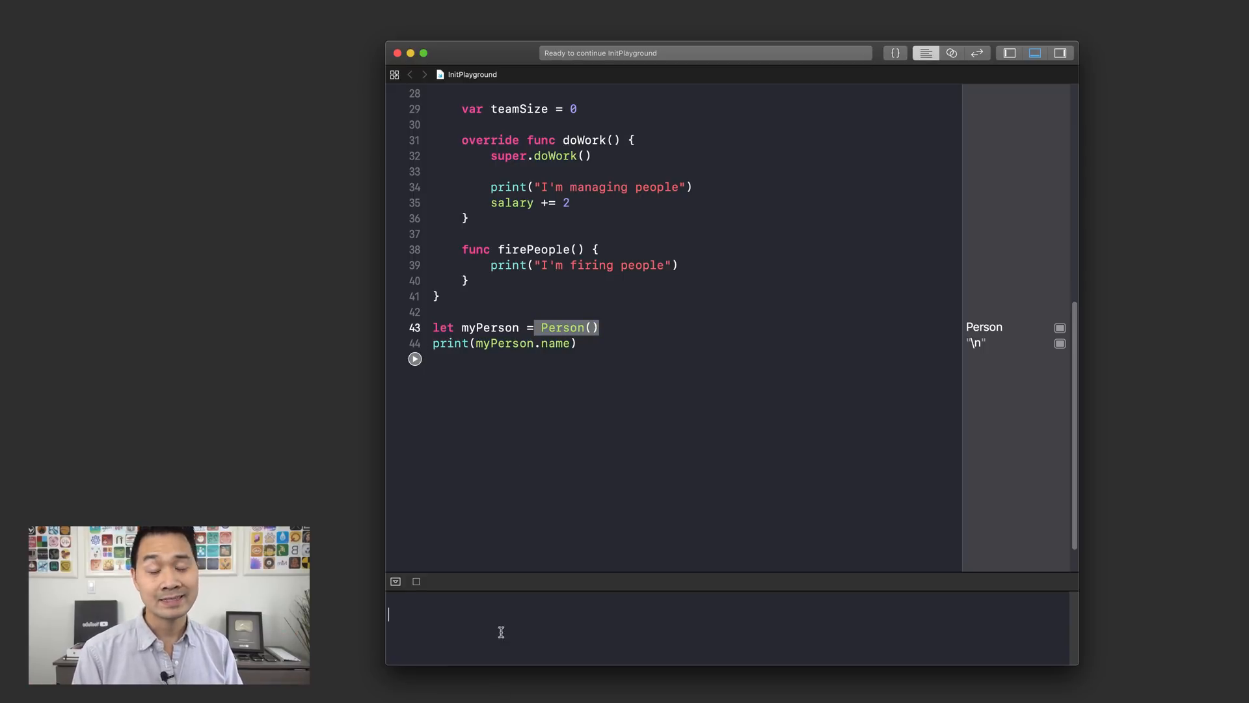
click(601, 328)
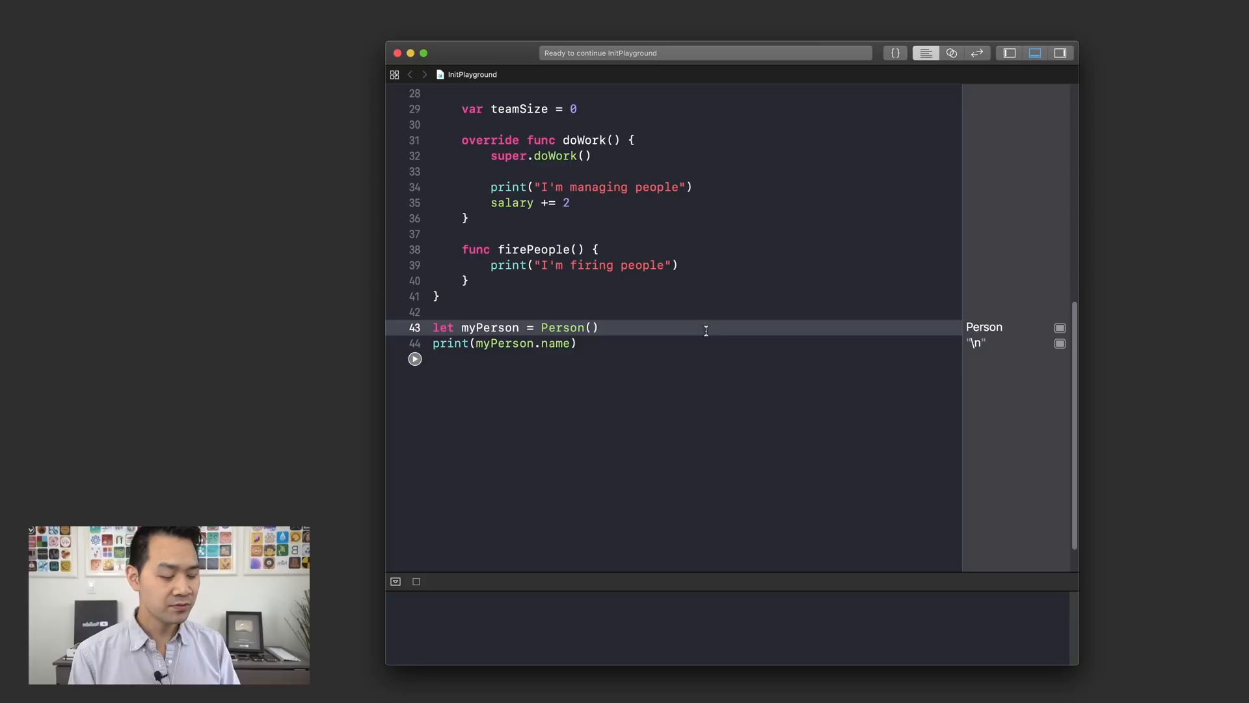
text(()
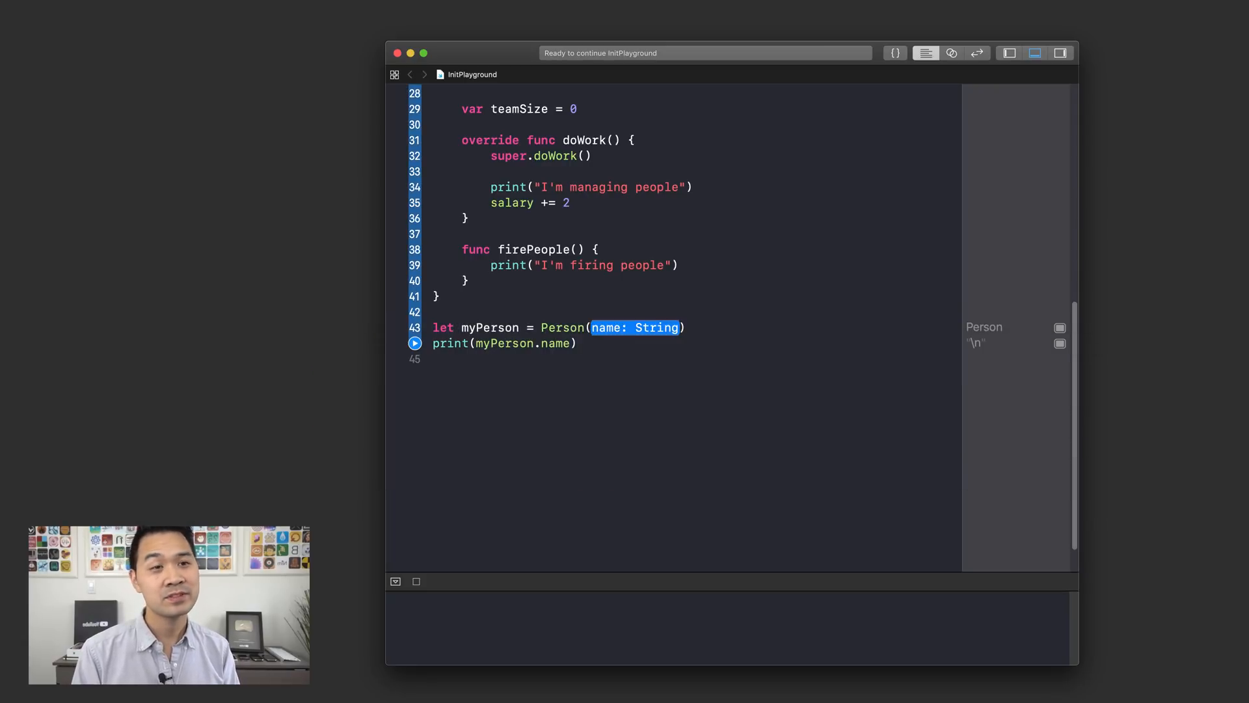
text("Tom")
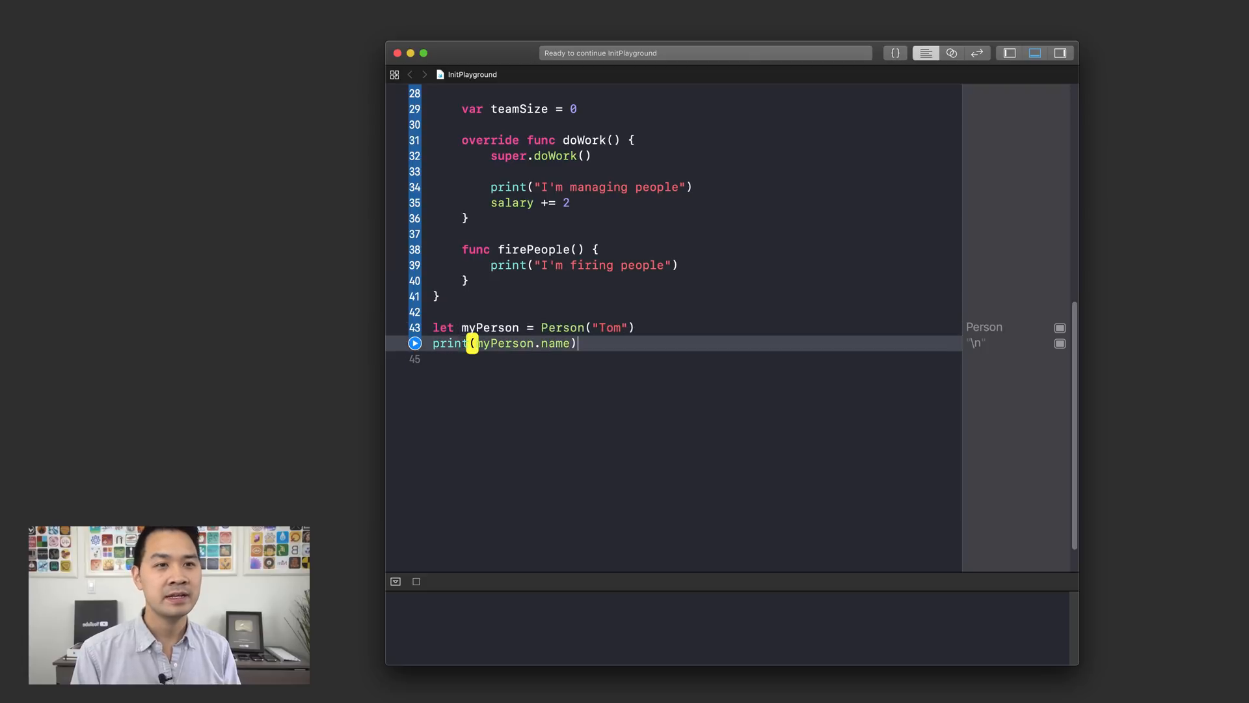
click(414, 342)
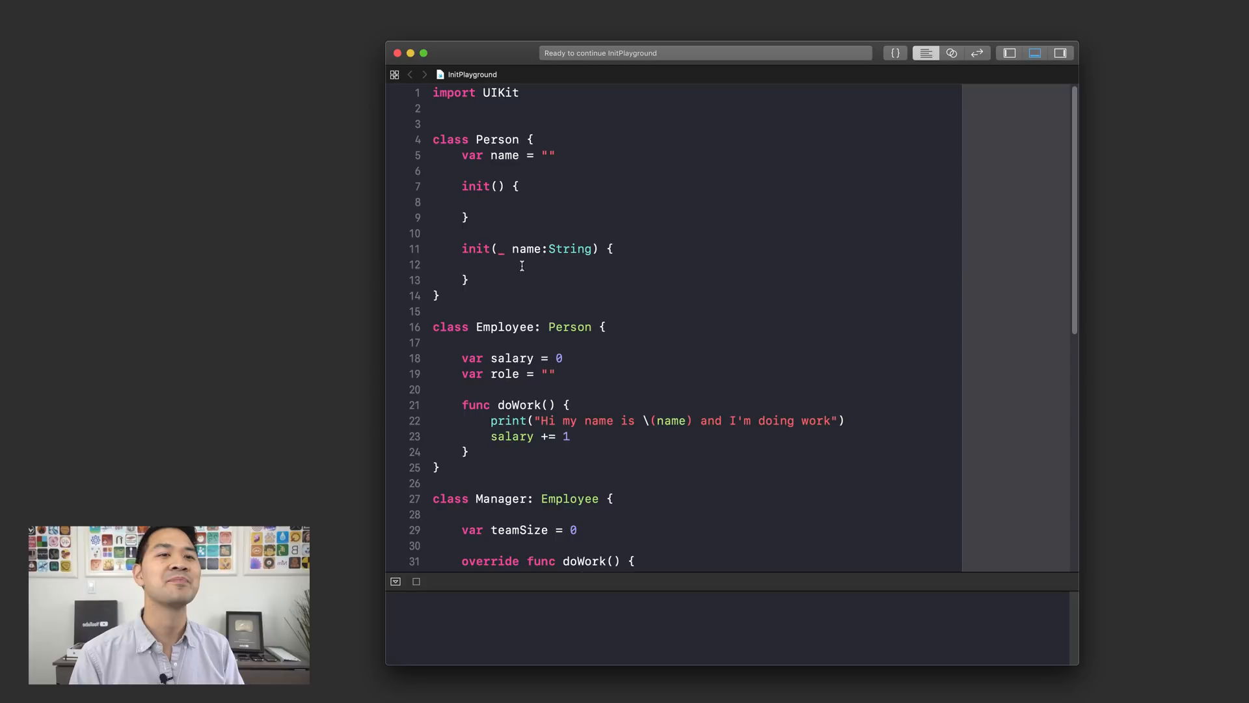
click(602, 264)
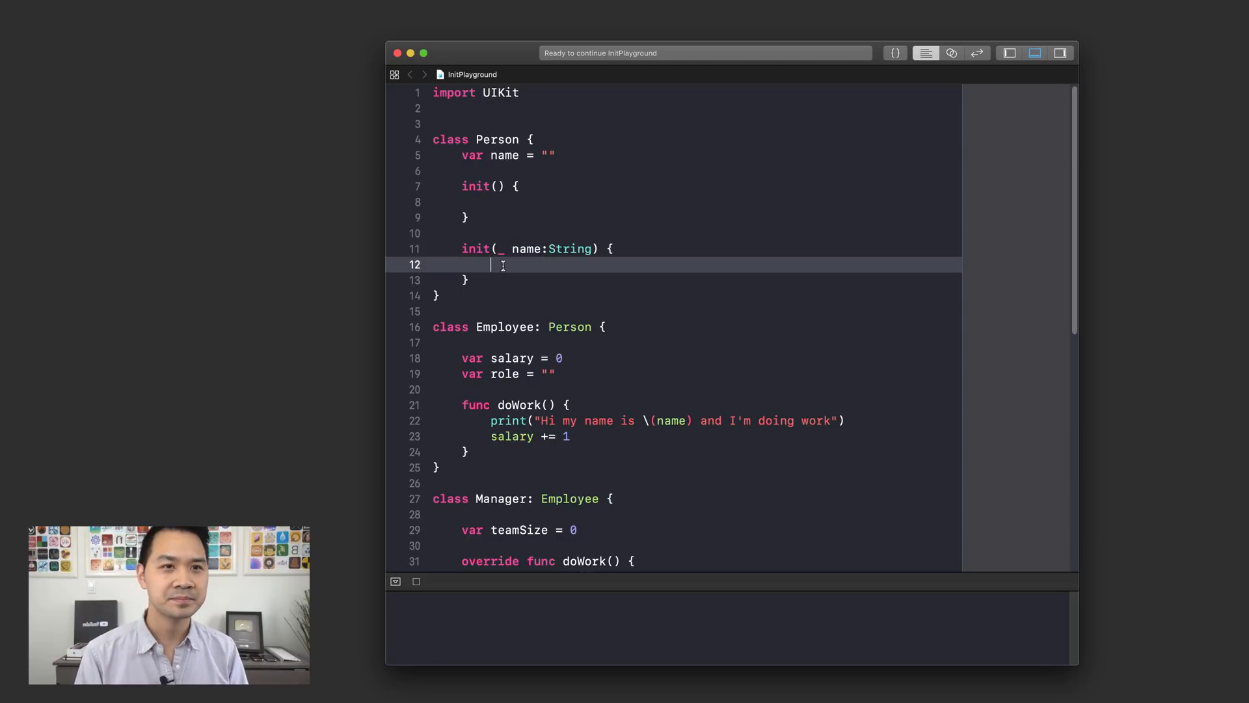
Assign self.name = name inside init(_ name:String), fixing the let-constant error.
text(name = name)
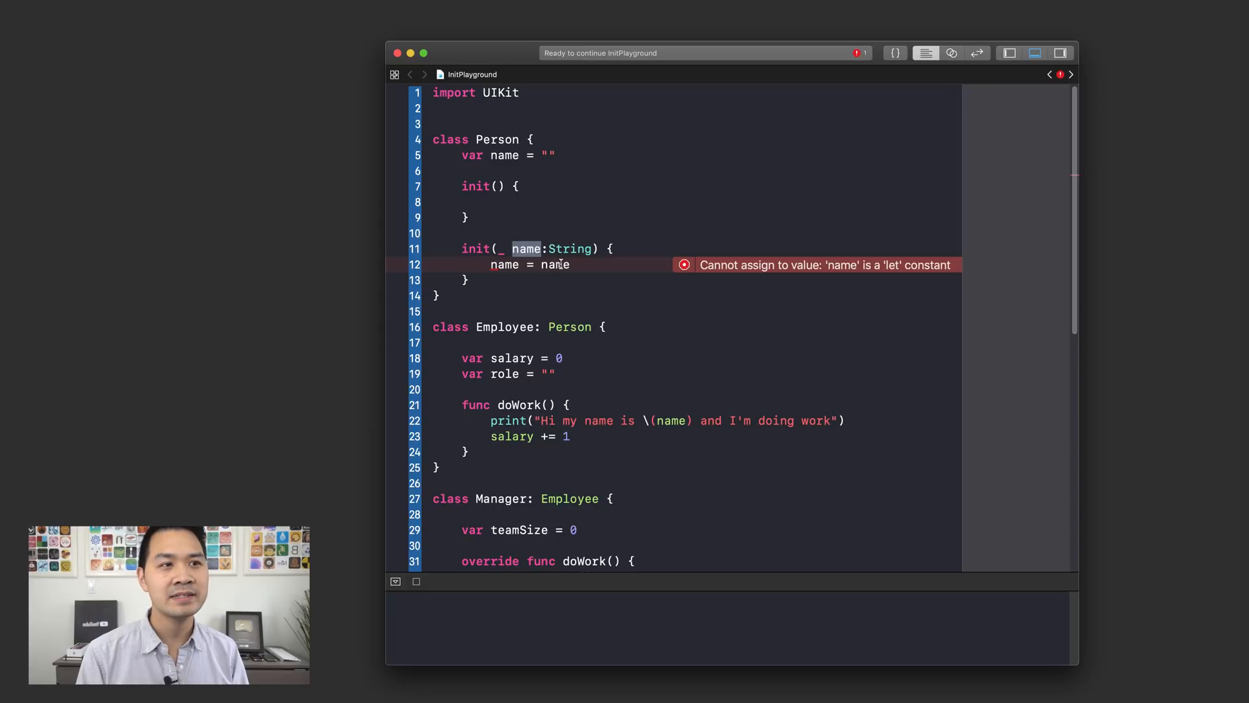
mouse_move(661, 304)
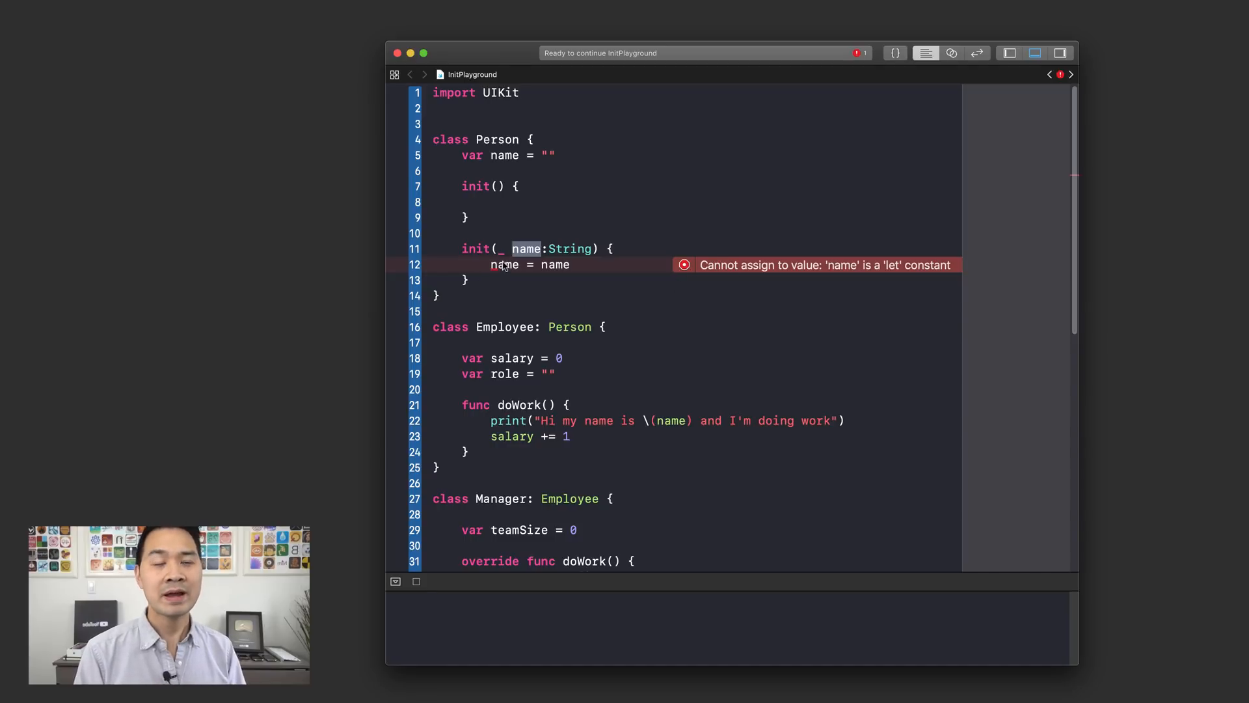
double_click(505, 264)
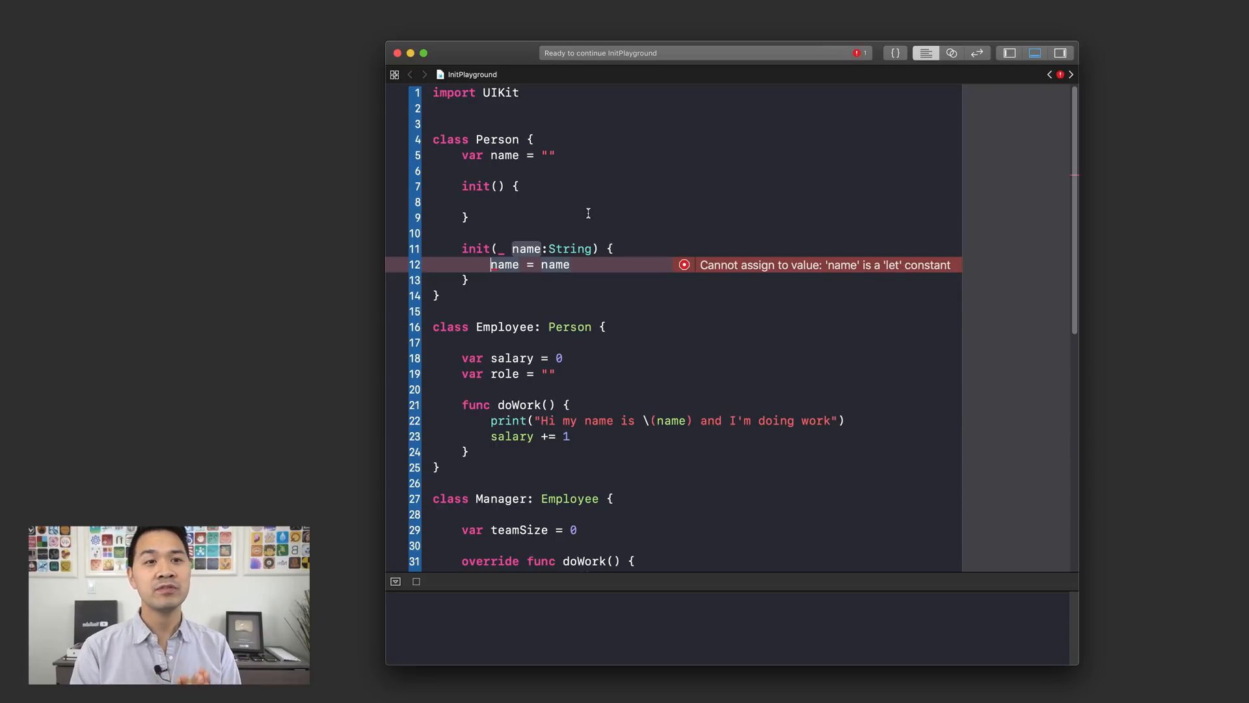
text(self.)
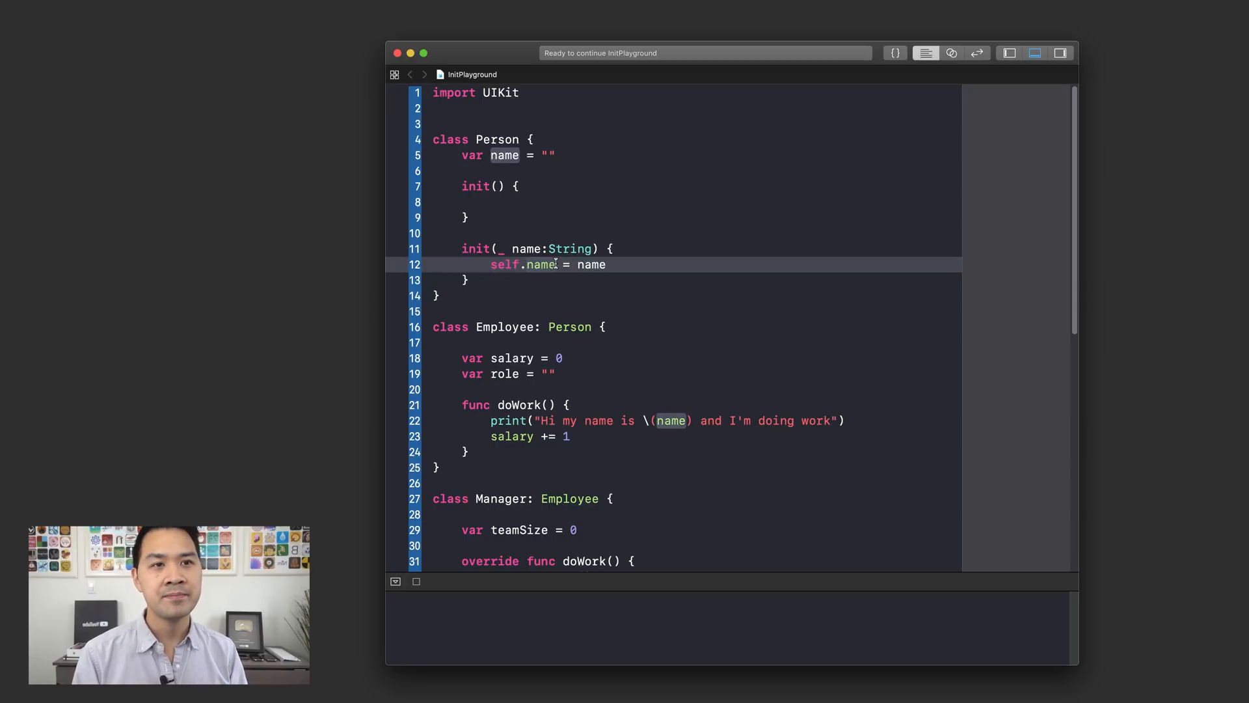
Point out the property versus the parameter, then move down to the Employee class.
double_click(505, 264)
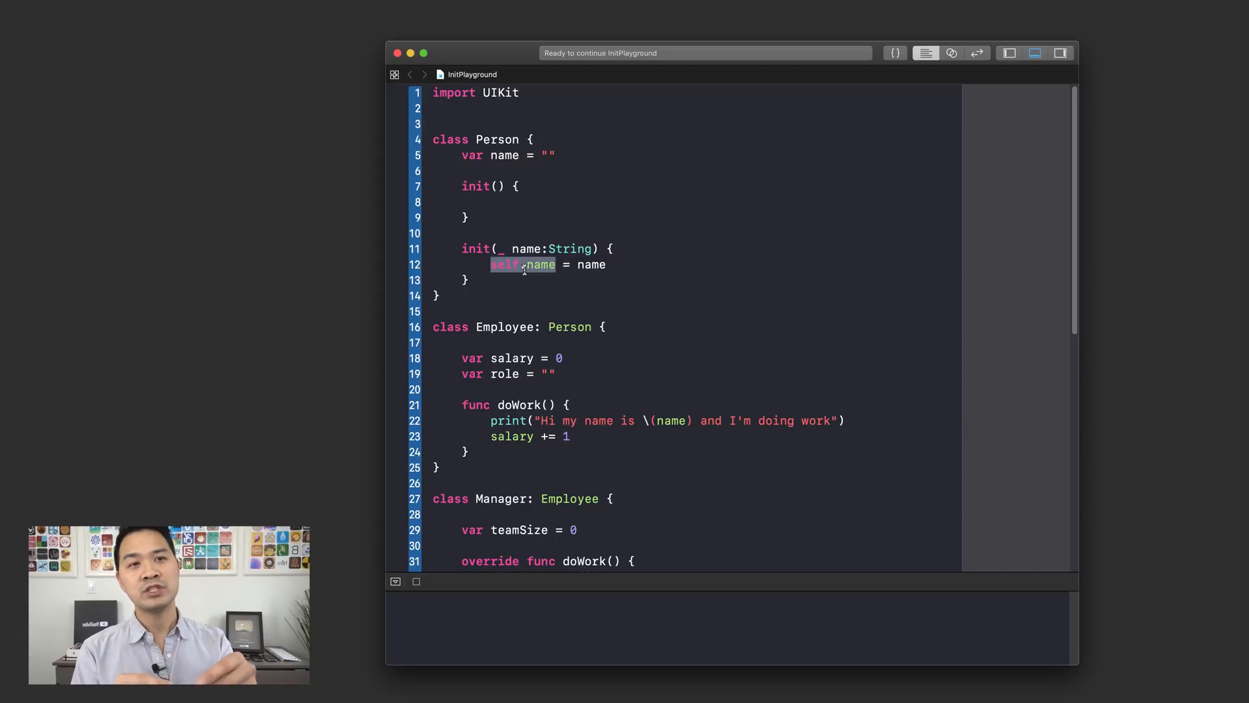
click(541, 264)
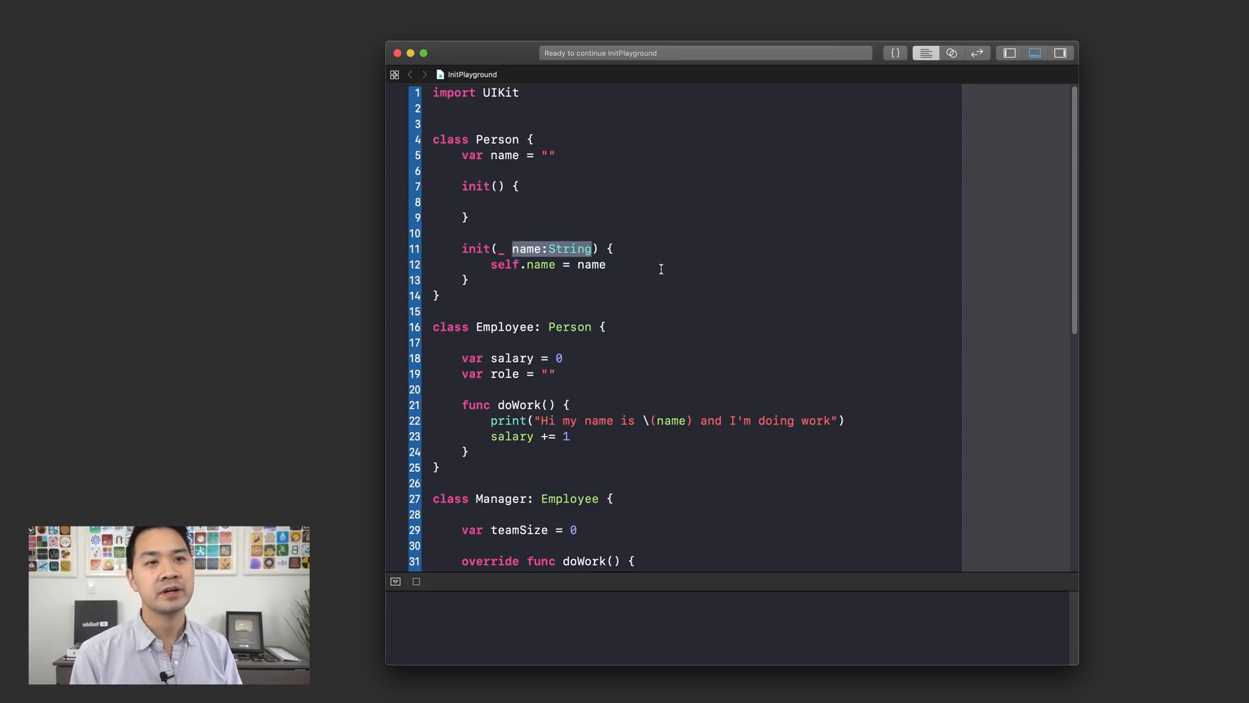
scroll(down, 3)
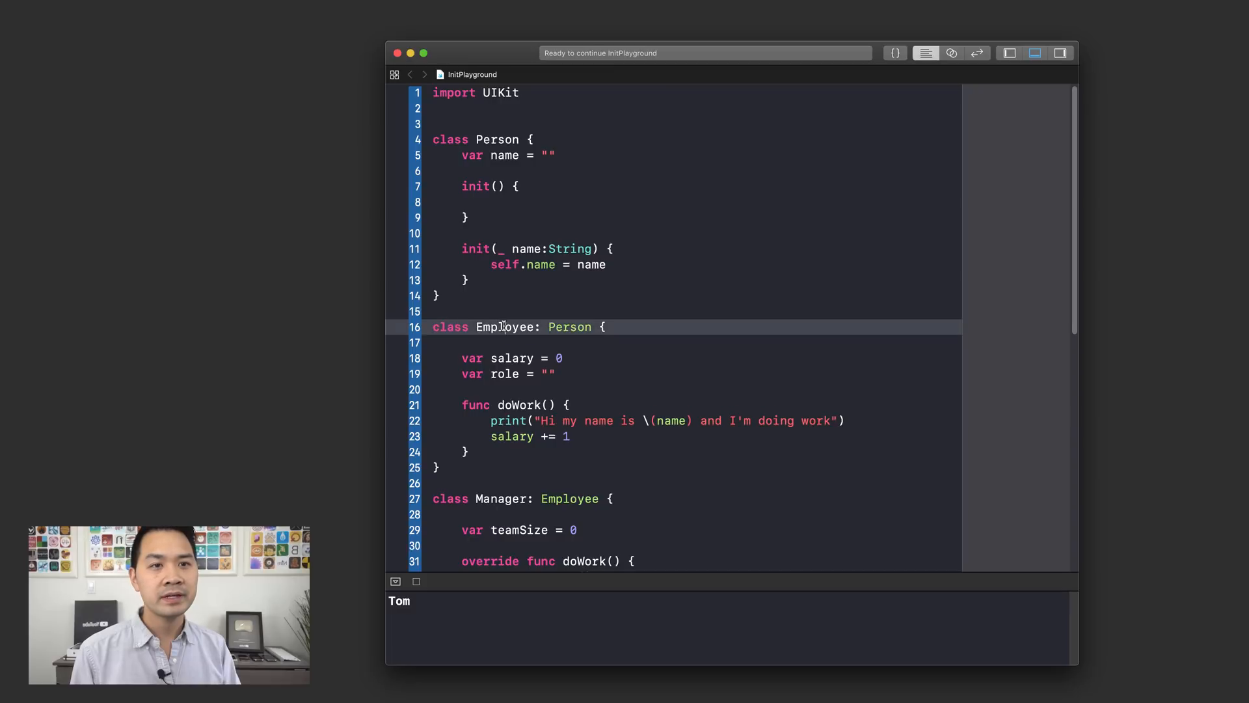
double_click(568, 326)
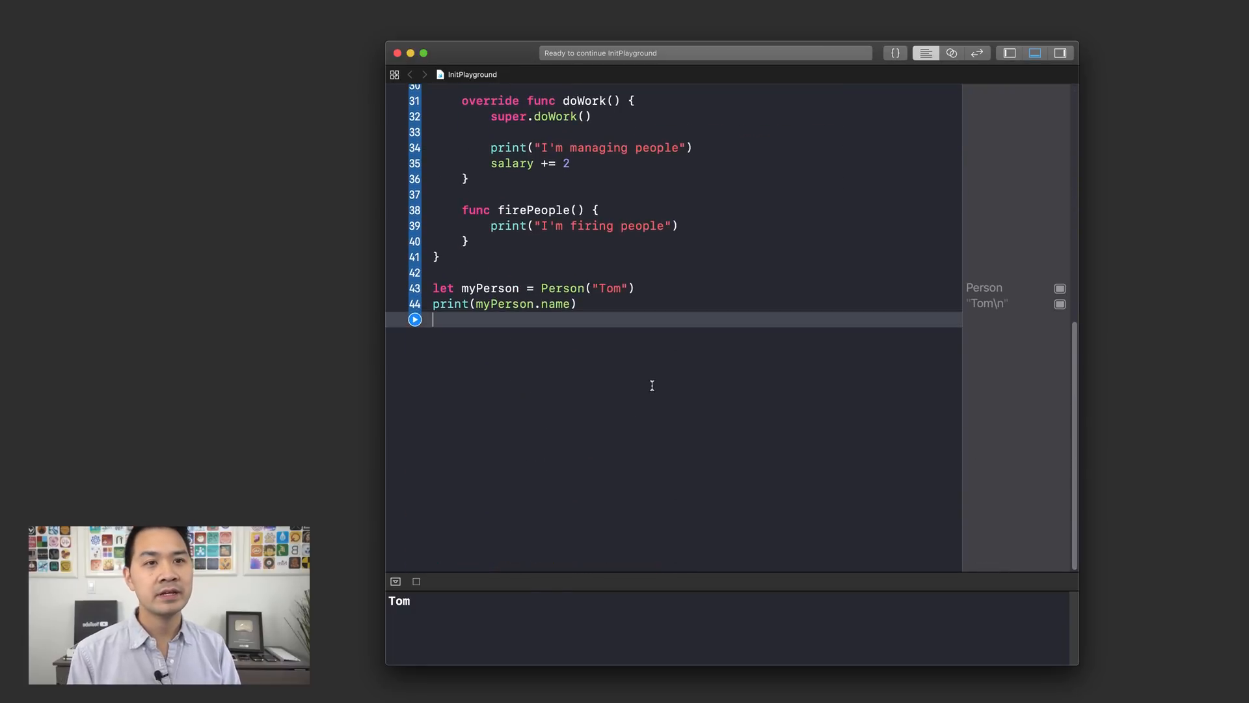
Create let myEmployee = Employee("Joe") using the inherited name initializer.
text(let myEmpl)
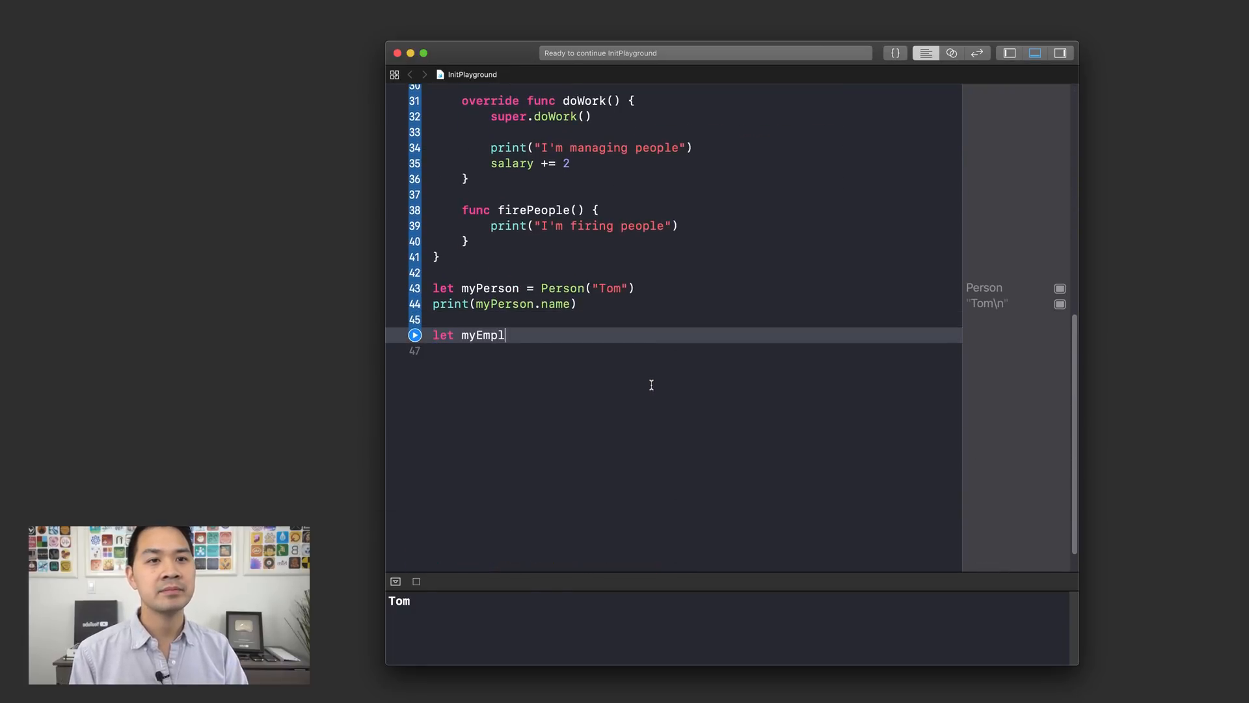
text(oyee = Employee)
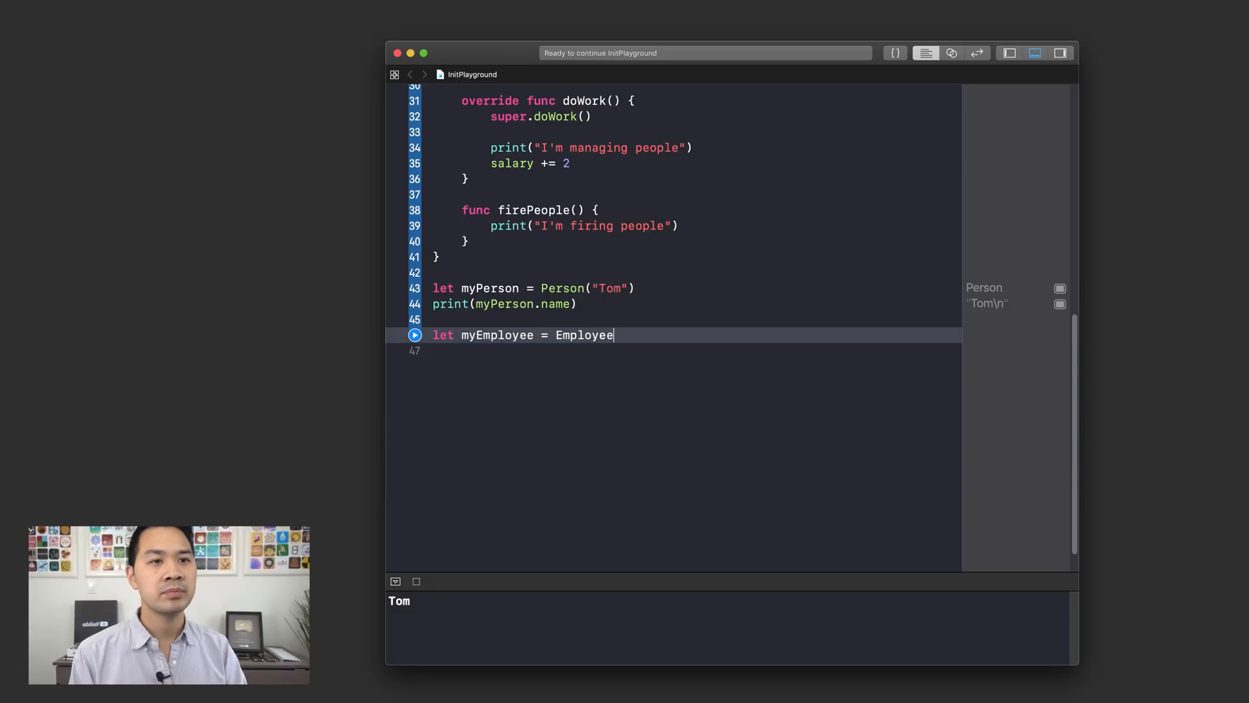
text(()
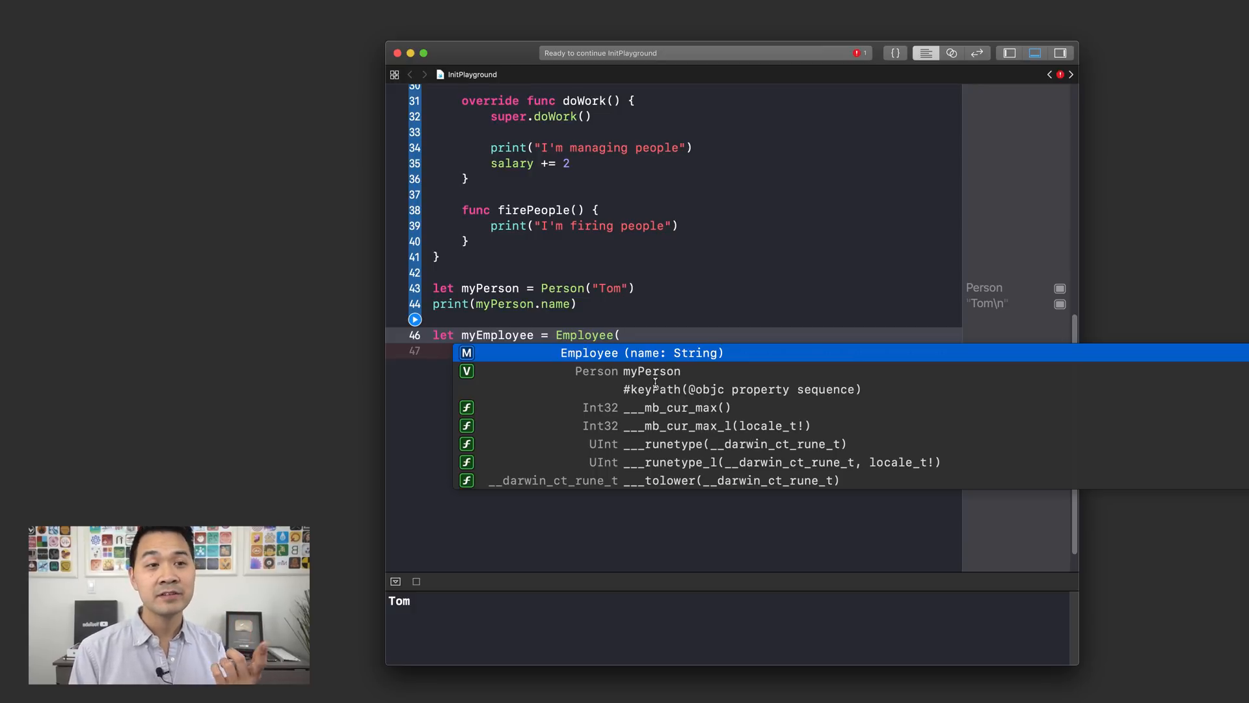
click(642, 352)
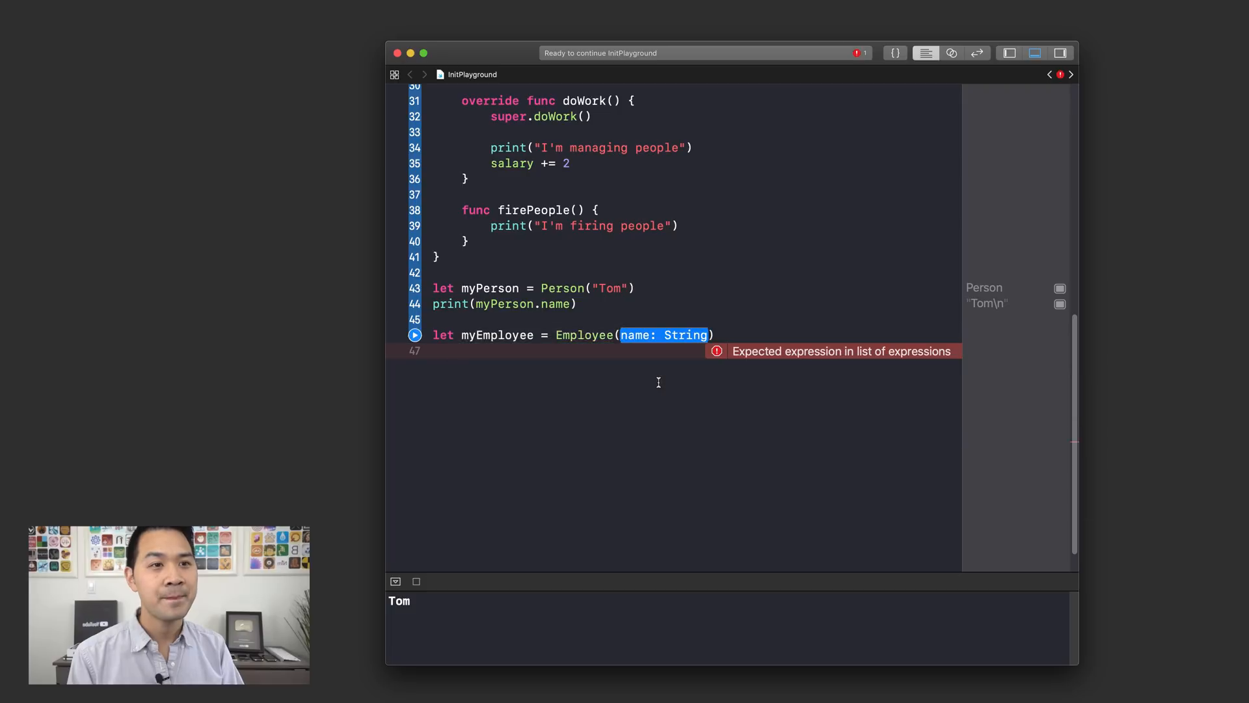
text("Joe")
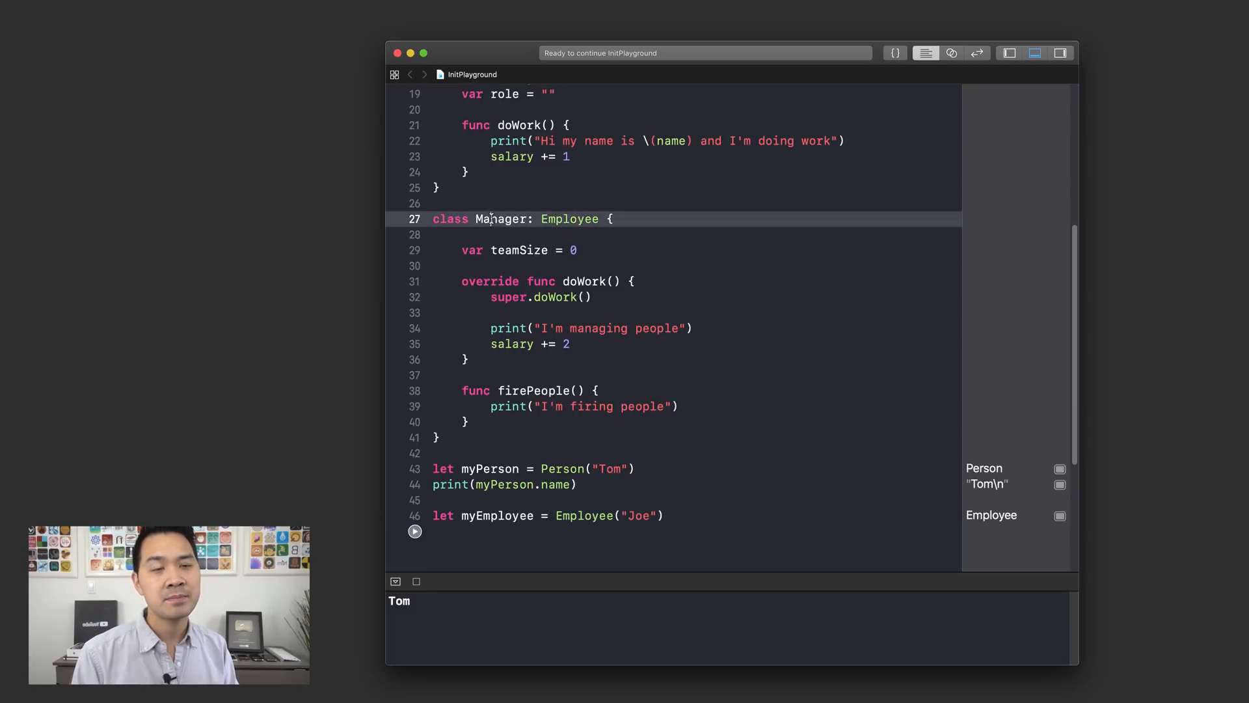
double_click(501, 218)
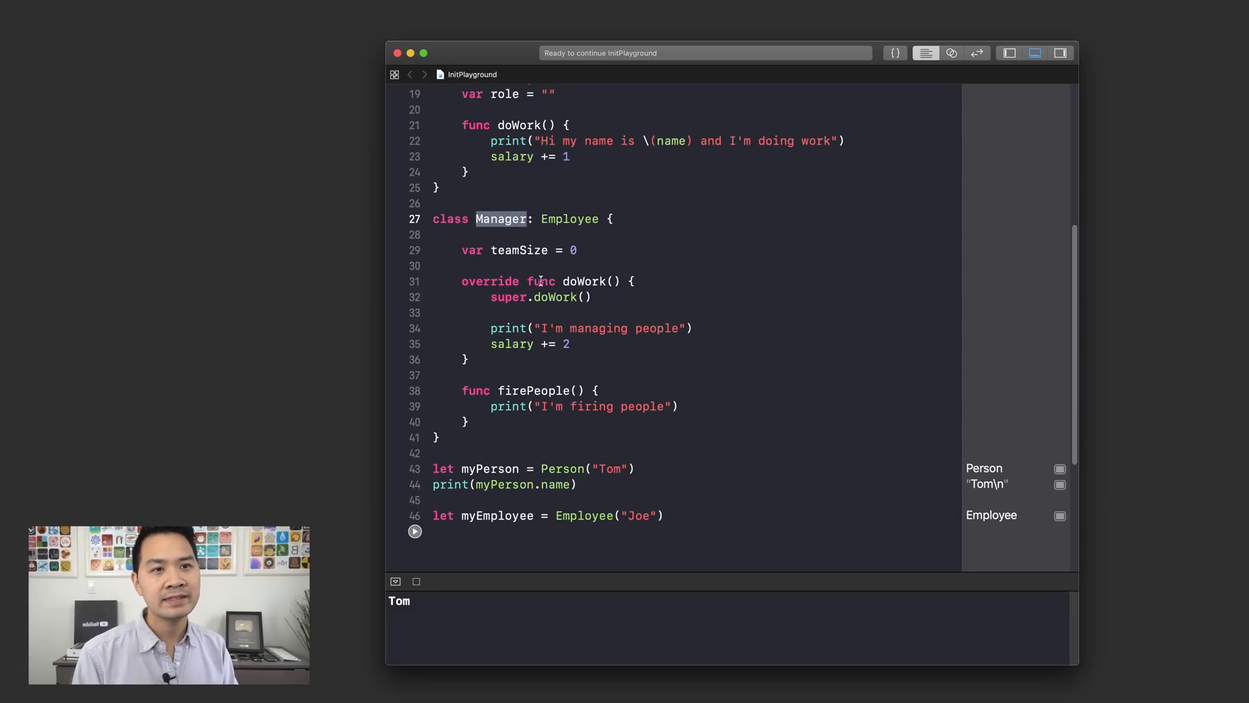
double_click(586, 281)
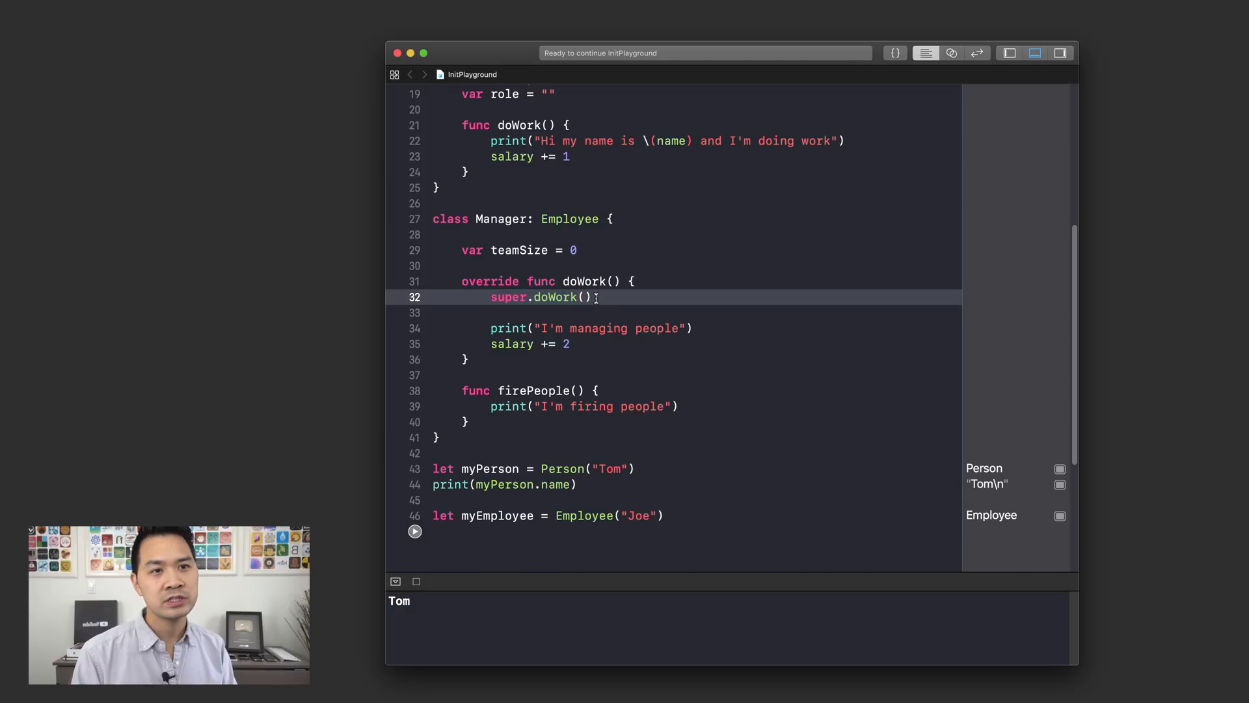
double_click(569, 218)
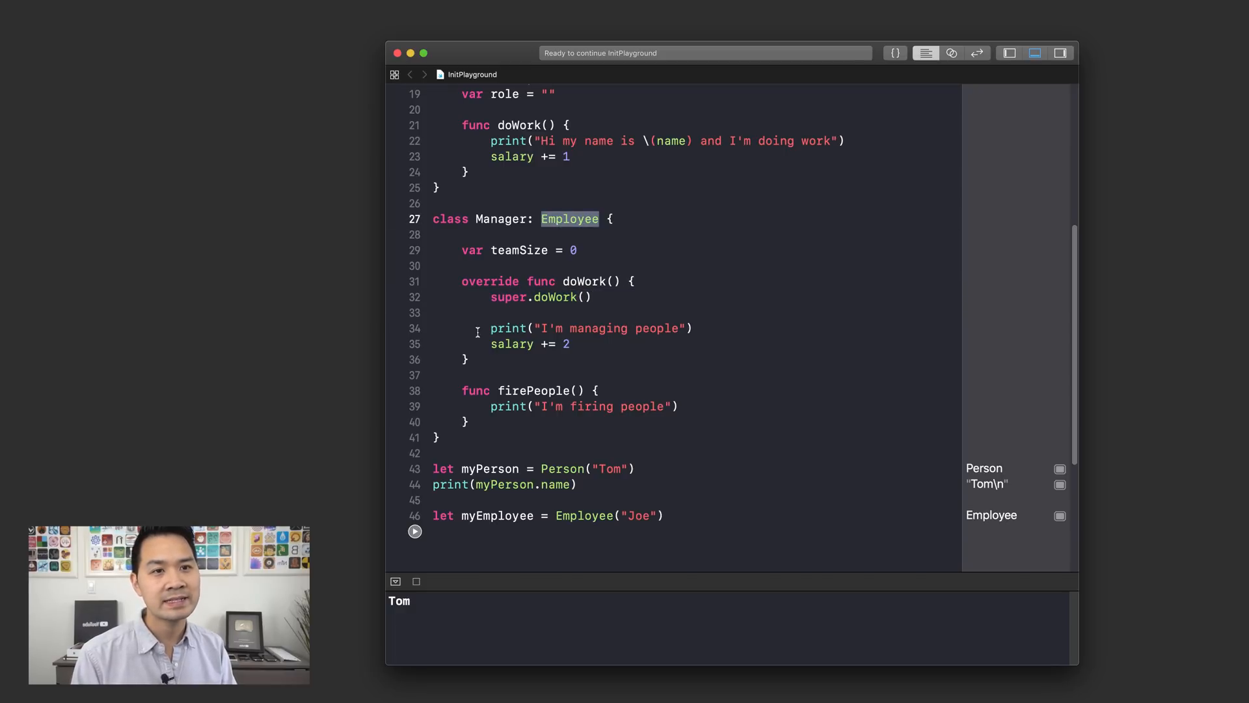
drag(491, 328, 570, 343)
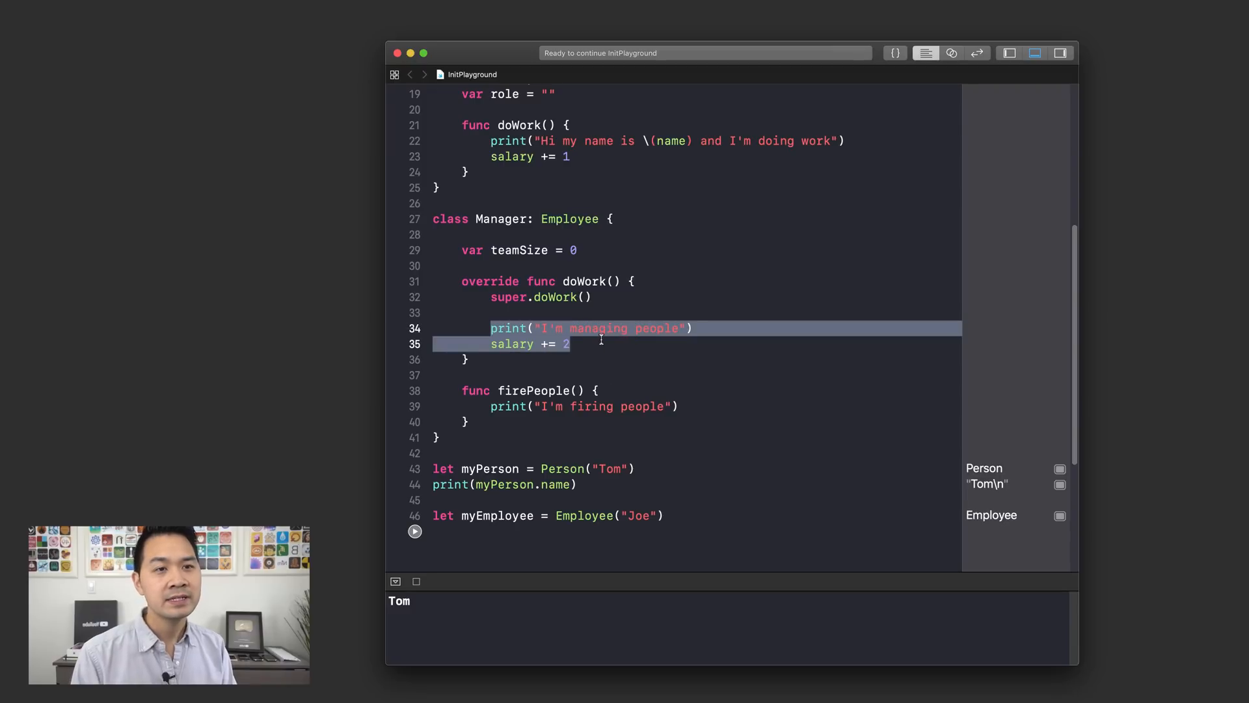
mouse_move(593, 328)
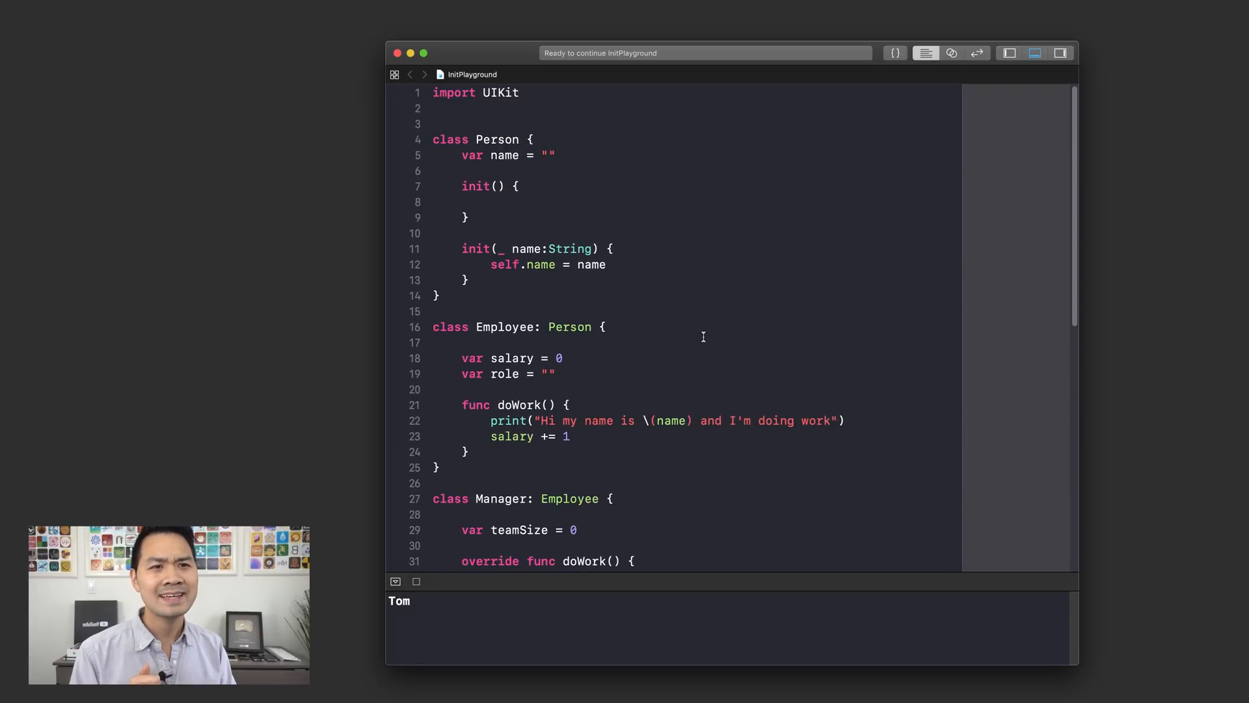
mouse_move(526, 293)
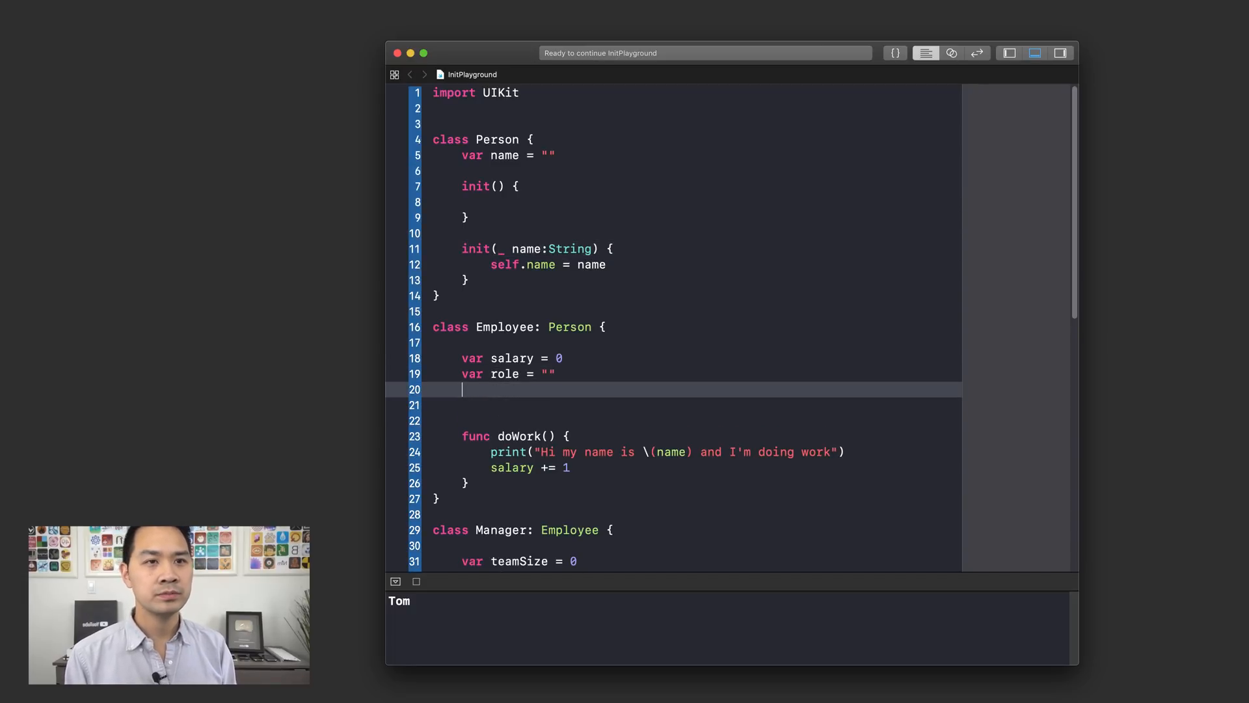
Declare override init(_ name:String) in Employee setting self.role = "Analyst".
text(over)
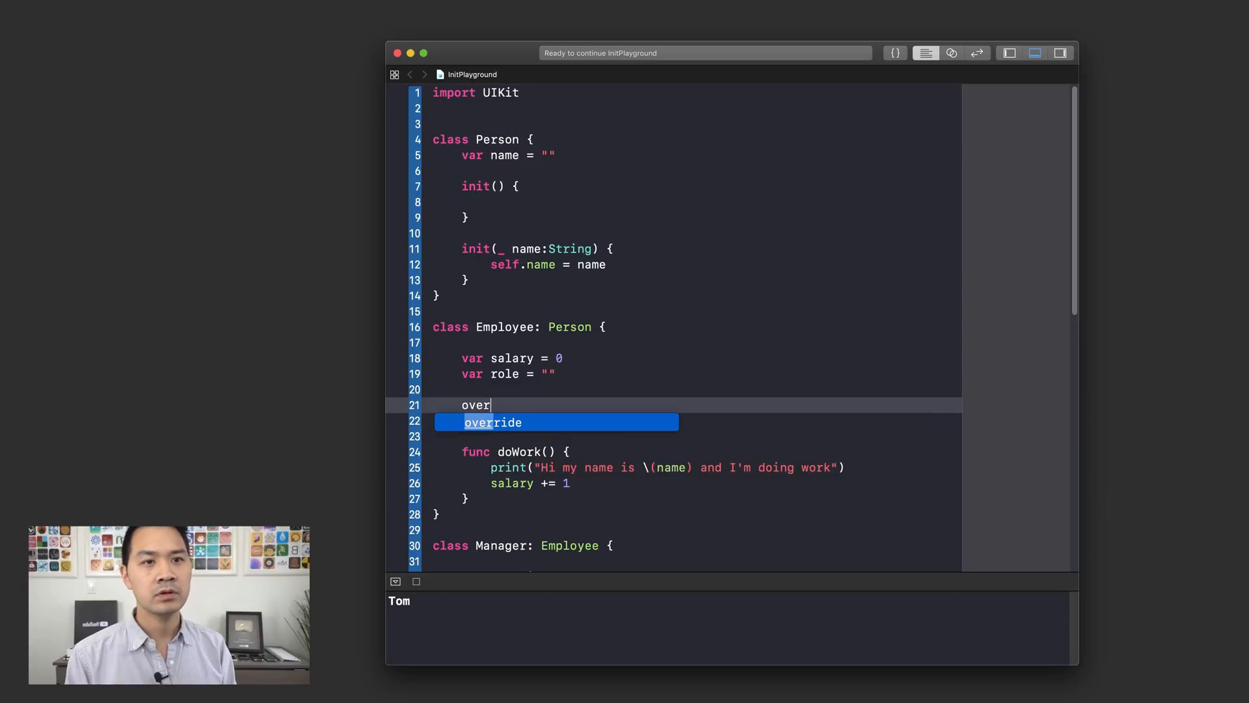
key(Tab)
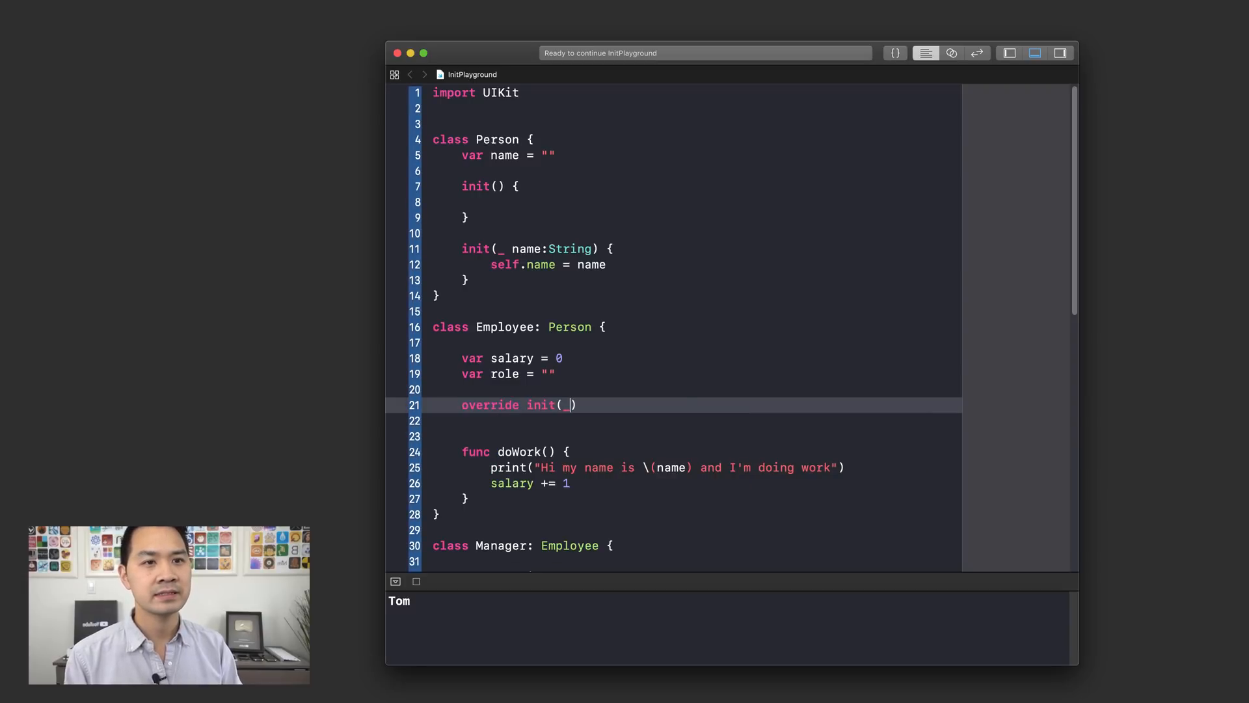
text(nam)
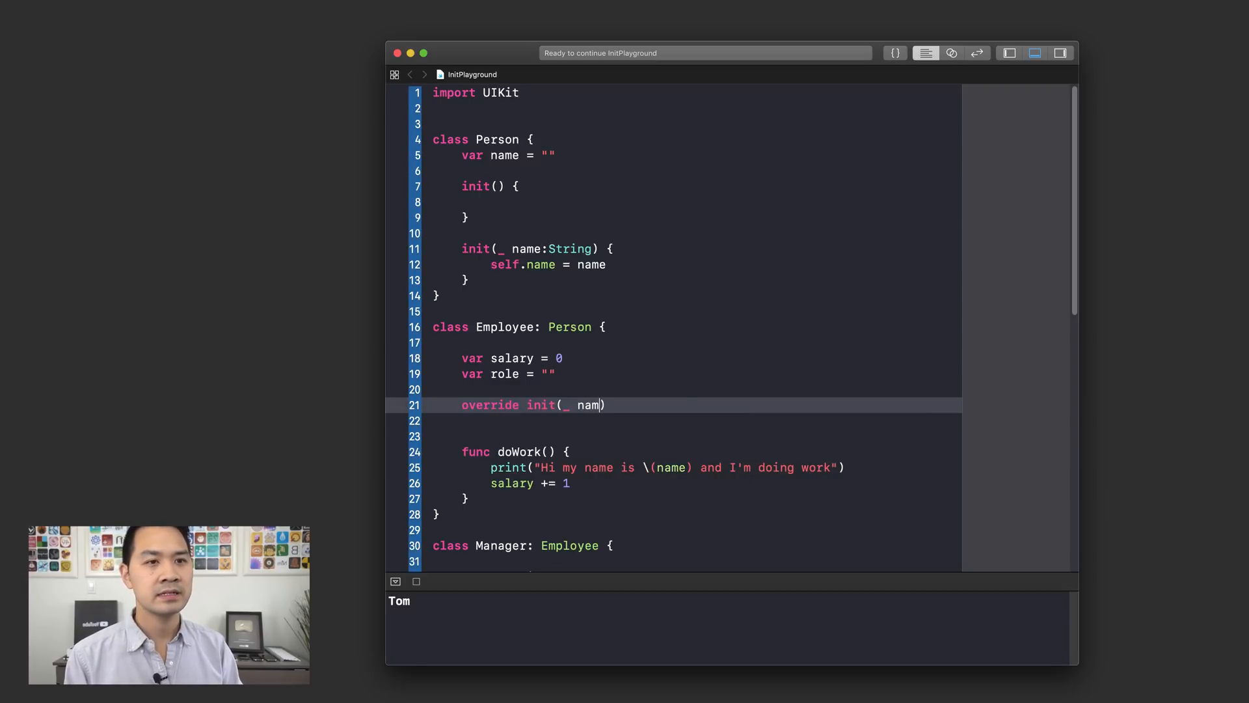
text(e:String))
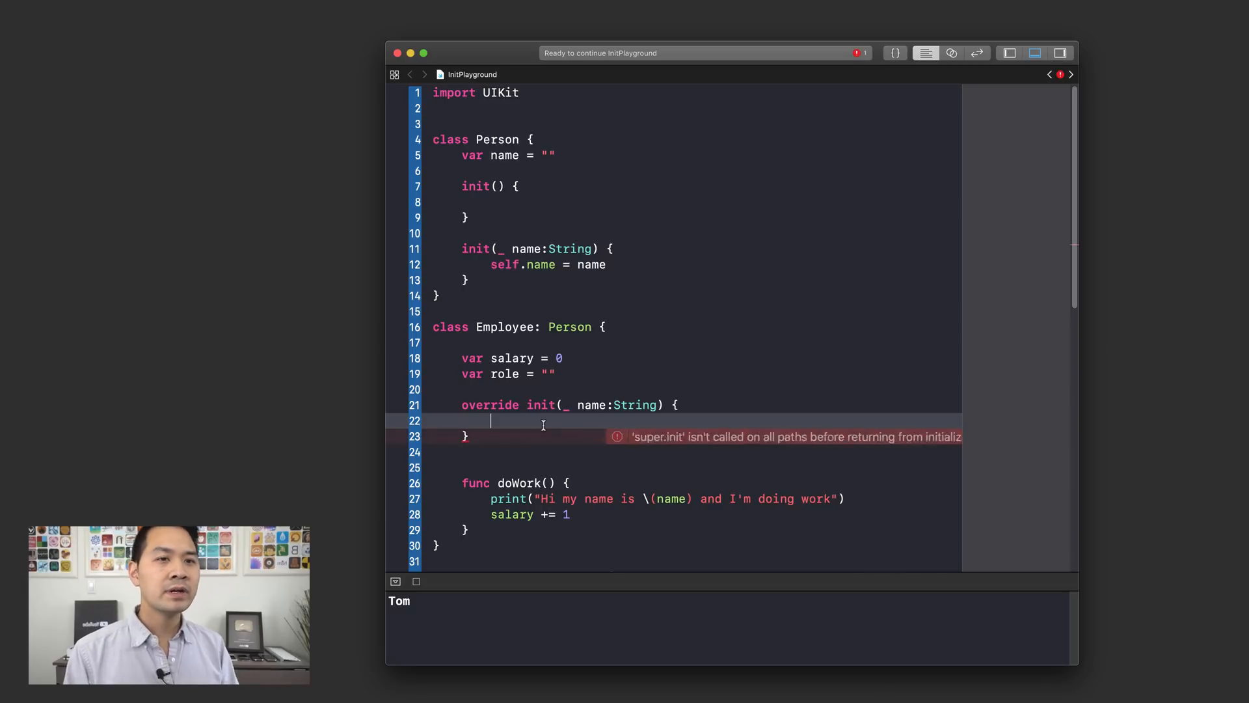
text(self.)
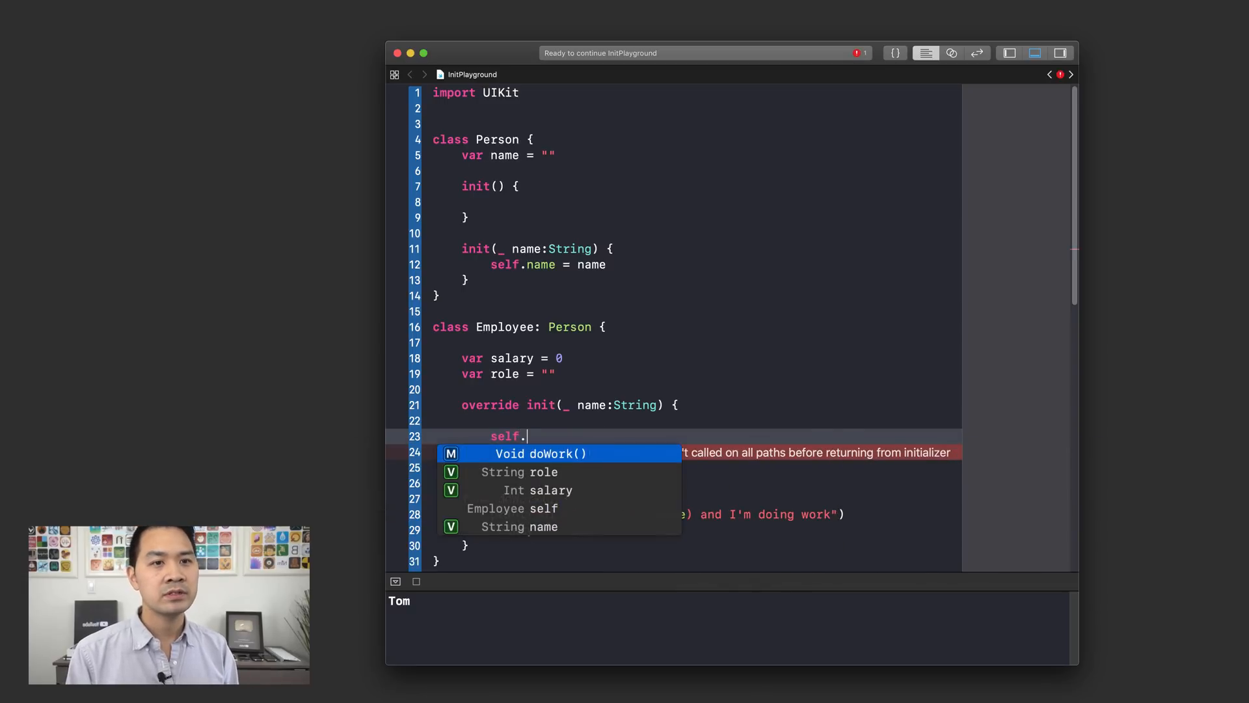
text(role = ")
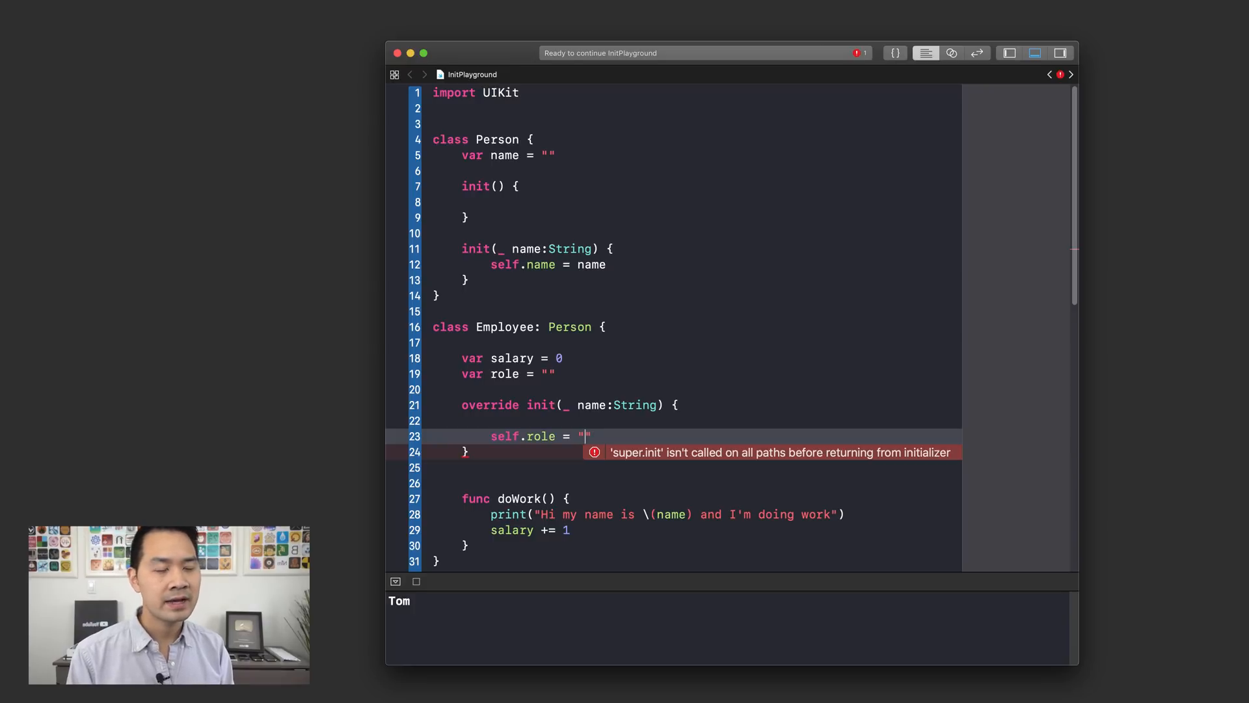
text(Analyst)
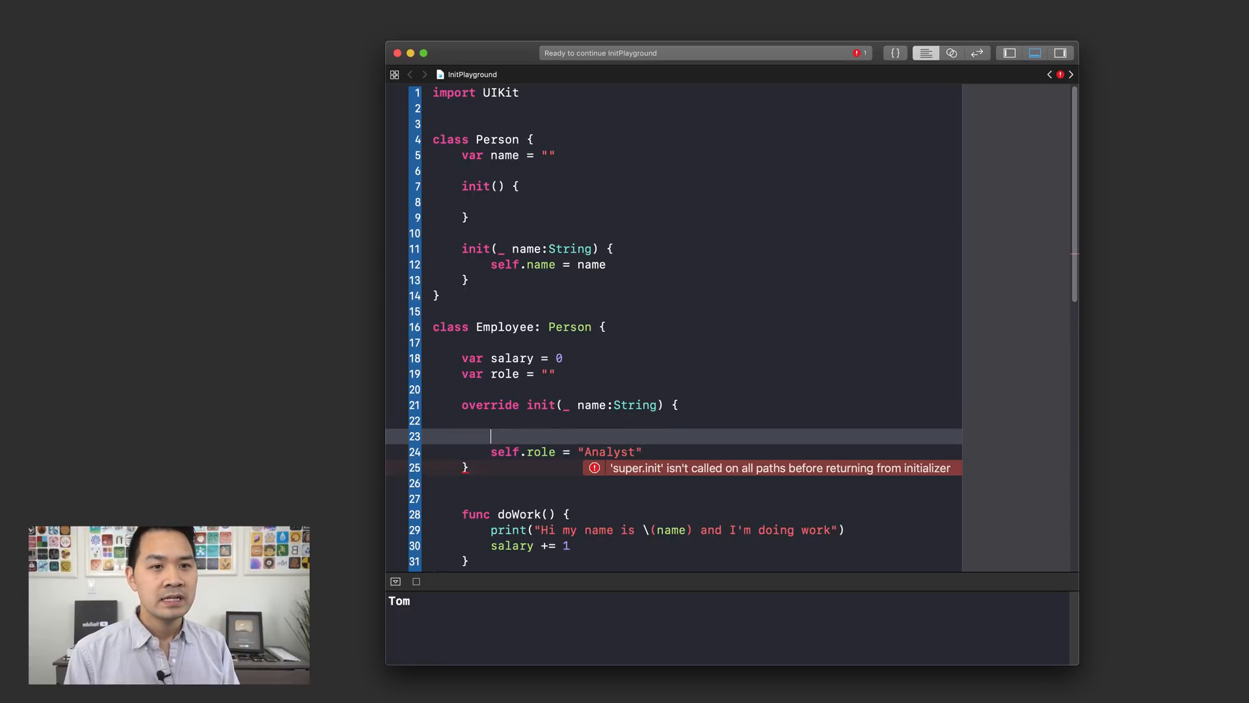
Call super.init(name) in the override and start a comment line above it.
text(super.)
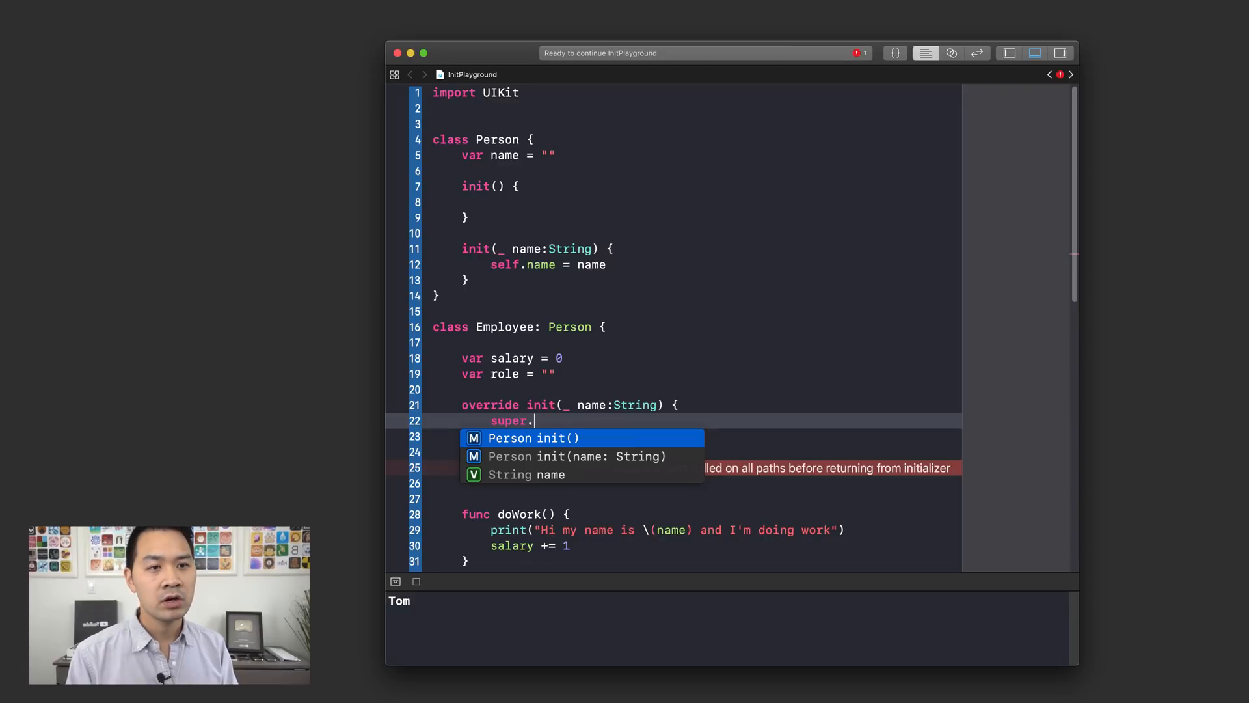
click(576, 456)
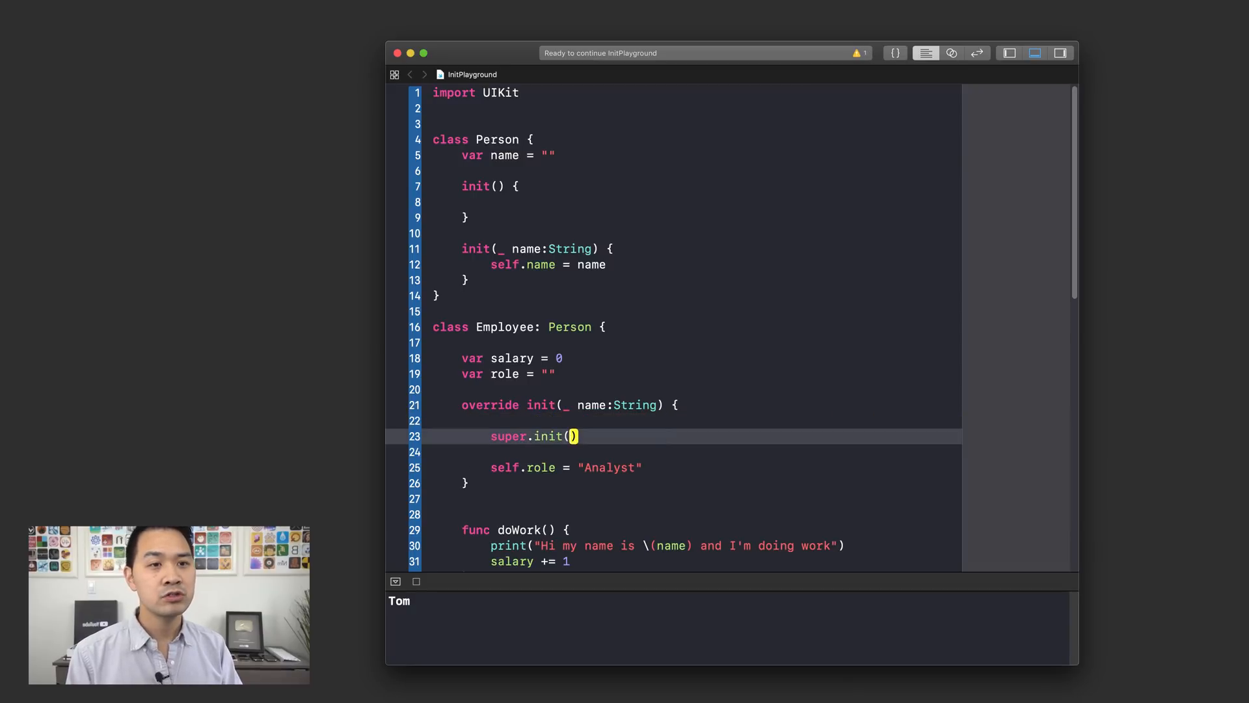
text(name)
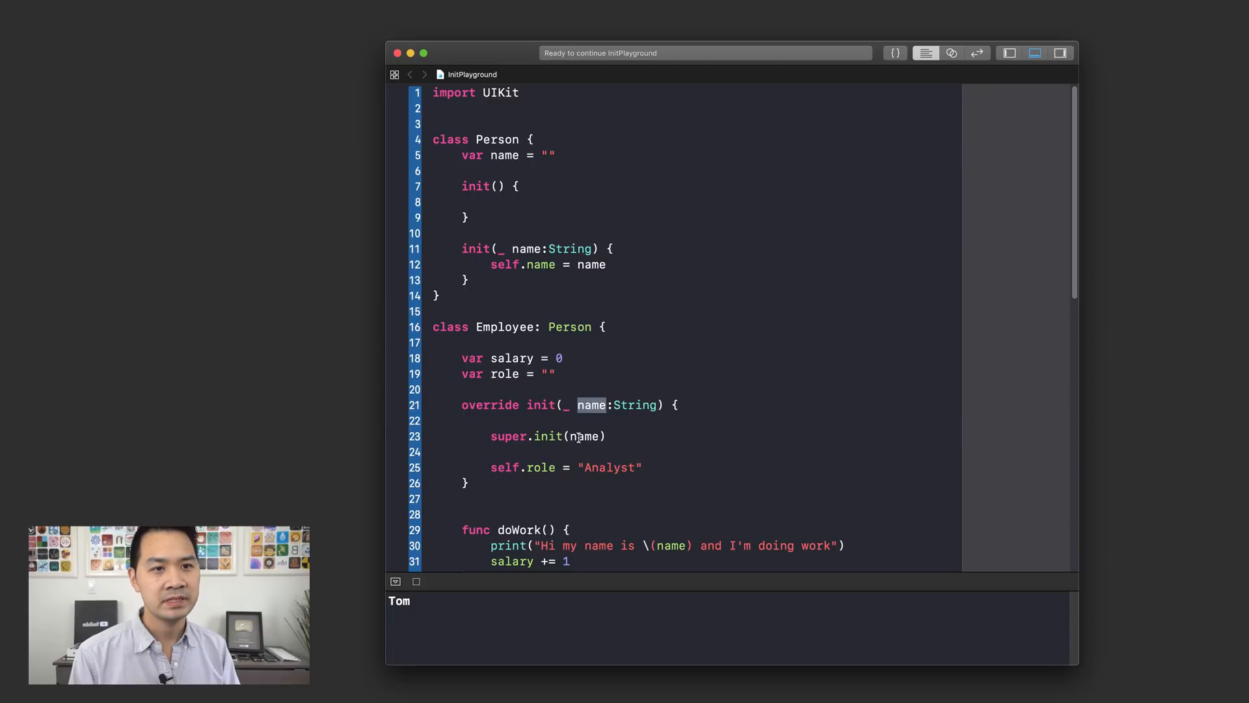
text(//)
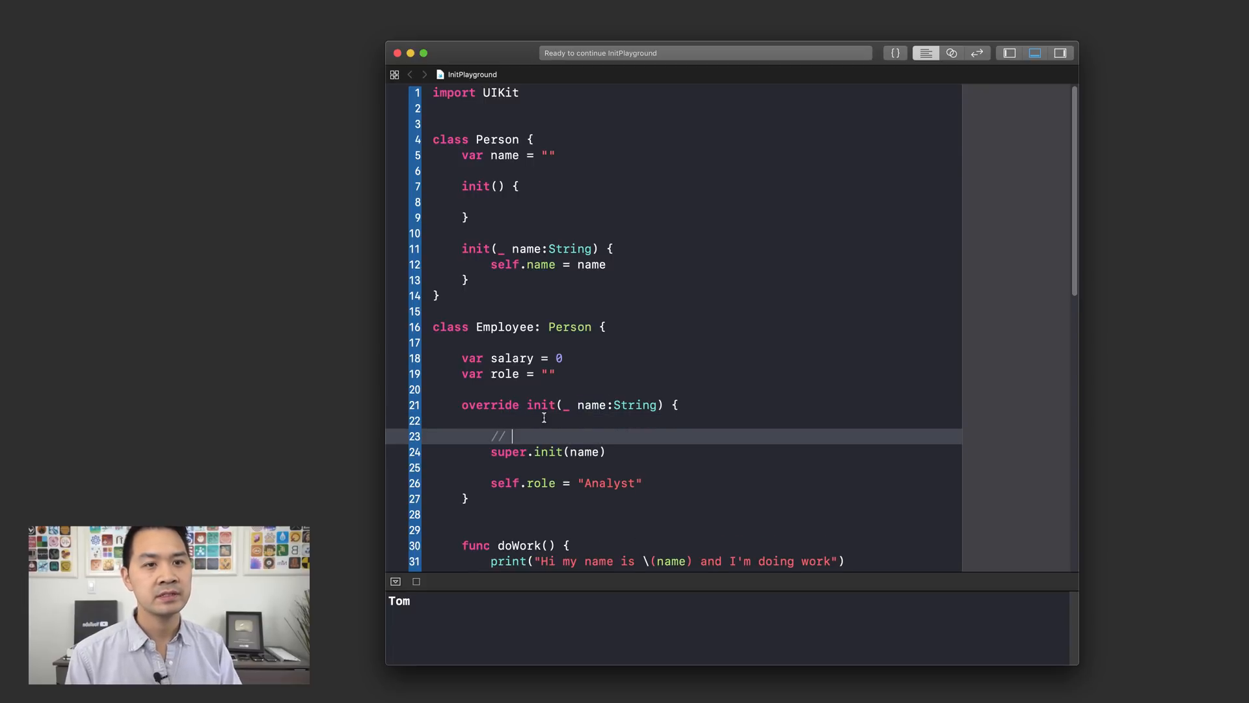
Comment that super.init calls the init(_ name:String) function of the Person class.
text(This is calling the)
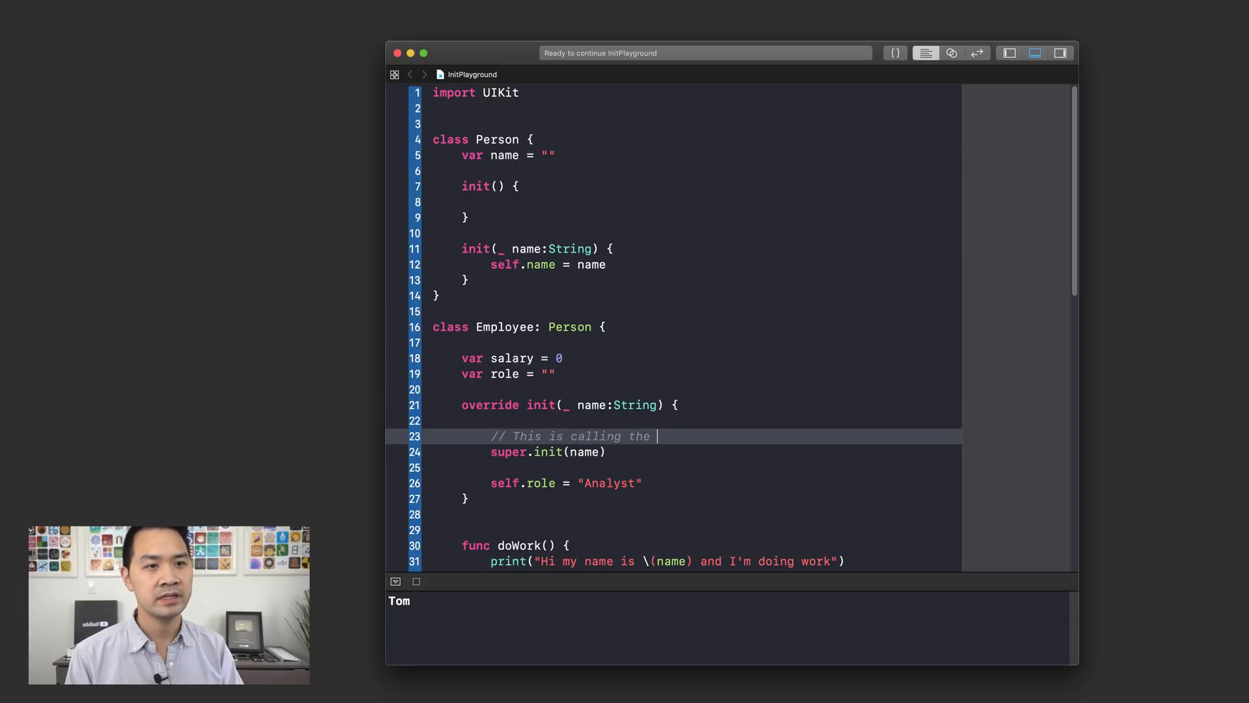
text(init)
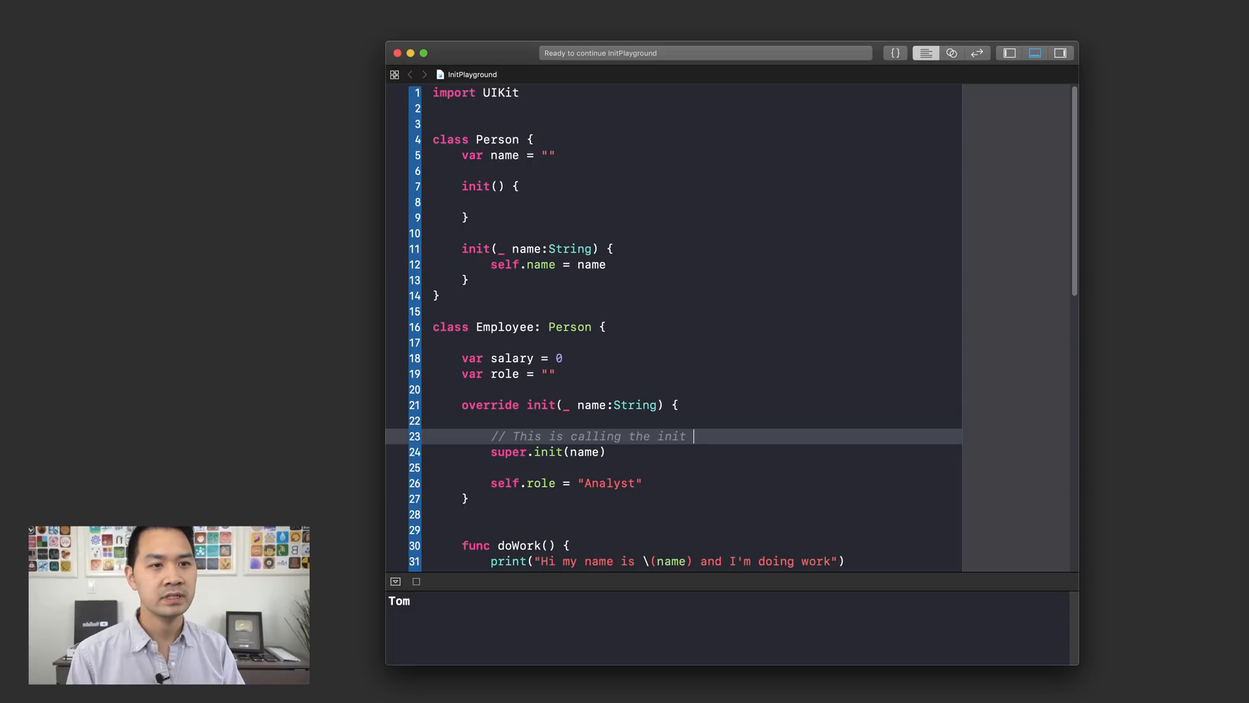
text((_n)
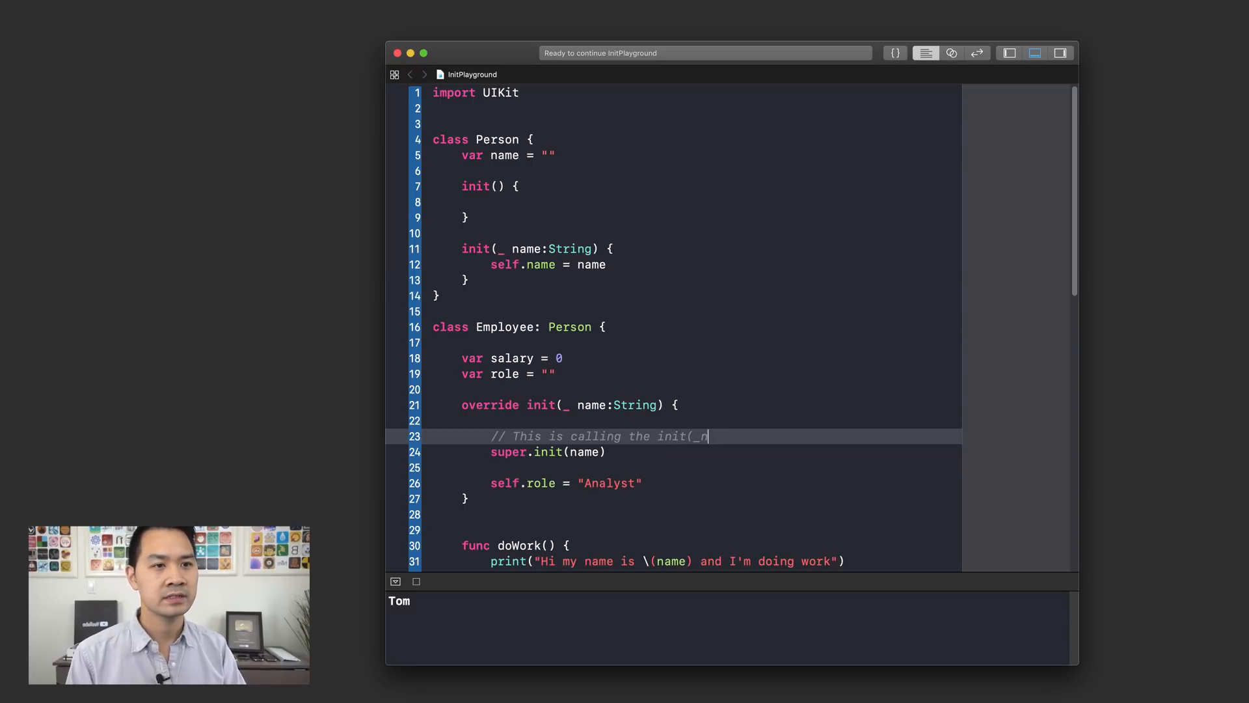
text(name:St)
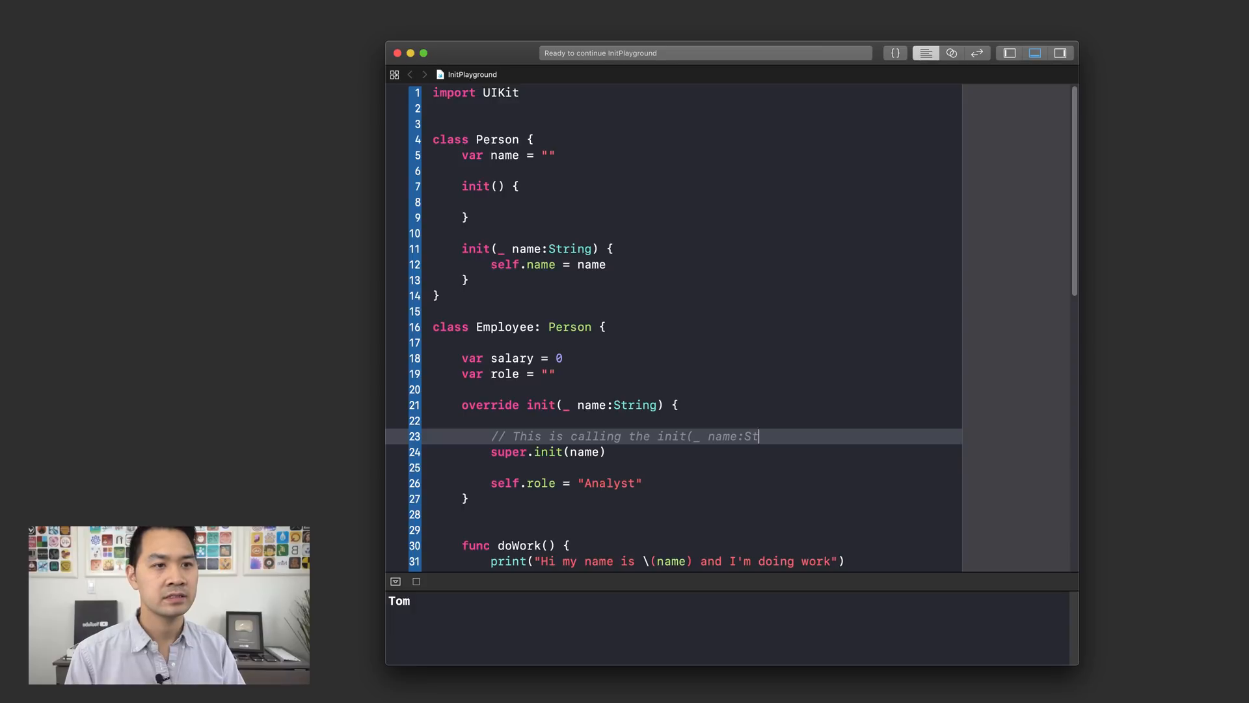
text(ring) func)
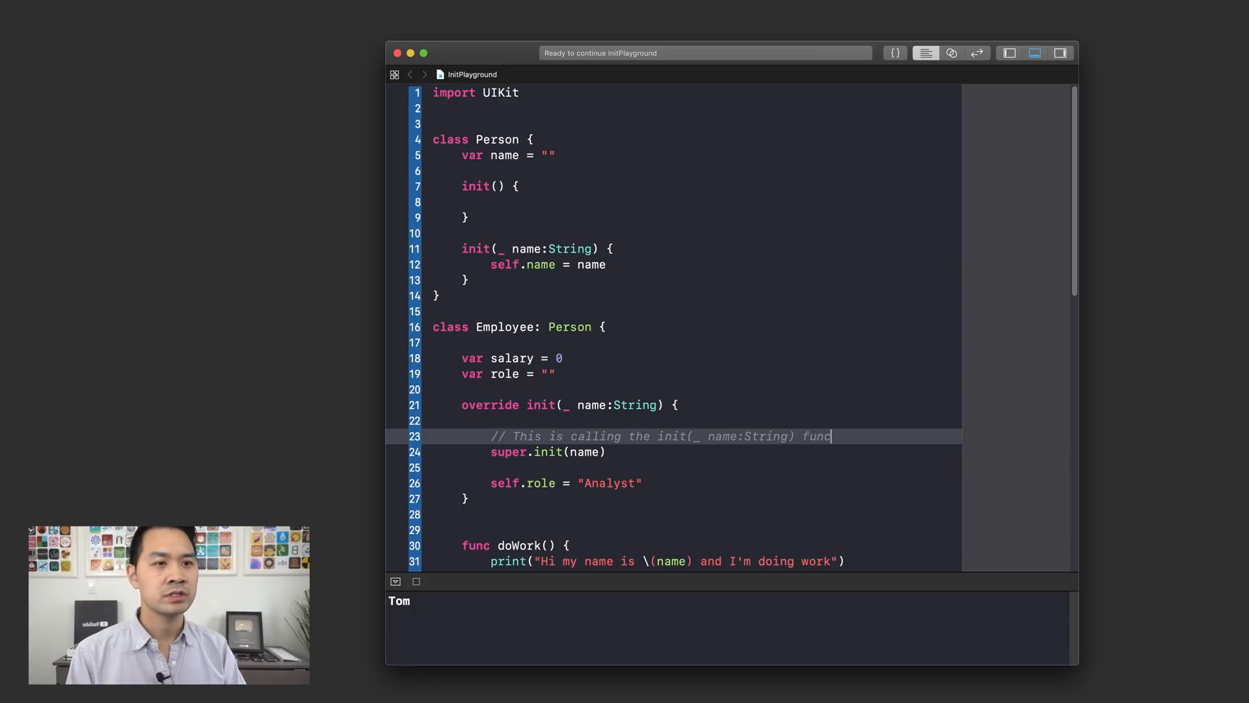
text(unction of the Person c)
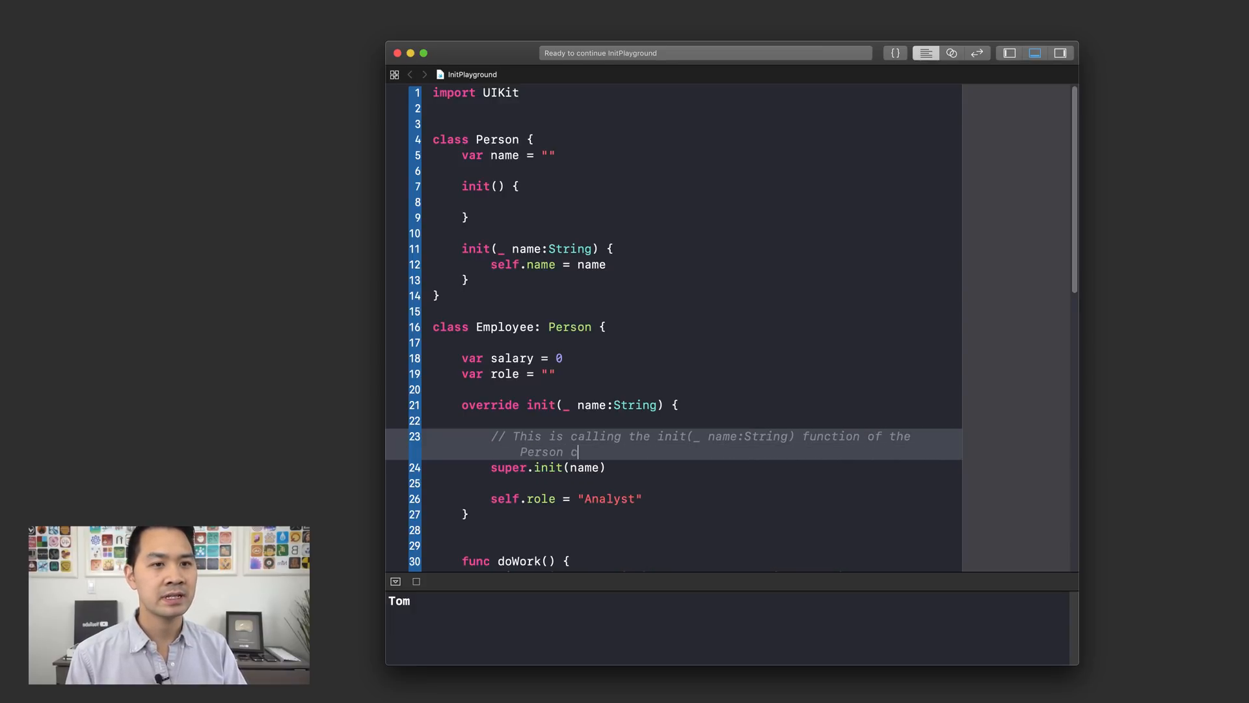
text(class)
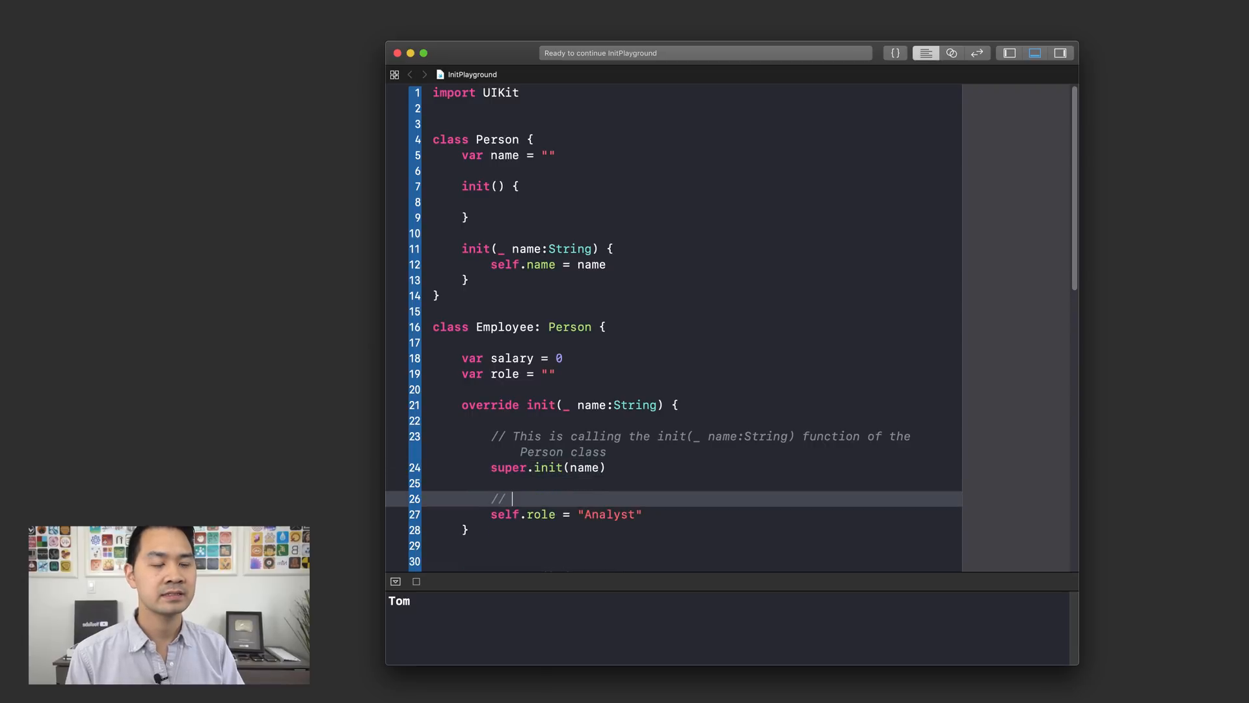
Mark self.role with an // Additional init code comment and move to the playground's end.
text(Additional init)
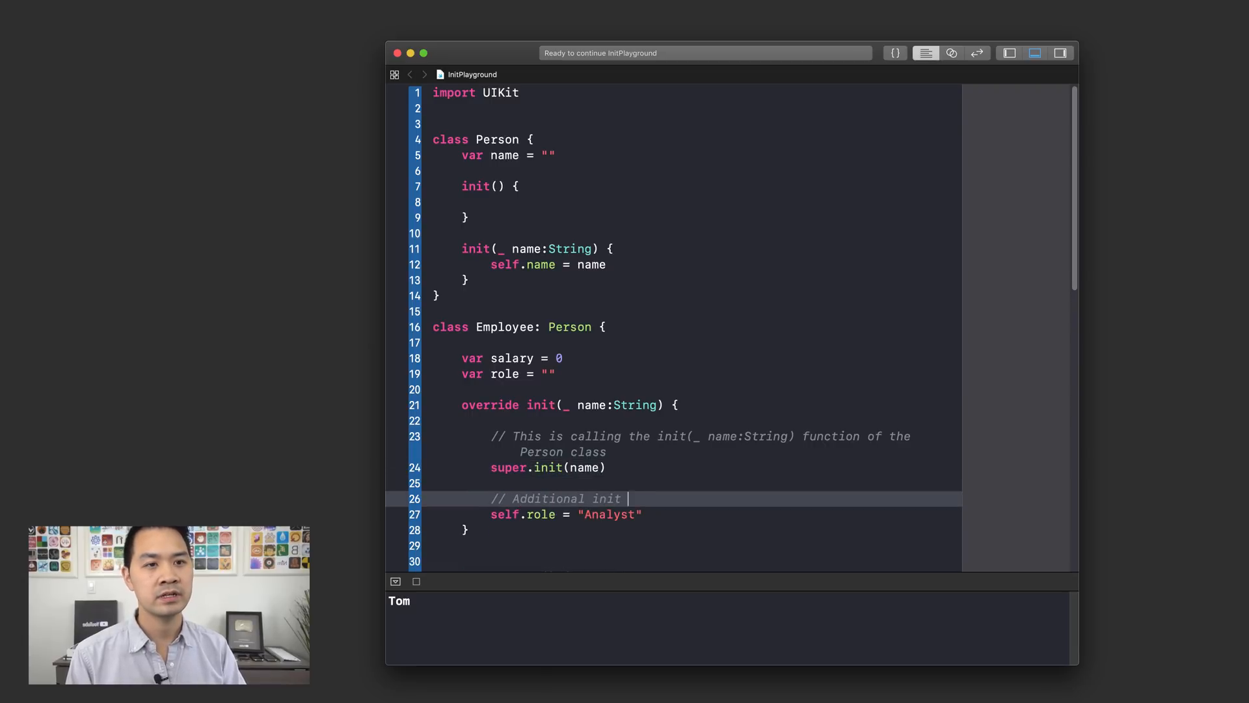
text(code)
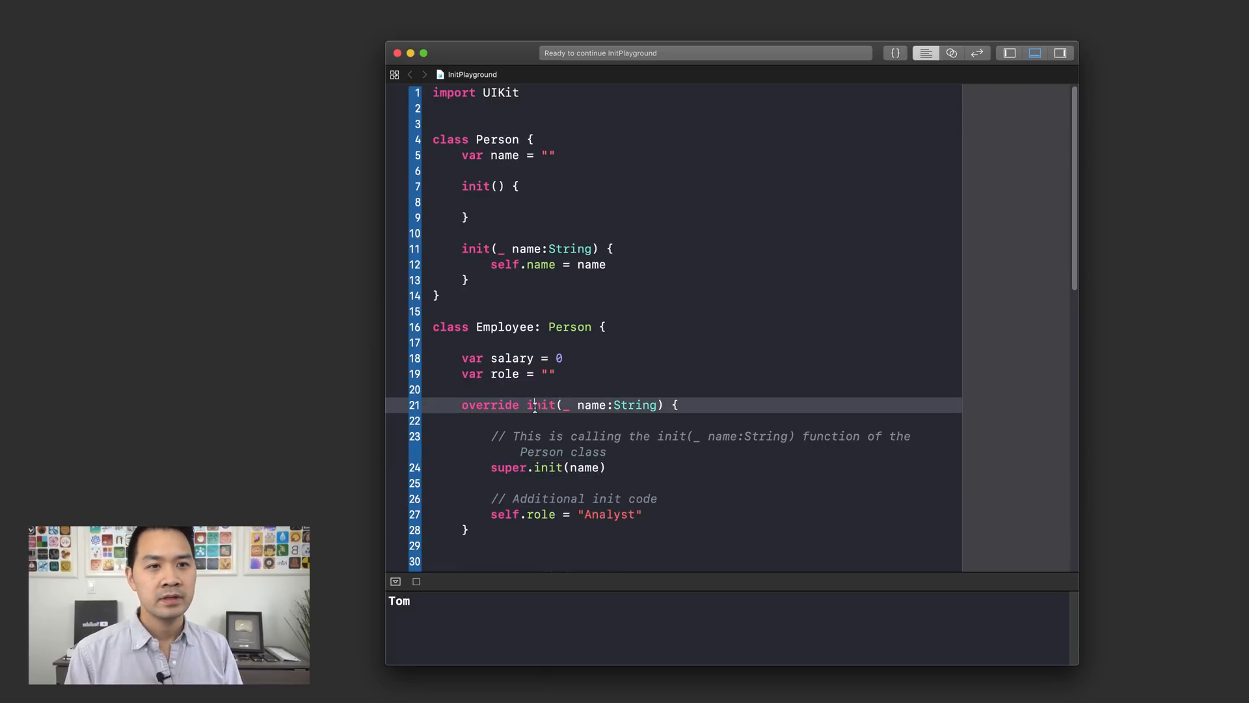
scroll(down, 3)
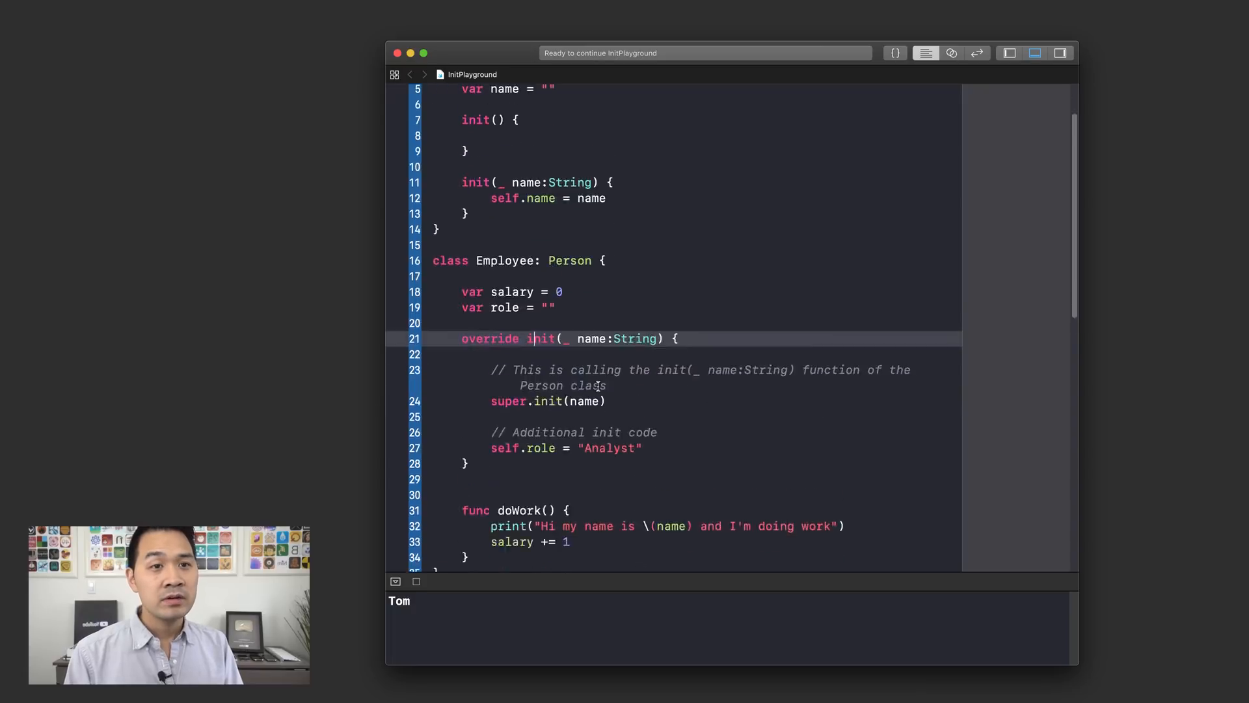
scroll(down, 3)
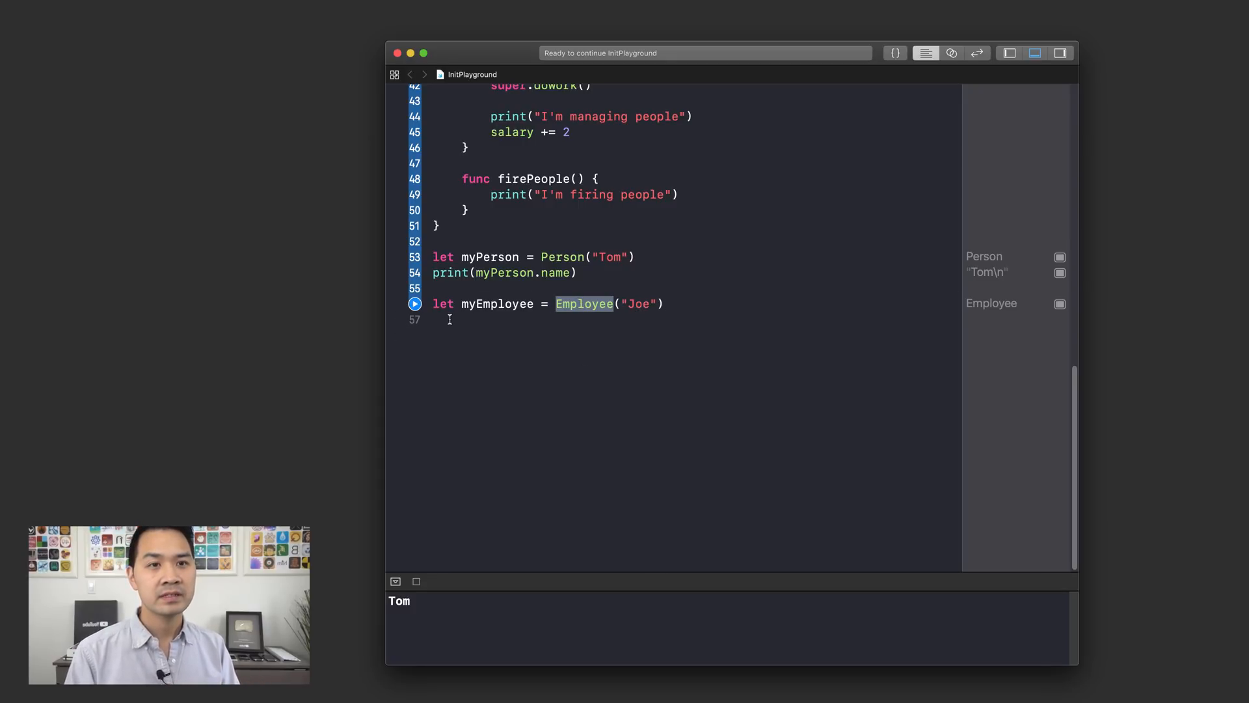
Add print(myEmployee.role) and print(myEmployee.name), then run so the console shows Tom, Analyst, Joe.
text(print()
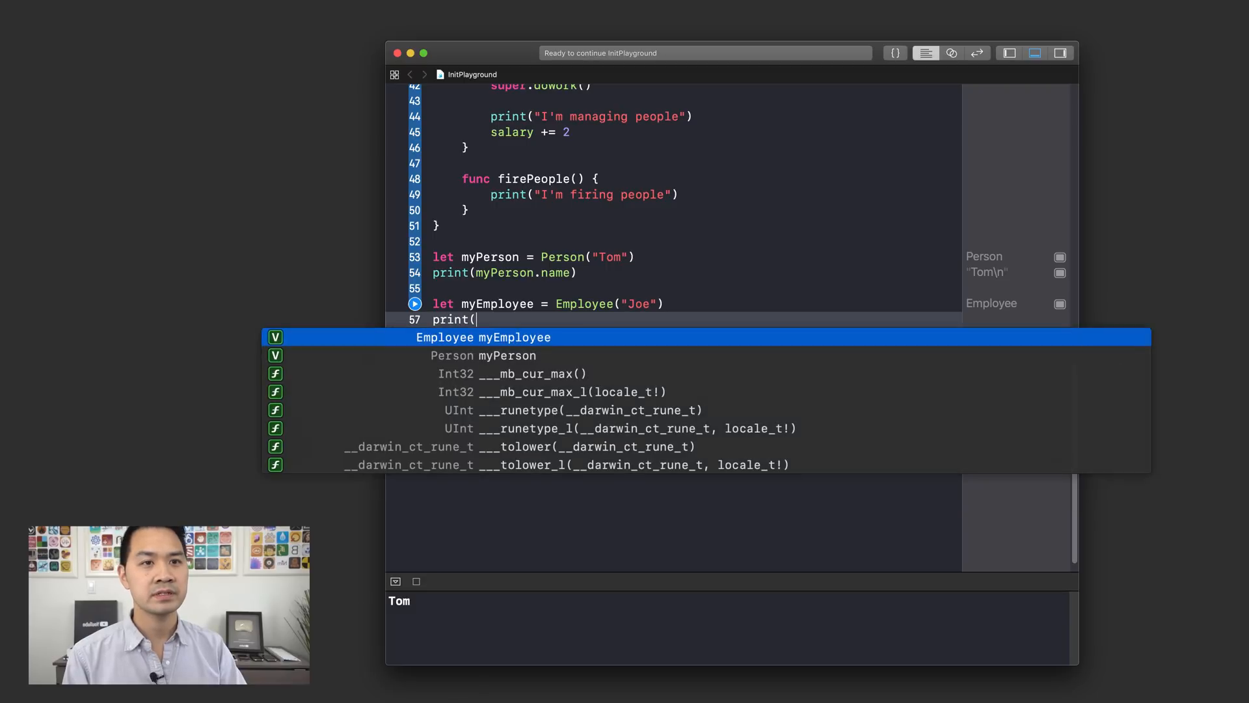
text(myEmployee.)
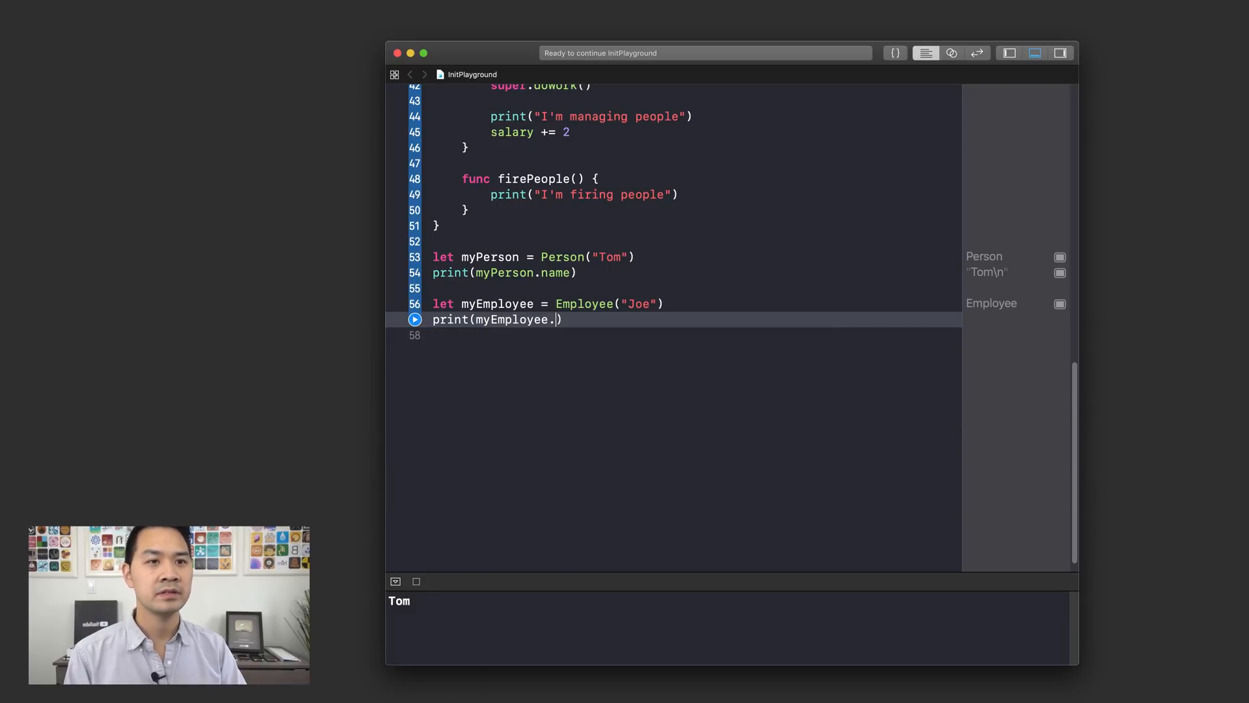
text(role))
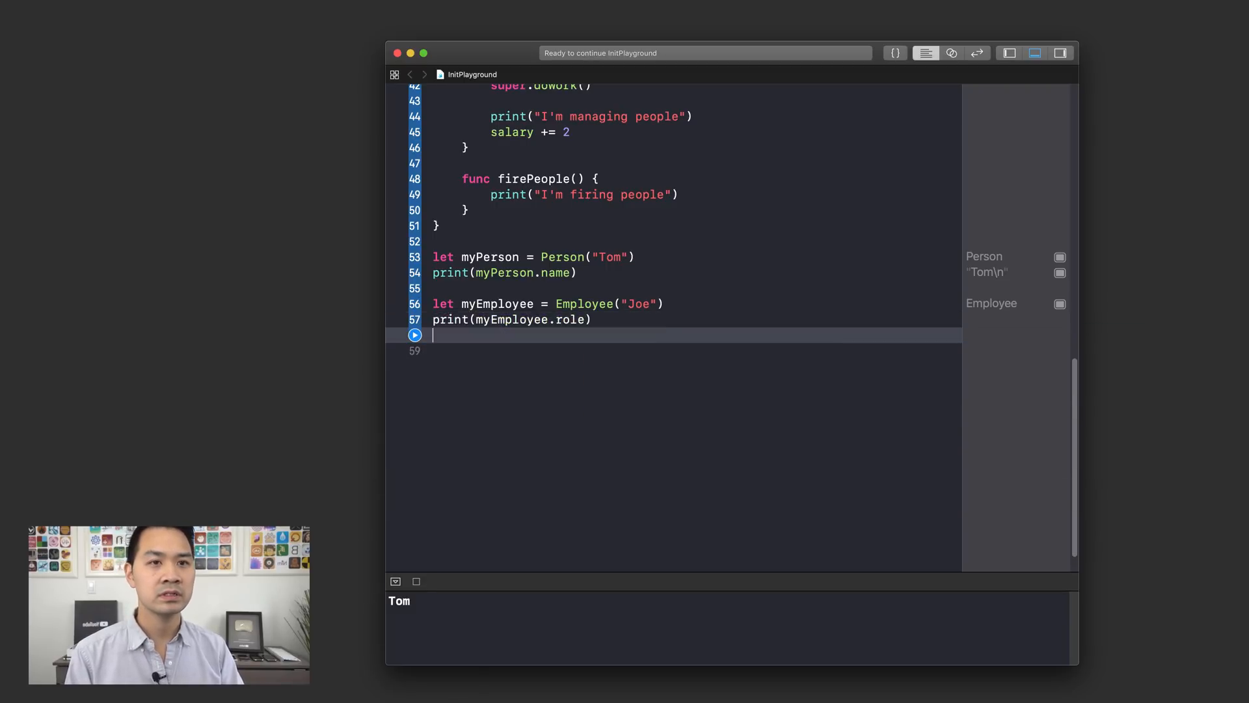
text(print(myEmployee.name)
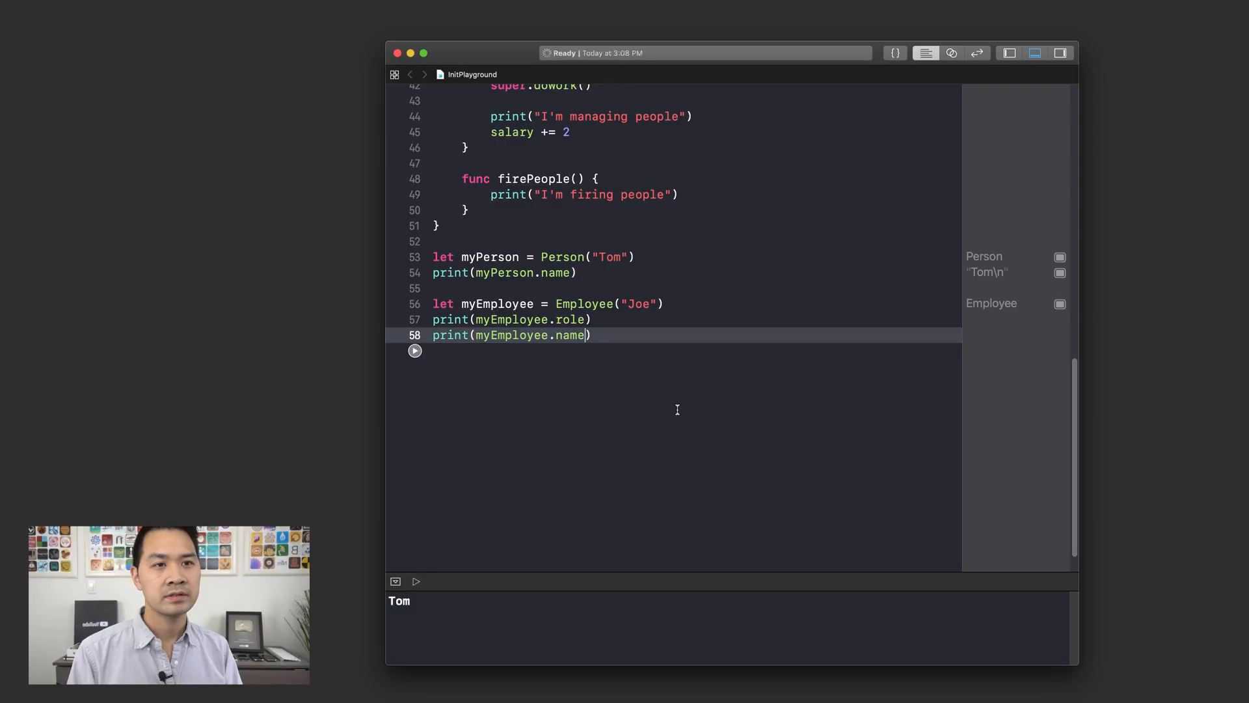
click(415, 350)
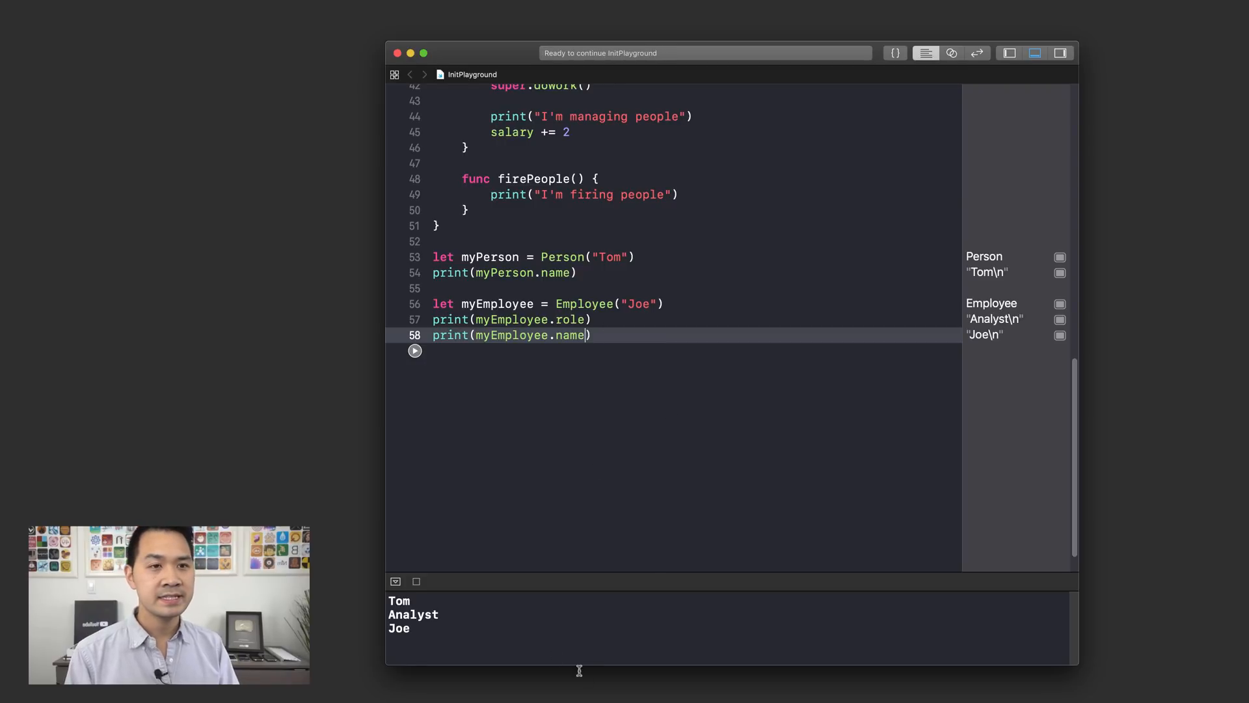